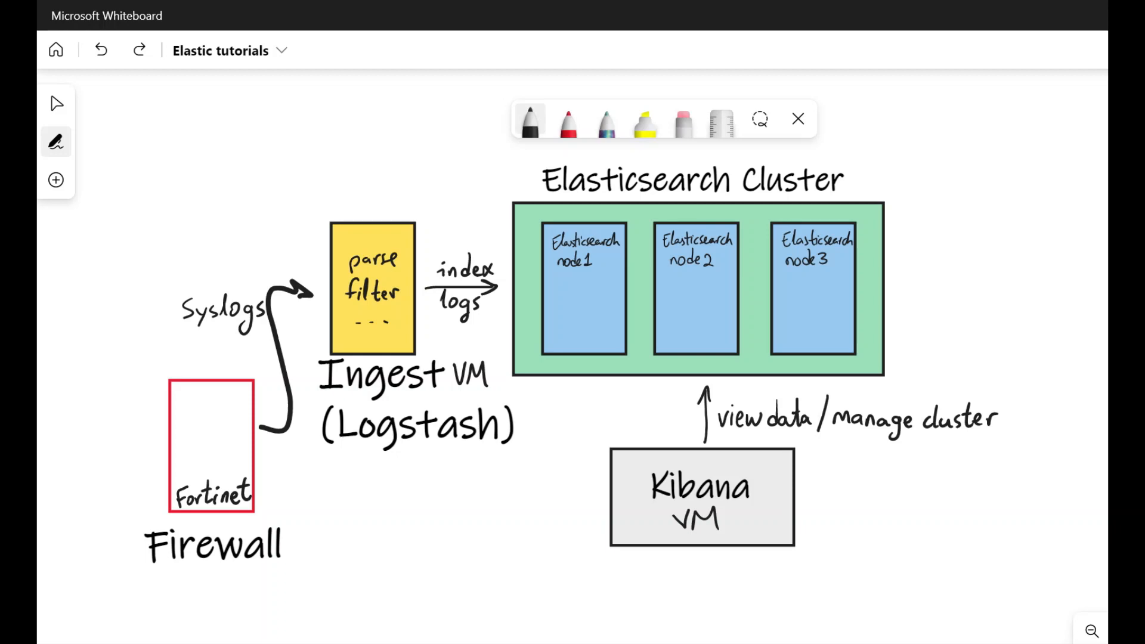
Sketch a thin curved arrow from the Syslogs label into the parse filter box.
{"action": "left_click_drag", "start_coordinate": [168, 330], "coordinate": [310, 251]}
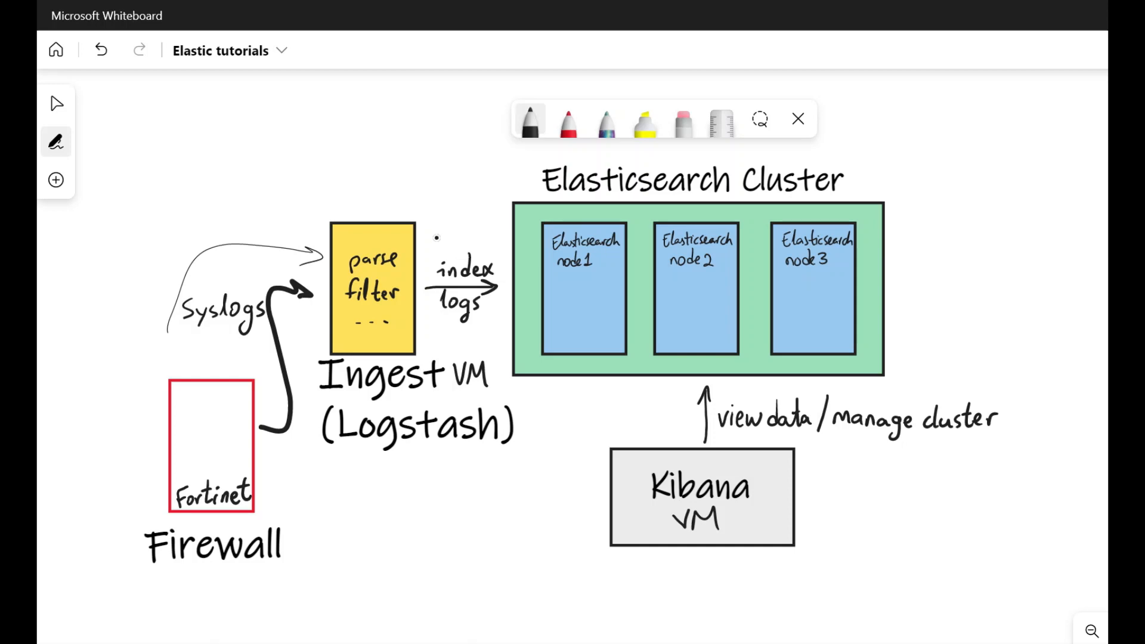
{"action": "mouse_move", "coordinate": [437, 239]}
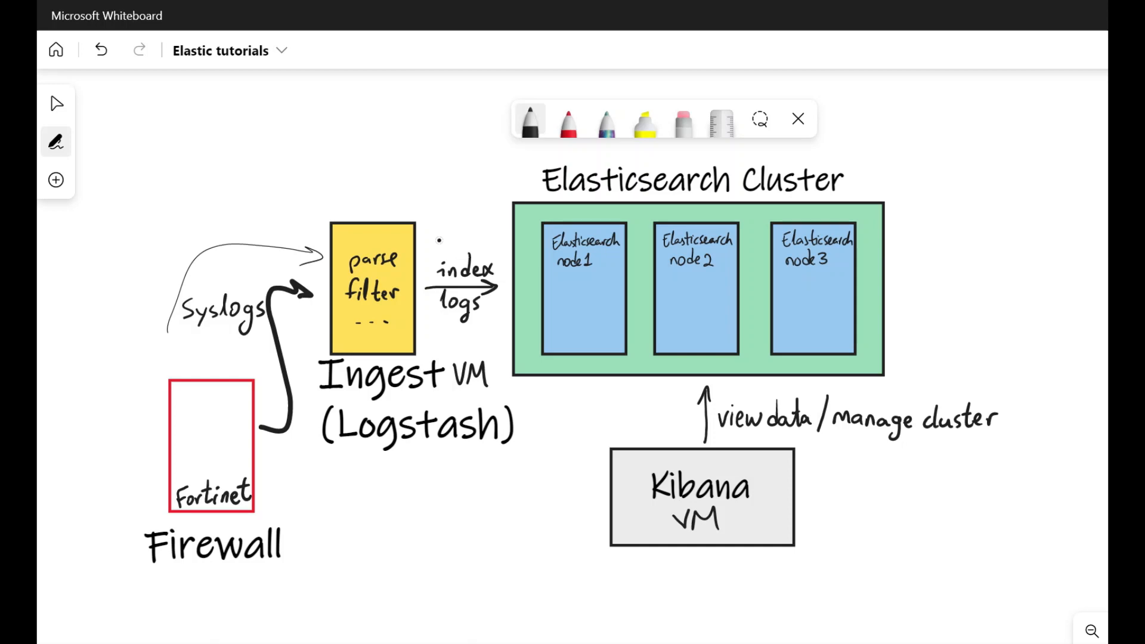
{"action": "left_click_drag", "start_coordinate": [434, 241], "coordinate": [496, 234]}
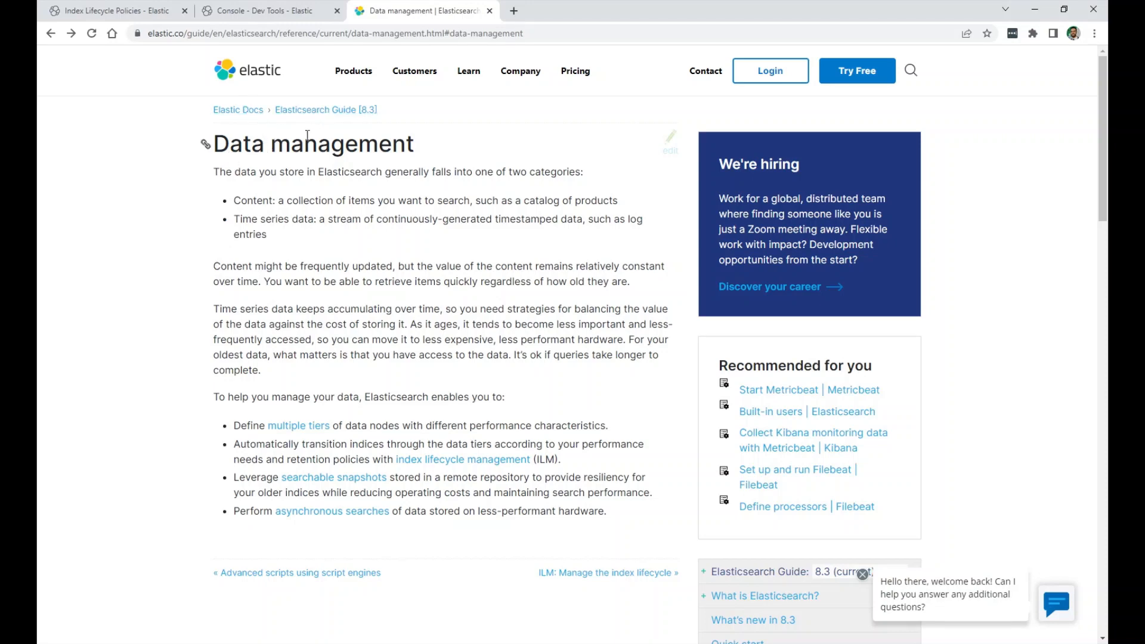
{"action": "scroll", "scroll_direction": "down", "scroll_amount": 3}
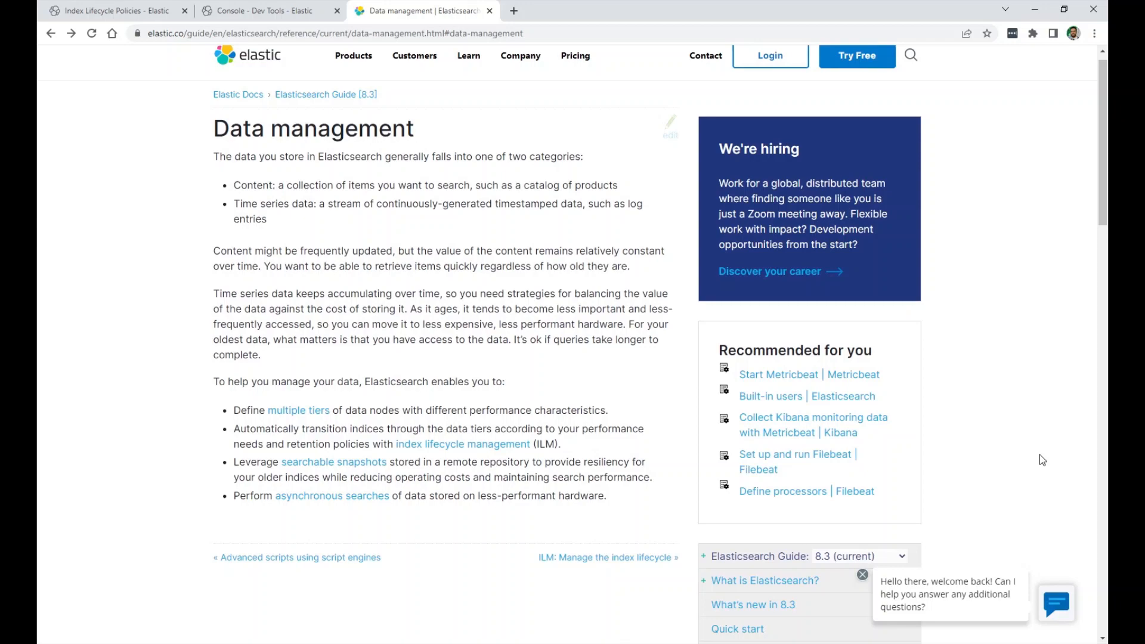
{"action": "scroll", "scroll_direction": "down", "scroll_amount": 3}
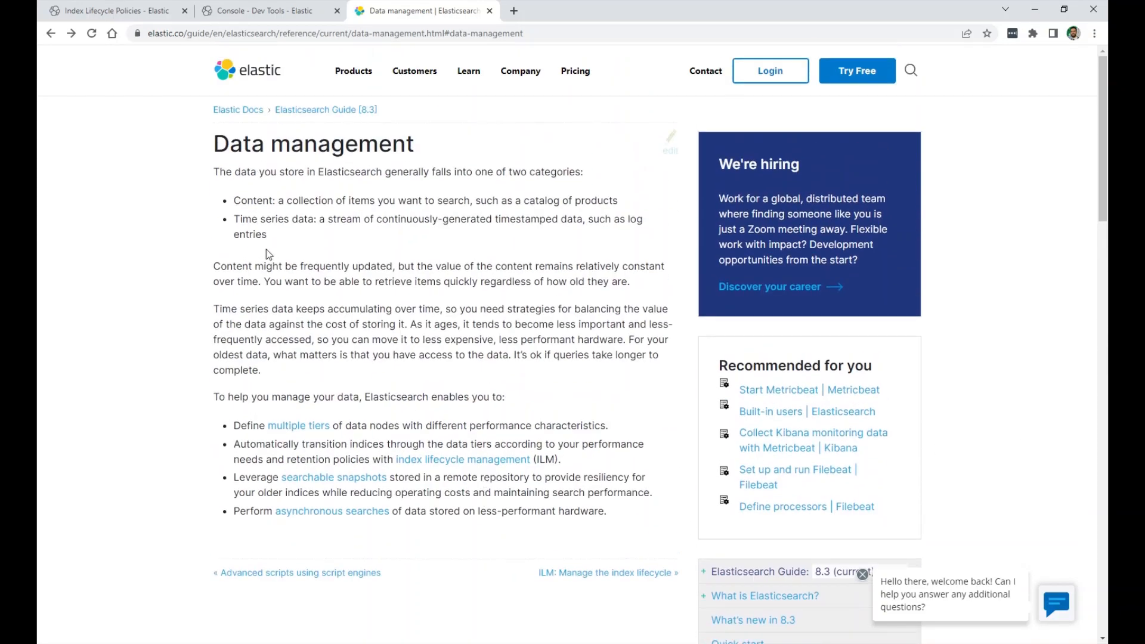
{"action": "double_click", "coordinate": [252, 200]}
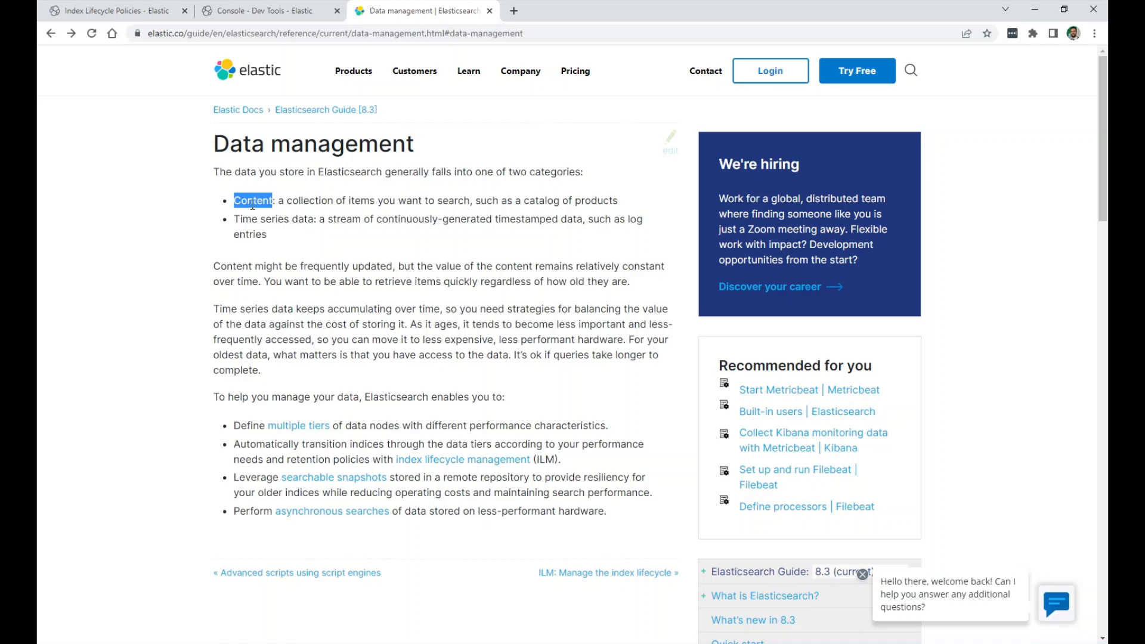
{"action": "double_click", "coordinate": [276, 218]}
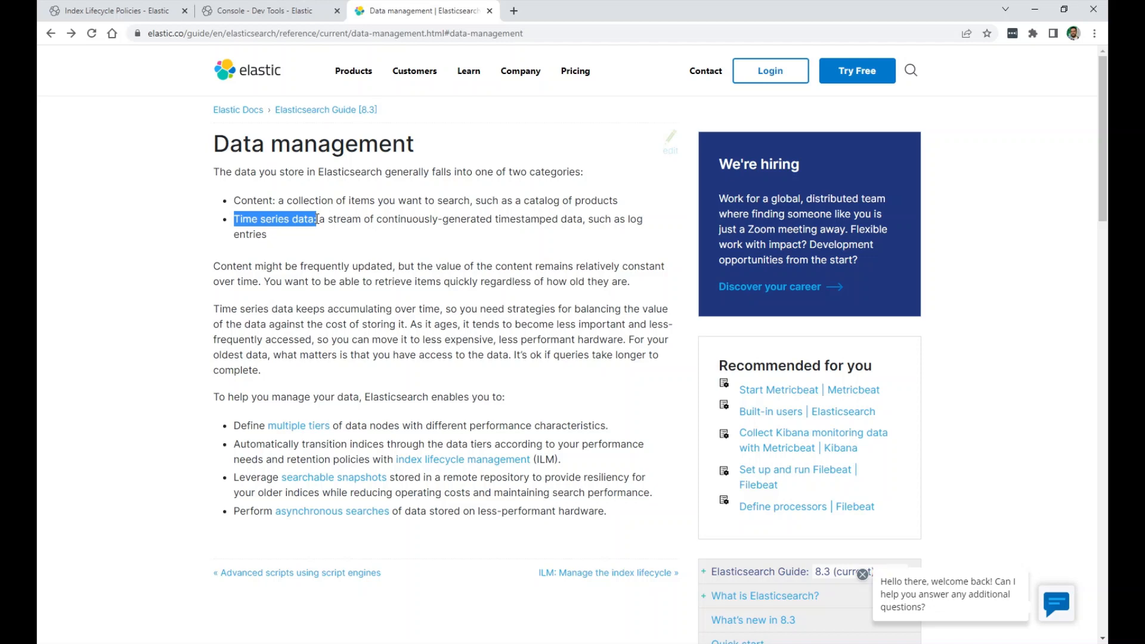
{"action": "mouse_move", "coordinate": [240, 271]}
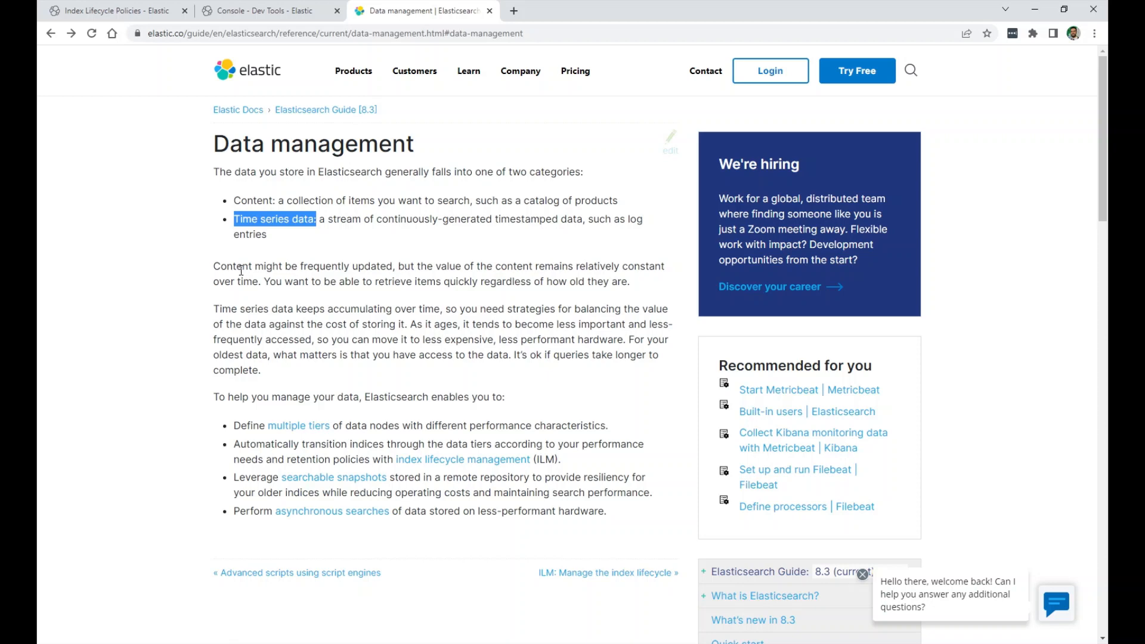
{"action": "mouse_move", "coordinate": [214, 312]}
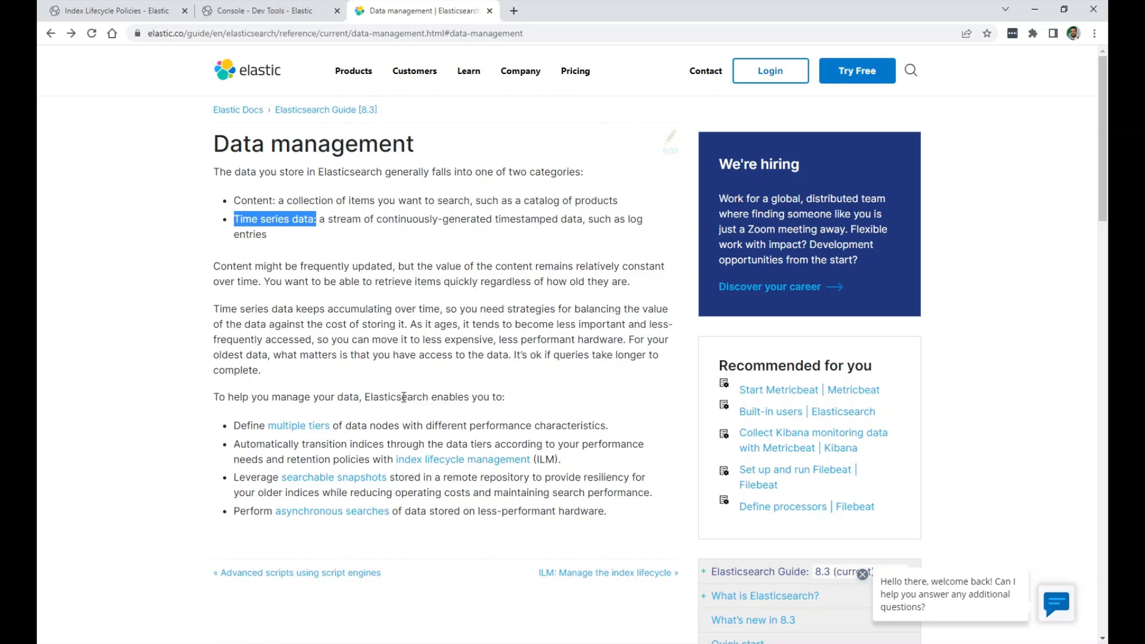
{"action": "mouse_move", "coordinate": [413, 396]}
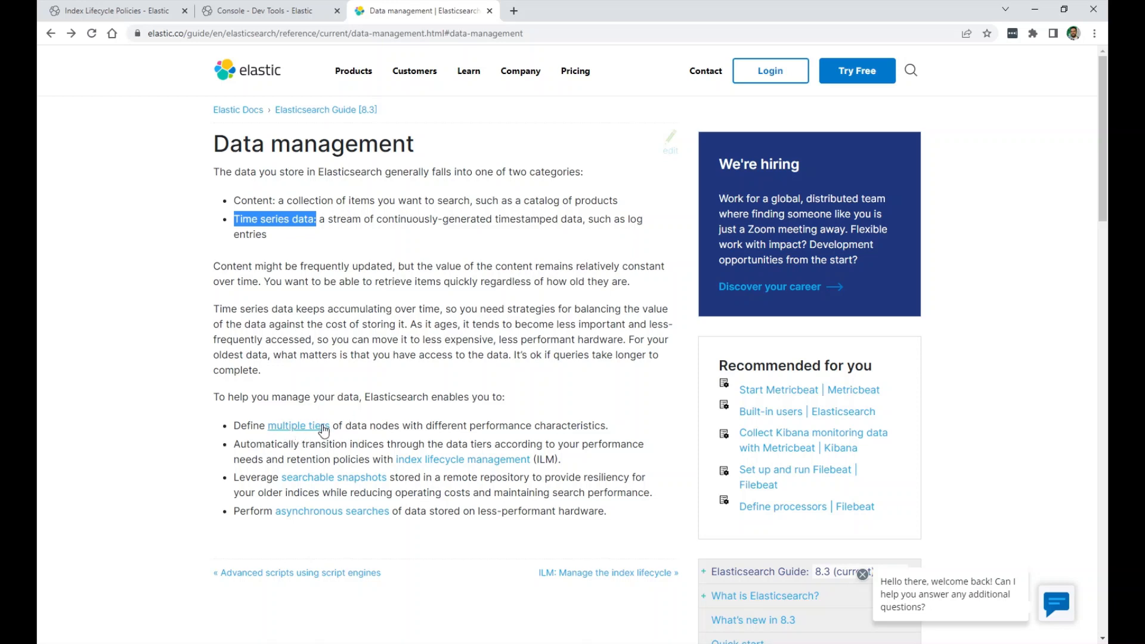
{"action": "mouse_move", "coordinate": [368, 422]}
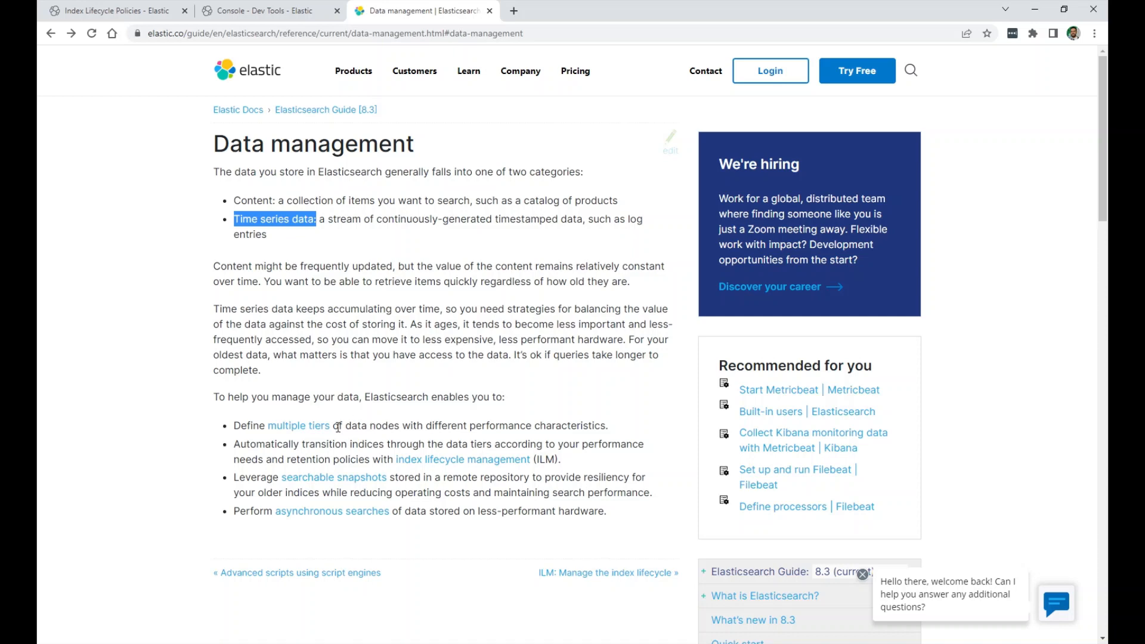
{"action": "mouse_move", "coordinate": [319, 431]}
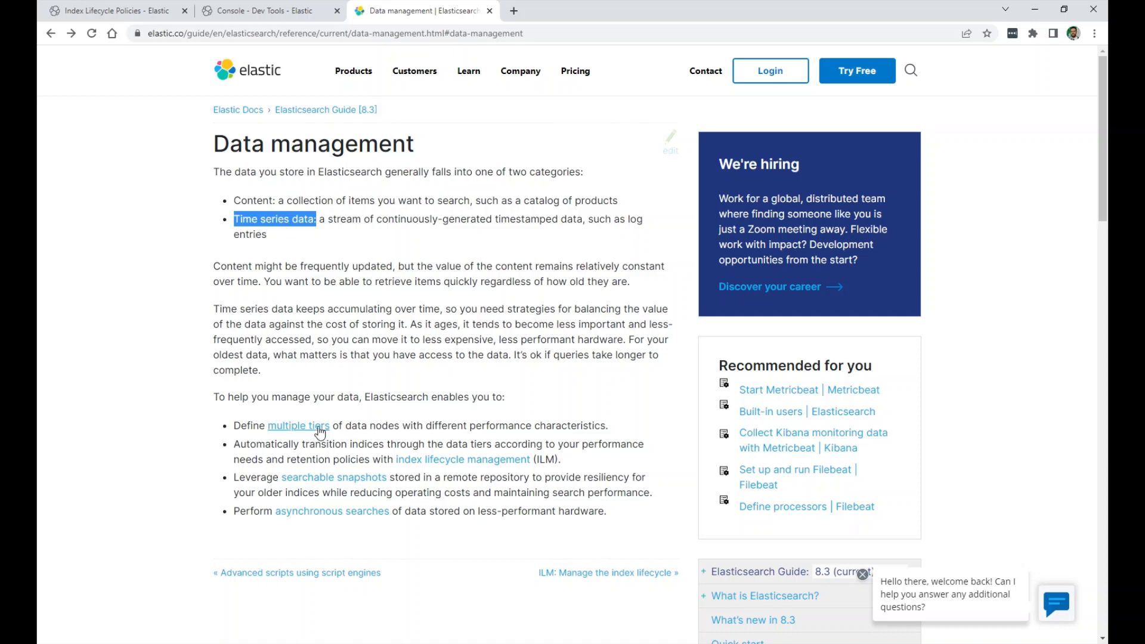
Follow the 'multiple tiers' link and read through the Data tiers documentation page.
{"action": "left_click", "coordinate": [297, 425]}
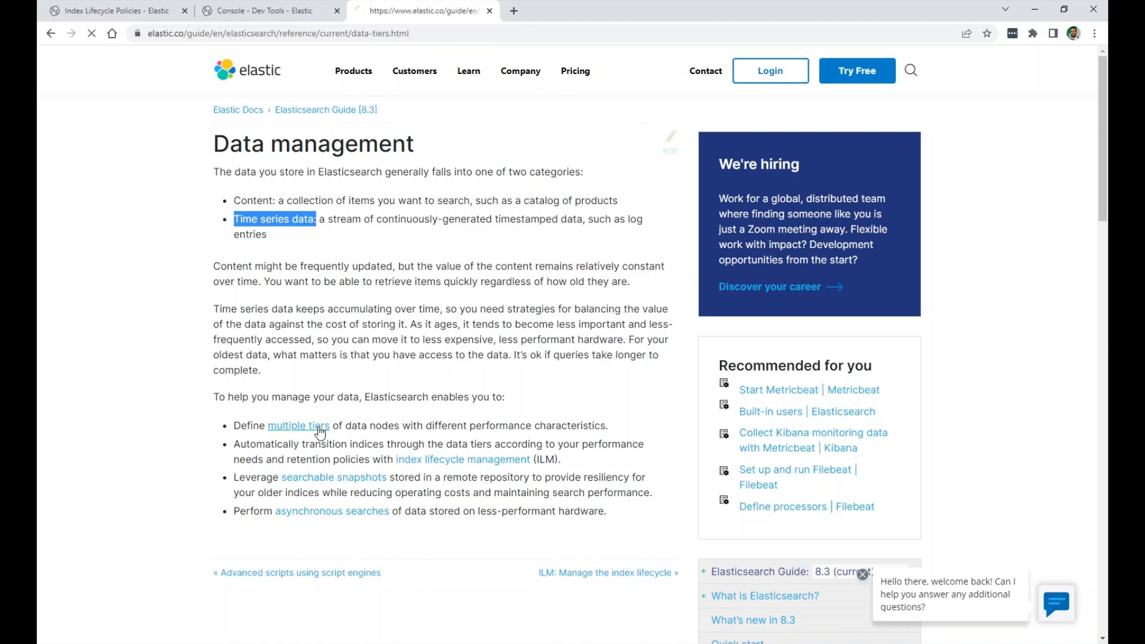
{"action": "left_click", "coordinate": [298, 424]}
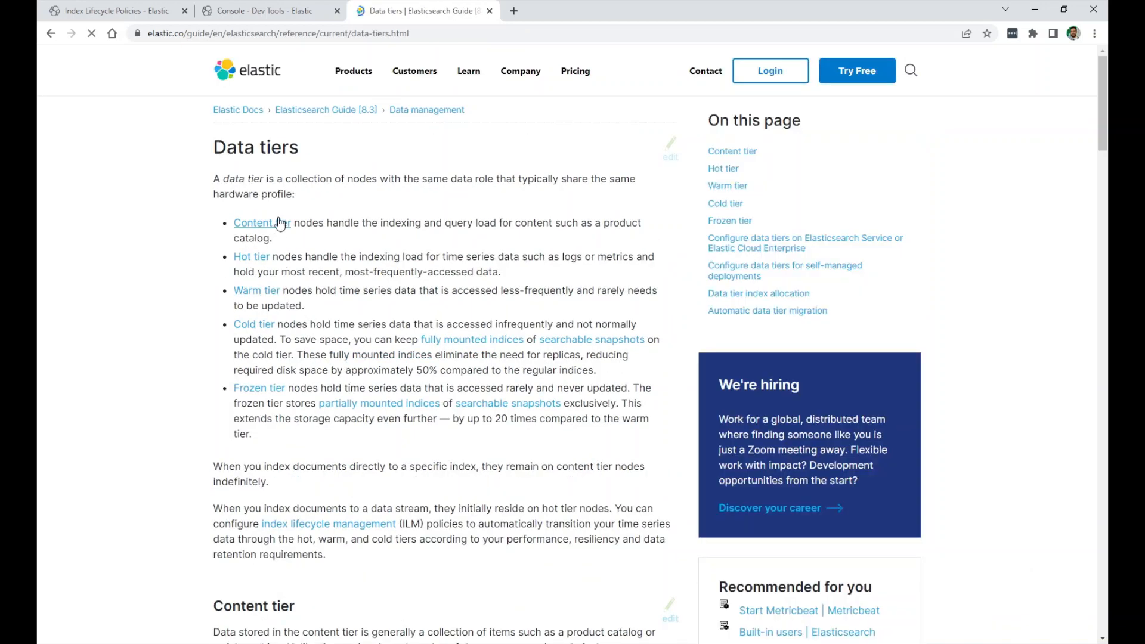
{"action": "mouse_move", "coordinate": [251, 257]}
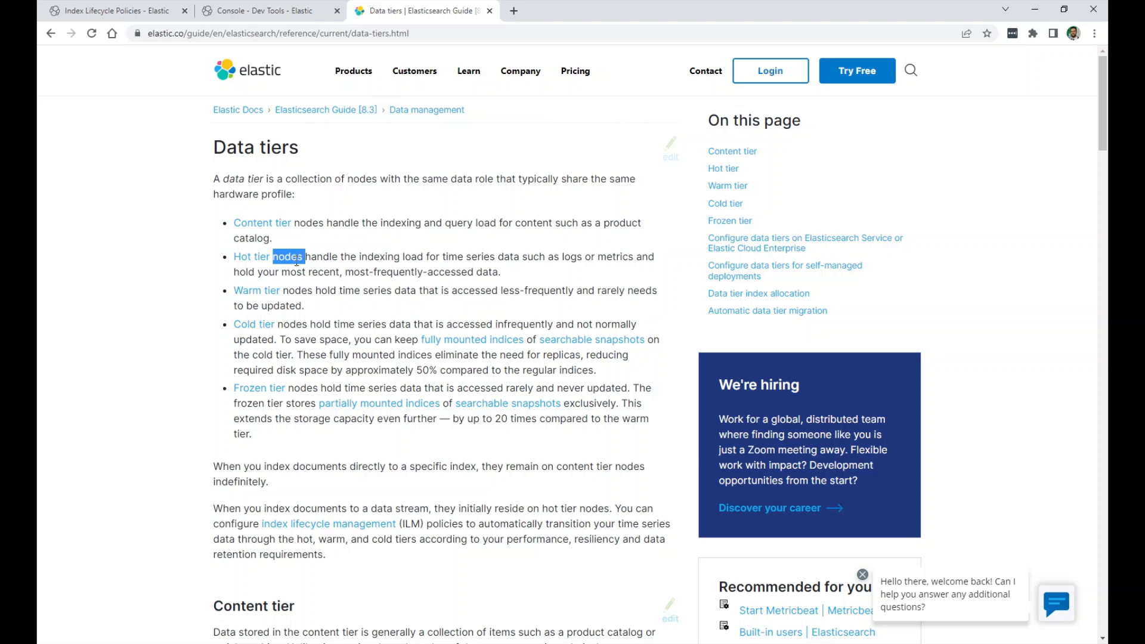
{"action": "mouse_move", "coordinate": [287, 288]}
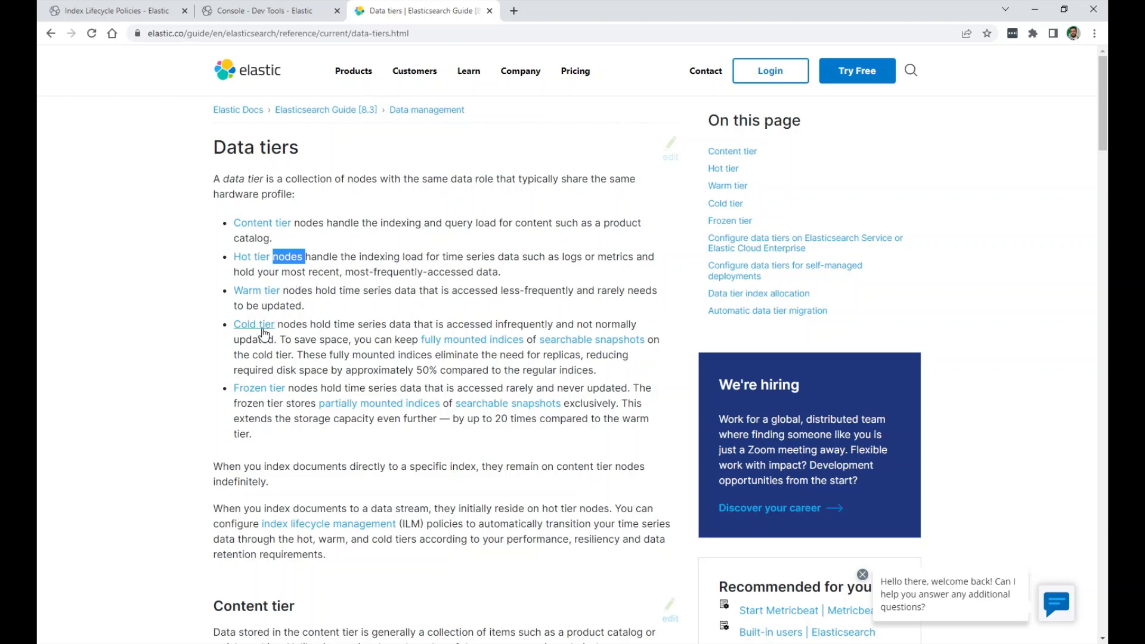
{"action": "mouse_move", "coordinate": [272, 395]}
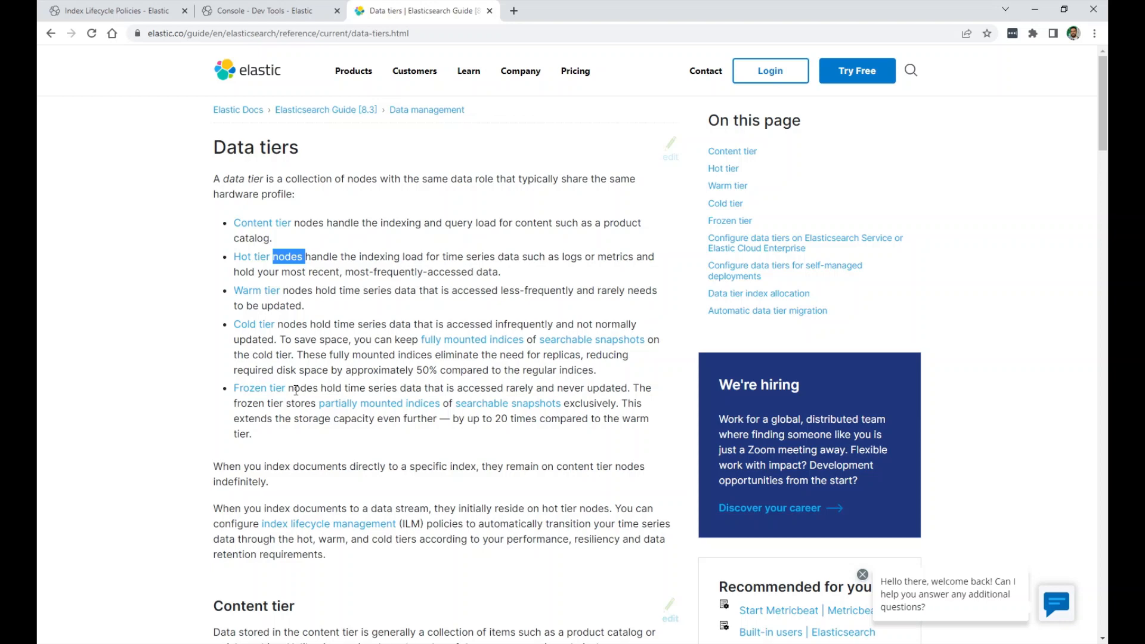
{"action": "scroll", "scroll_direction": "down", "scroll_amount": 3}
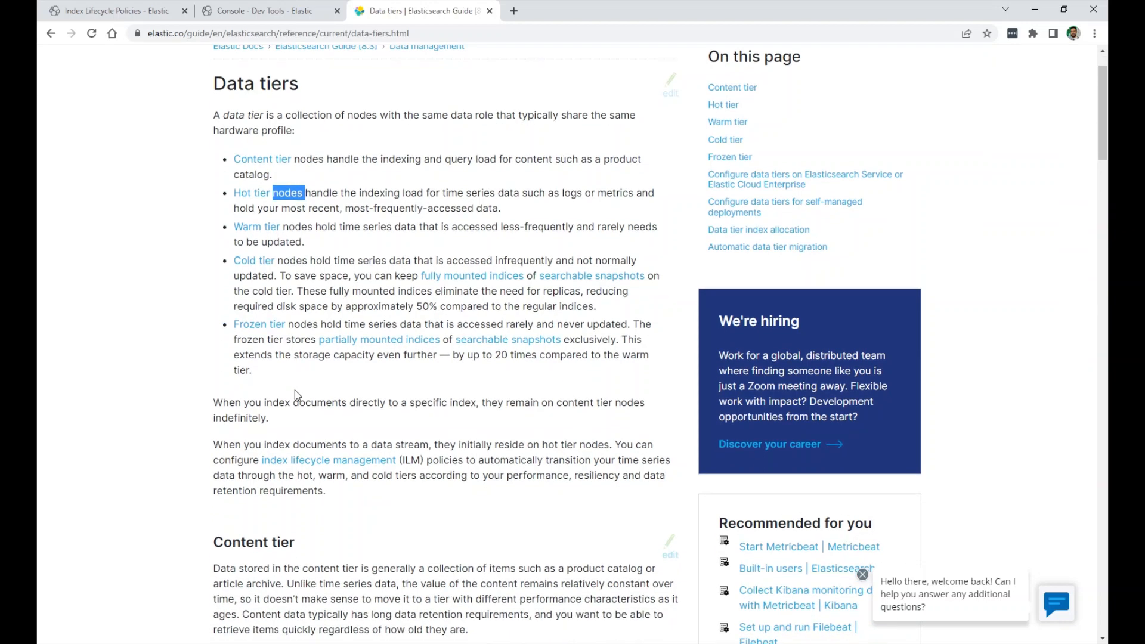
{"action": "scroll", "scroll_direction": "down", "scroll_amount": 3}
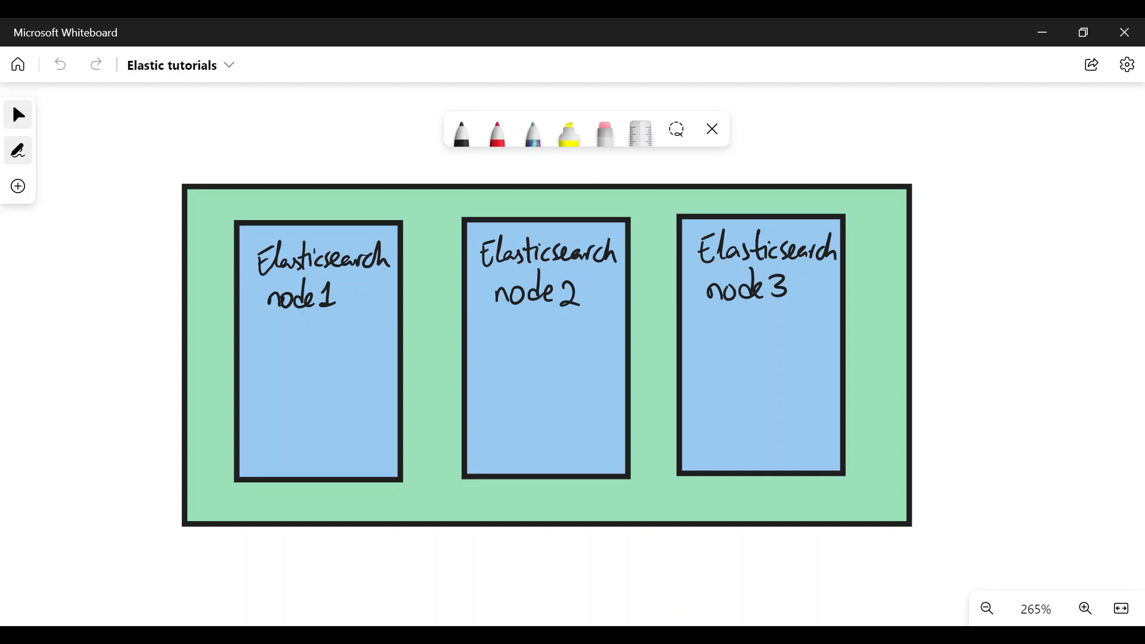
Write hot, warm, cold under the nodes and draw curves linking each node to its tier.
{"action": "left_click_drag", "start_coordinate": [261, 503], "coordinate": [292, 504]}
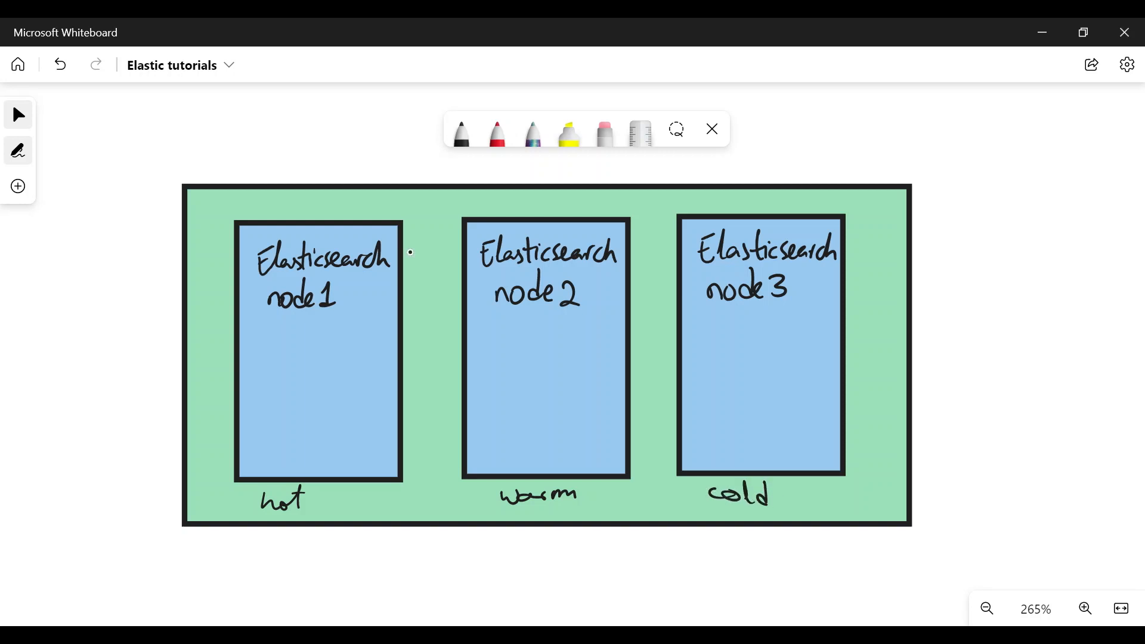
{"action": "left_click_drag", "start_coordinate": [410, 251], "coordinate": [424, 388]}
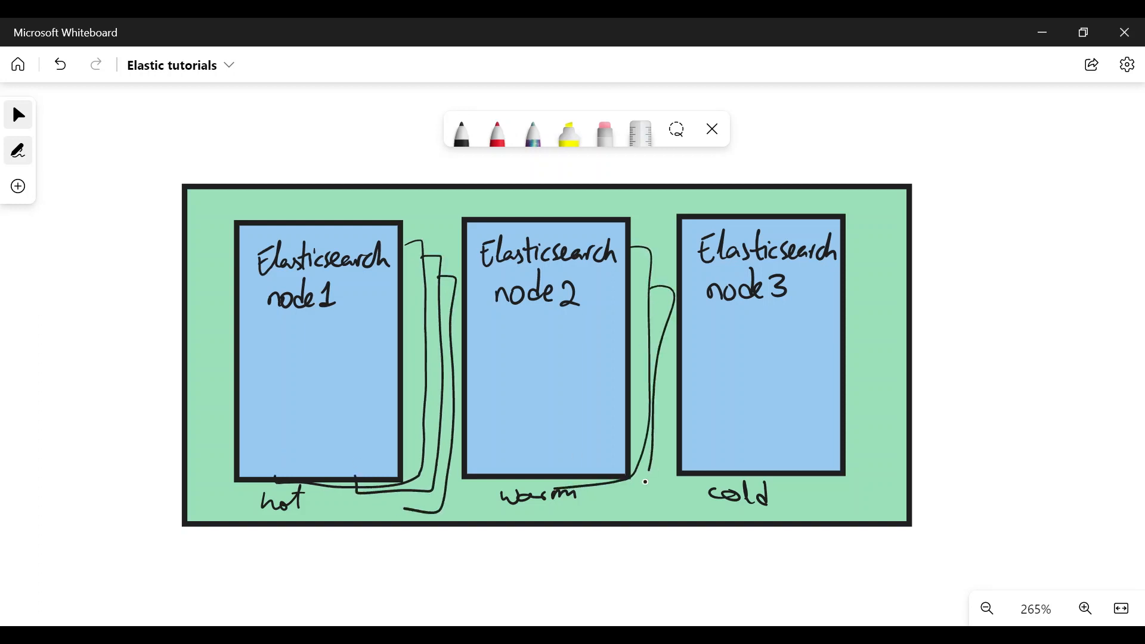
{"action": "left_click_drag", "start_coordinate": [645, 482], "coordinate": [878, 276]}
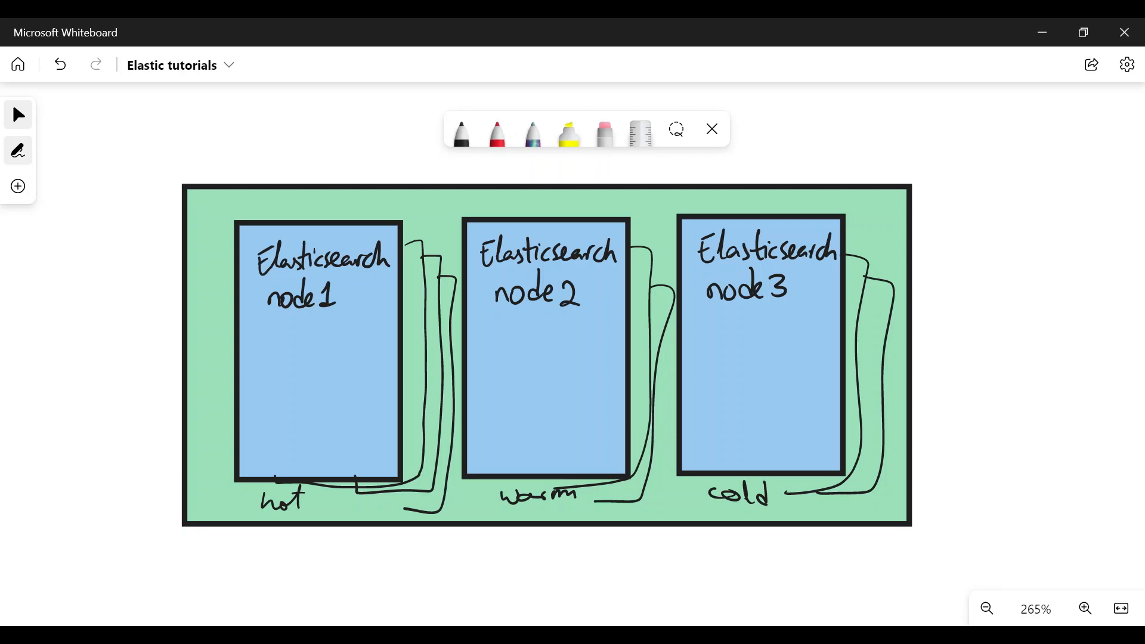
{"action": "left_click_drag", "start_coordinate": [99, 382], "coordinate": [275, 355]}
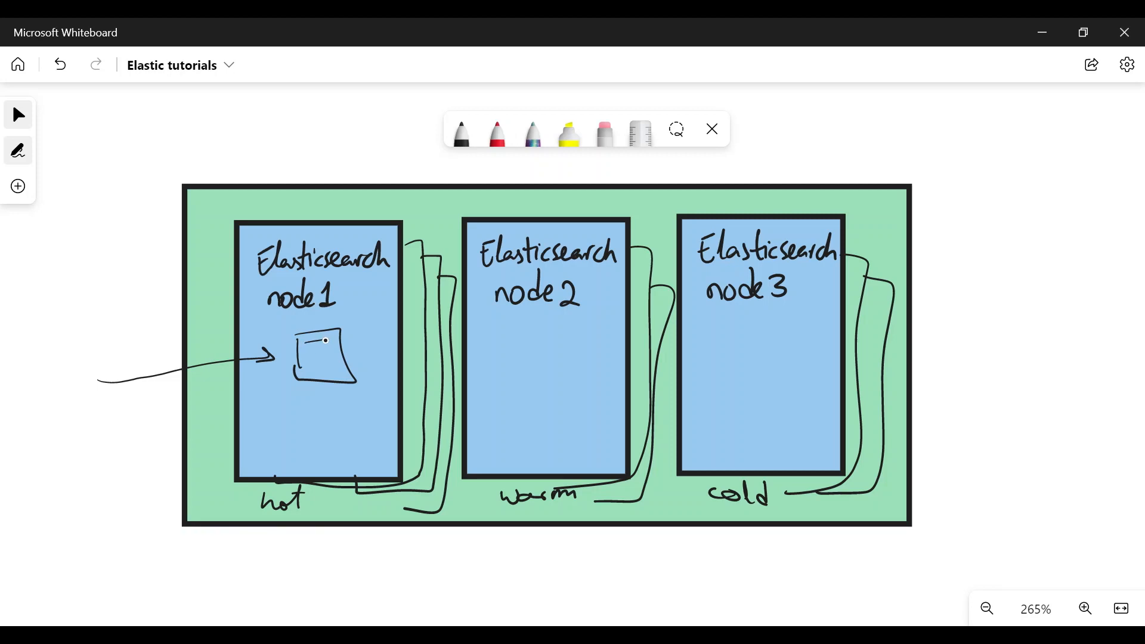
Sketch index shapes with incoming data inside node 1 and an arrow carrying data to node 2.
{"action": "left_click_drag", "start_coordinate": [306, 358], "coordinate": [325, 347]}
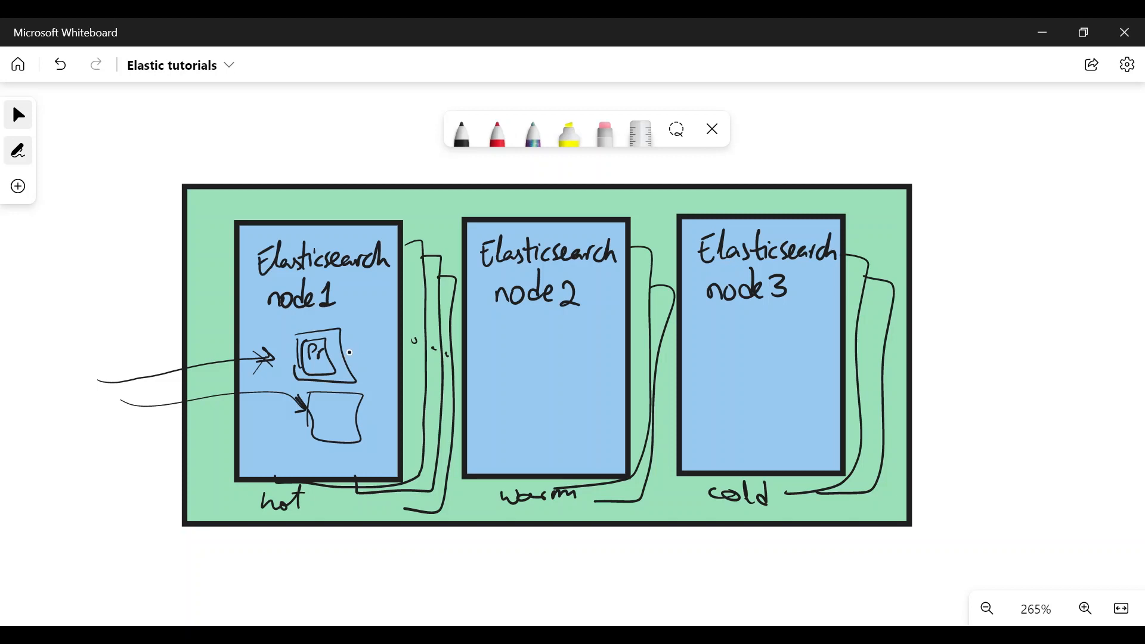
{"action": "mouse_move", "coordinate": [365, 350]}
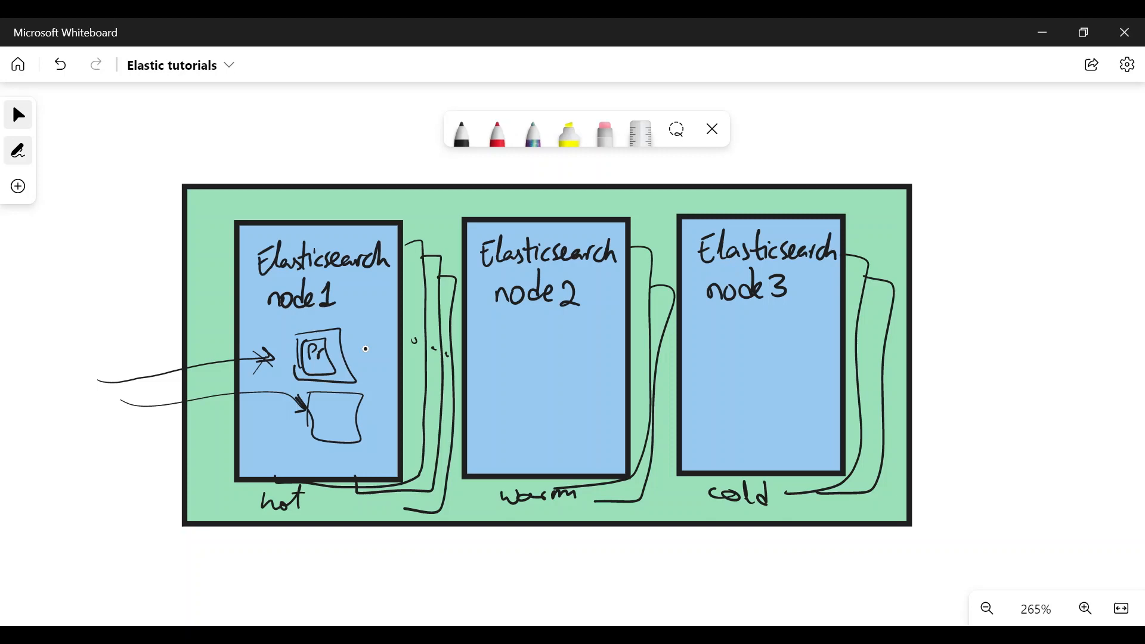
{"action": "left_click_drag", "start_coordinate": [365, 348], "coordinate": [500, 348]}
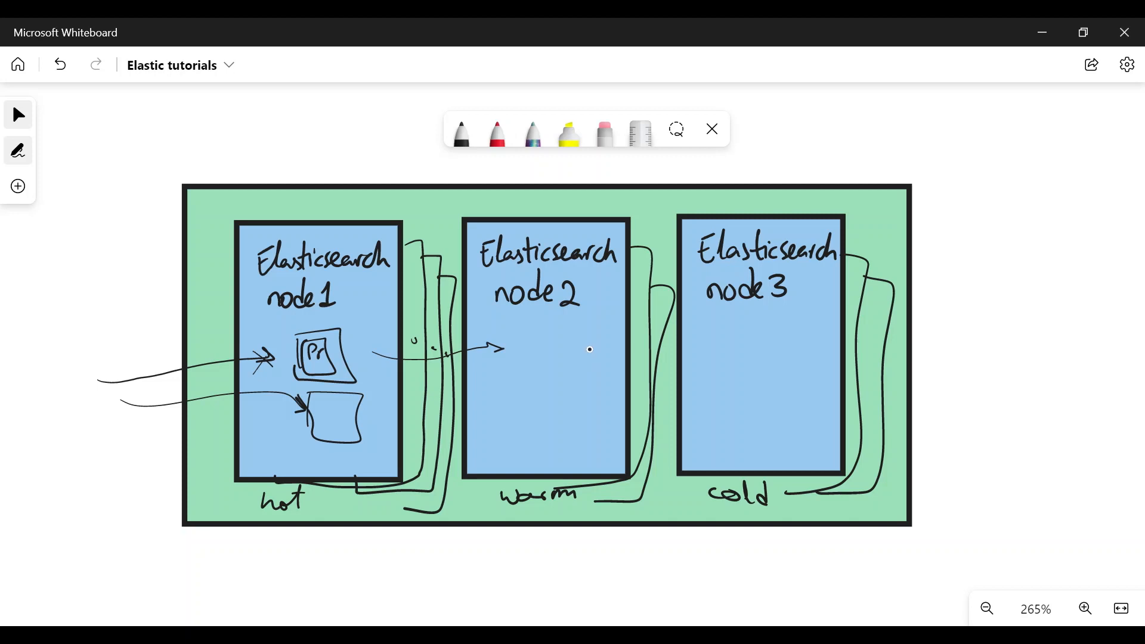
{"action": "left_click_drag", "start_coordinate": [591, 350], "coordinate": [744, 357]}
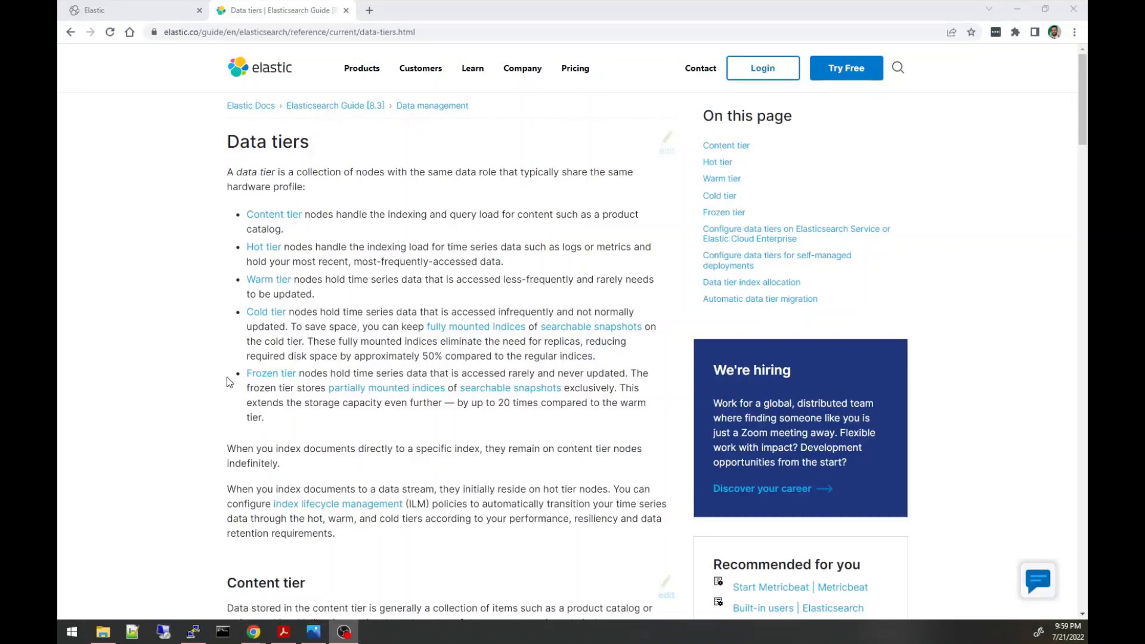
{"action": "mouse_move", "coordinate": [252, 334]}
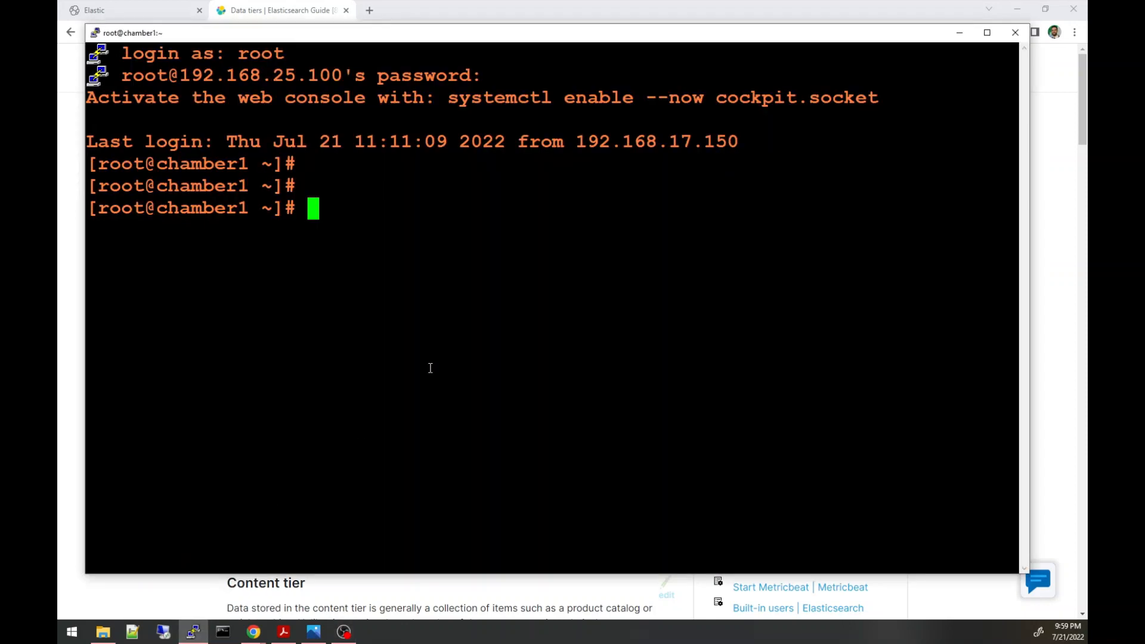
Open /etc/elasticsearch/elasticsearch.yml in nano on the node.
{"action": "type", "text": "nano /e"}
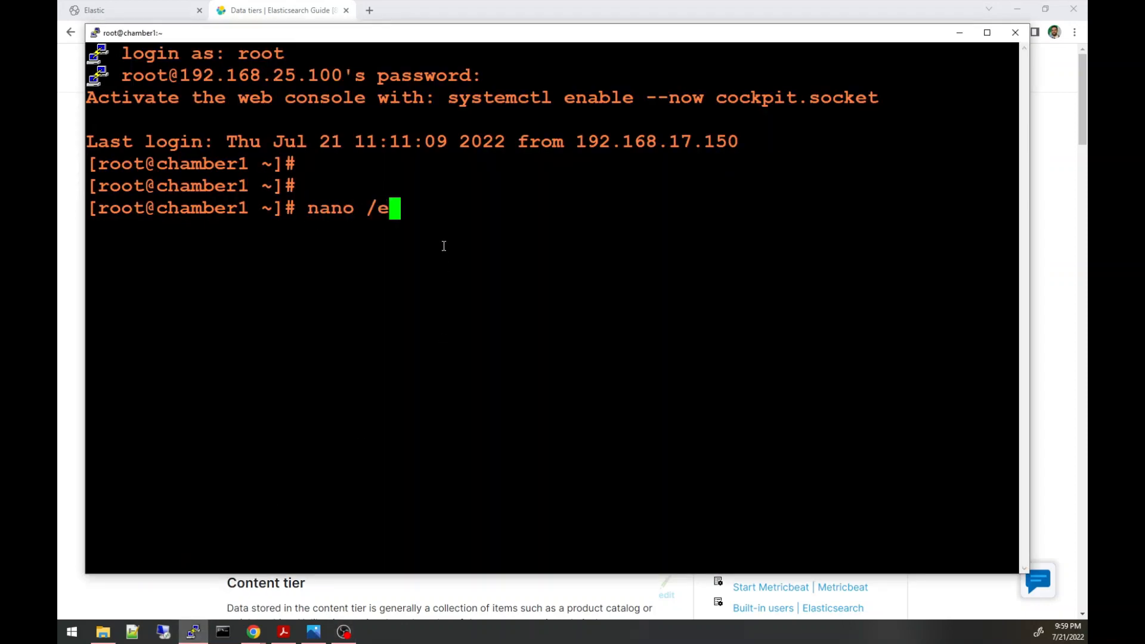
{"action": "type", "text": "tc/elasticsearch/elasticsearch"}
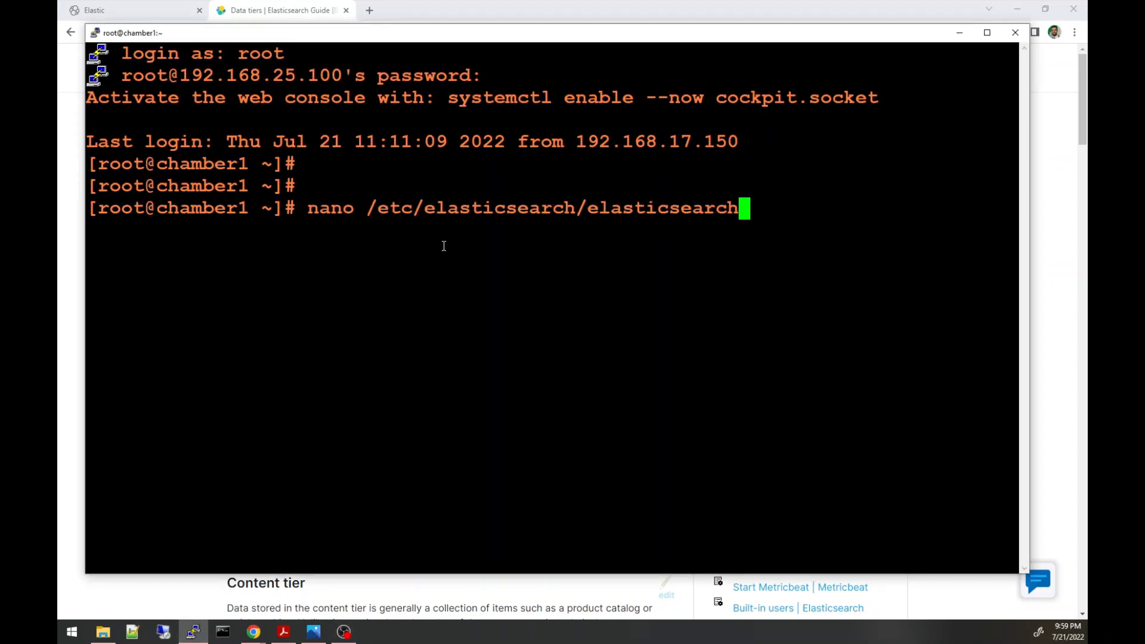
{"action": "key", "text": "Return"}
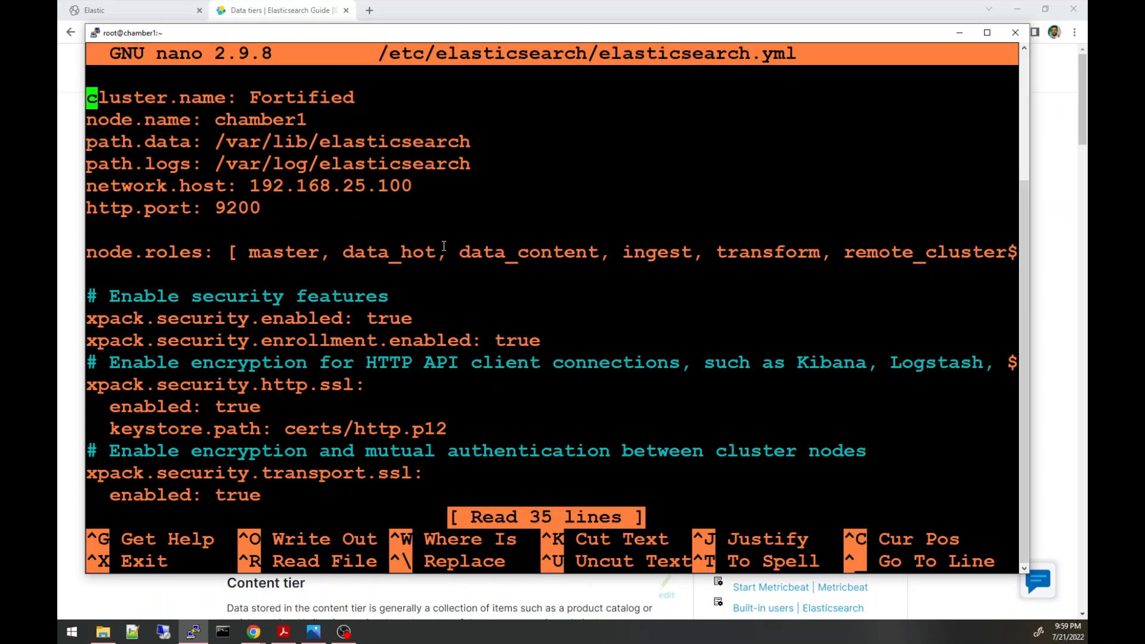
Point out the node.roles setting and its data_hot role in the config file.
{"action": "double_click", "coordinate": [145, 251]}
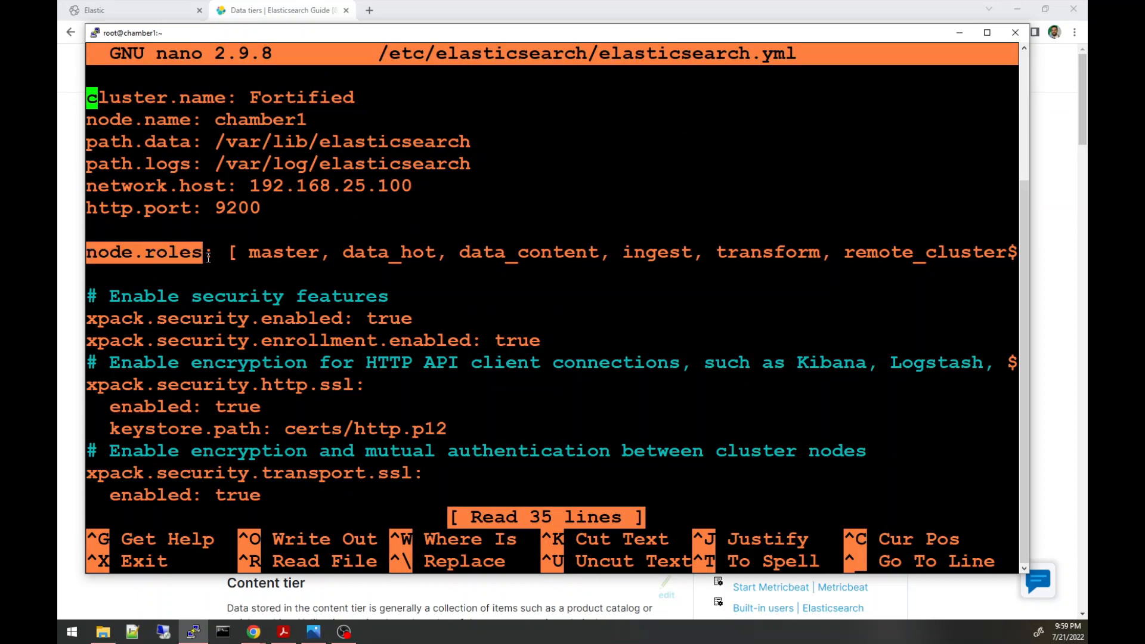
{"action": "mouse_move", "coordinate": [351, 251]}
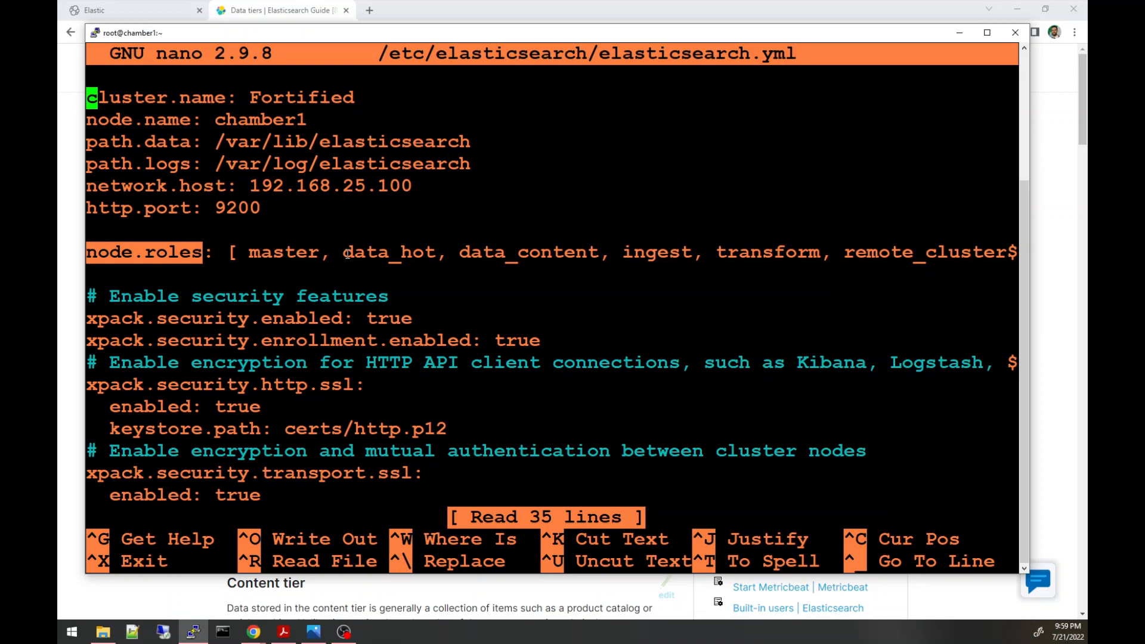
{"action": "double_click", "coordinate": [387, 252]}
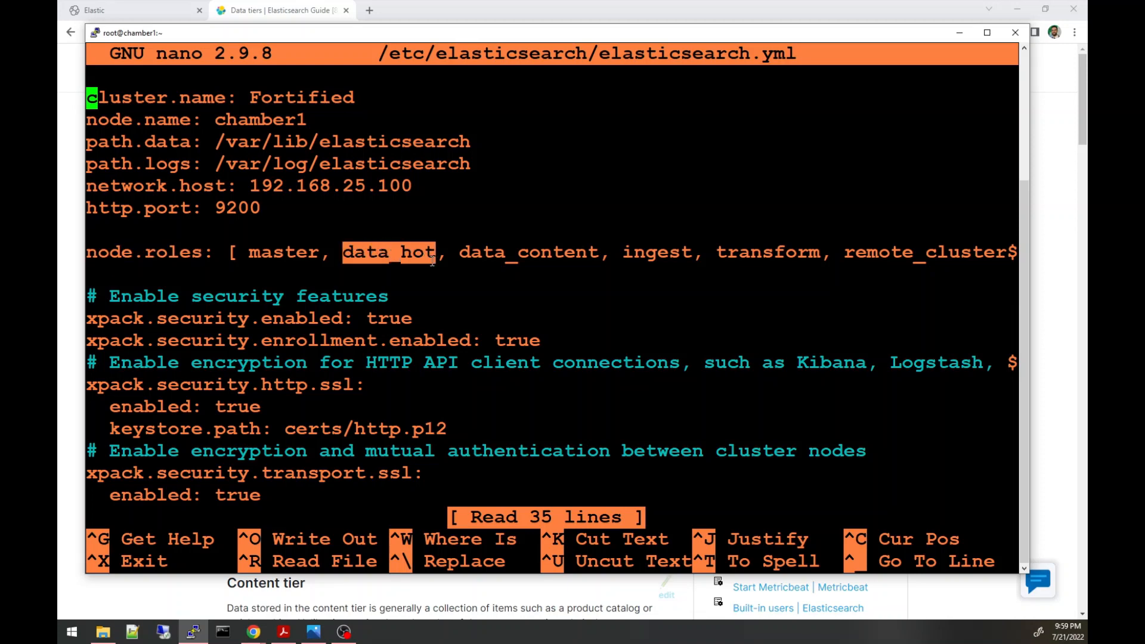
{"action": "left_click", "coordinate": [419, 252]}
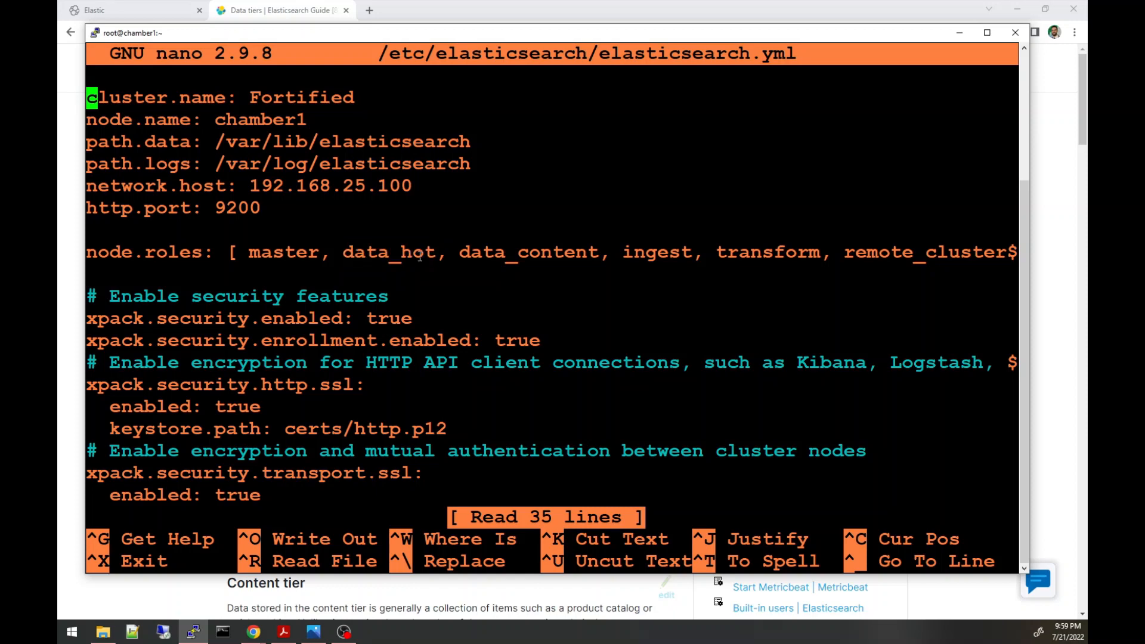
{"action": "double_click", "coordinate": [387, 251]}
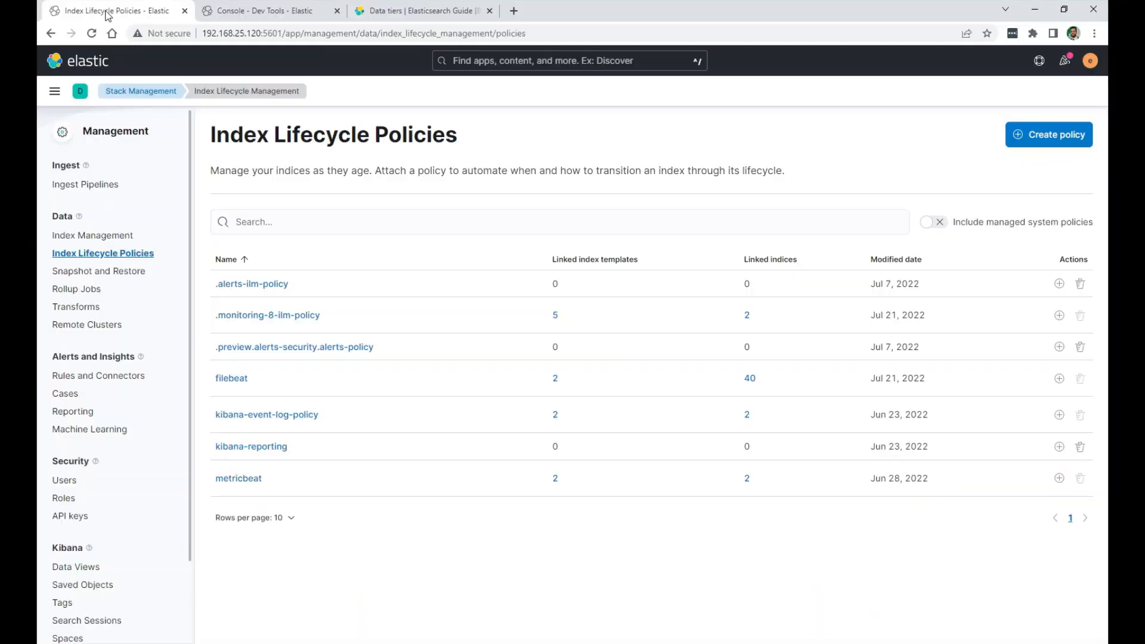
{"action": "mouse_move", "coordinate": [141, 91]}
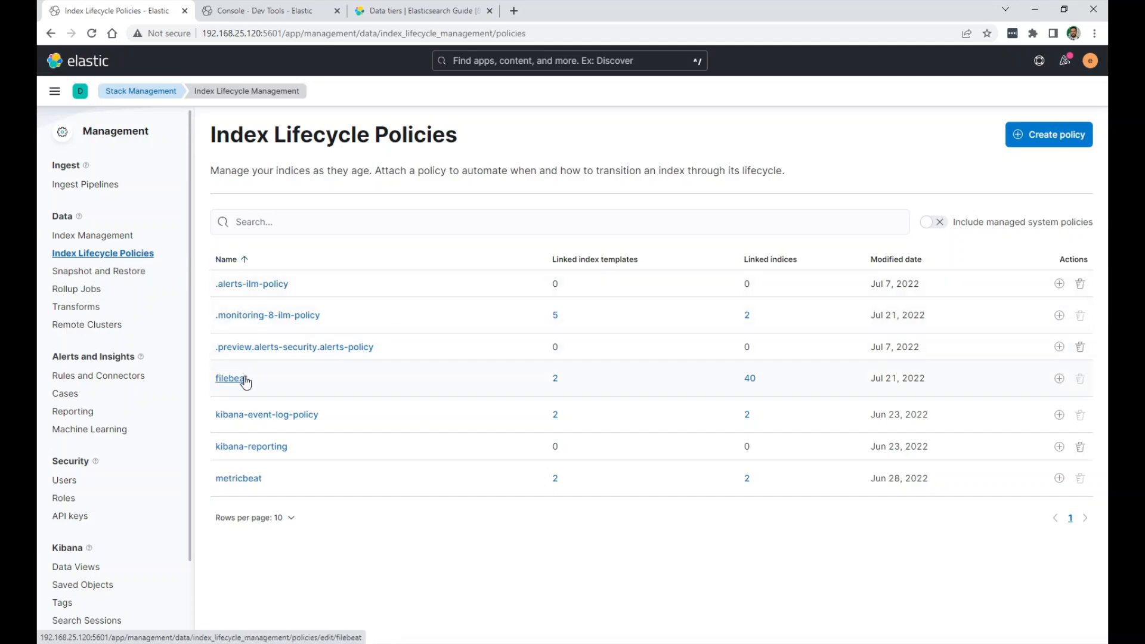
{"action": "mouse_move", "coordinate": [244, 385]}
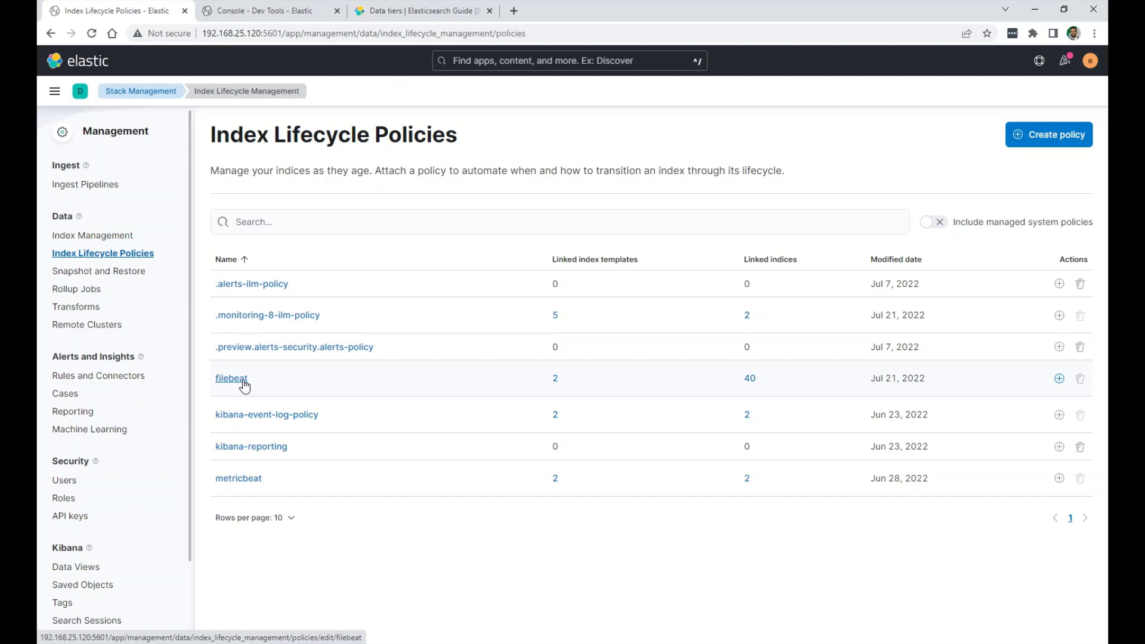
Open the filebeat lifecycle policy for editing from the policies list.
{"action": "left_click", "coordinate": [230, 378]}
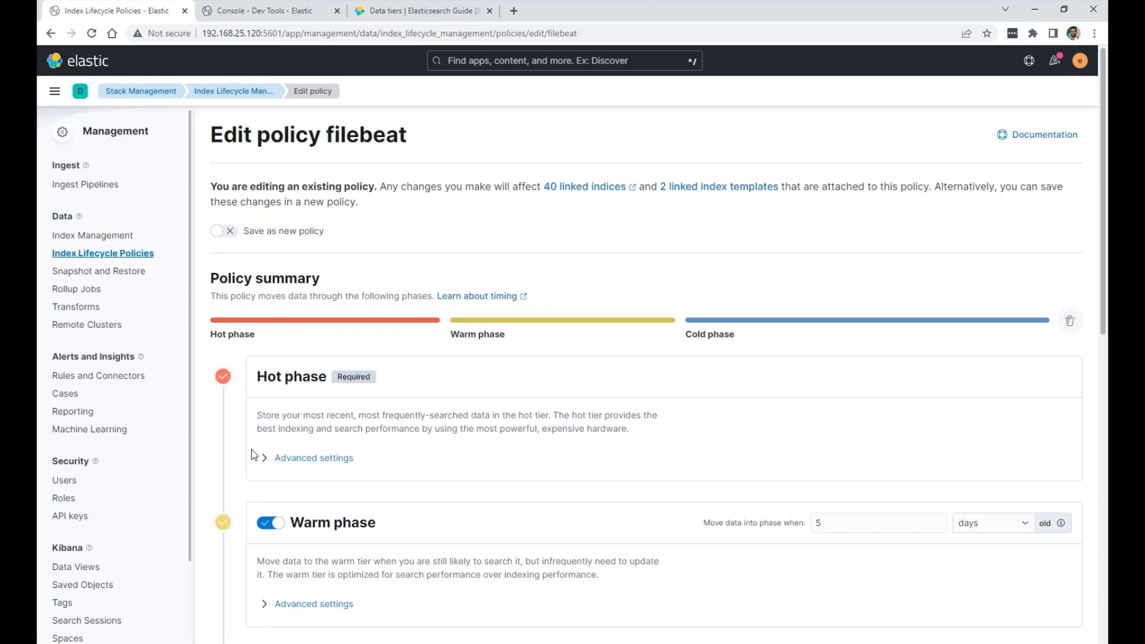
{"action": "left_click", "coordinate": [314, 458]}
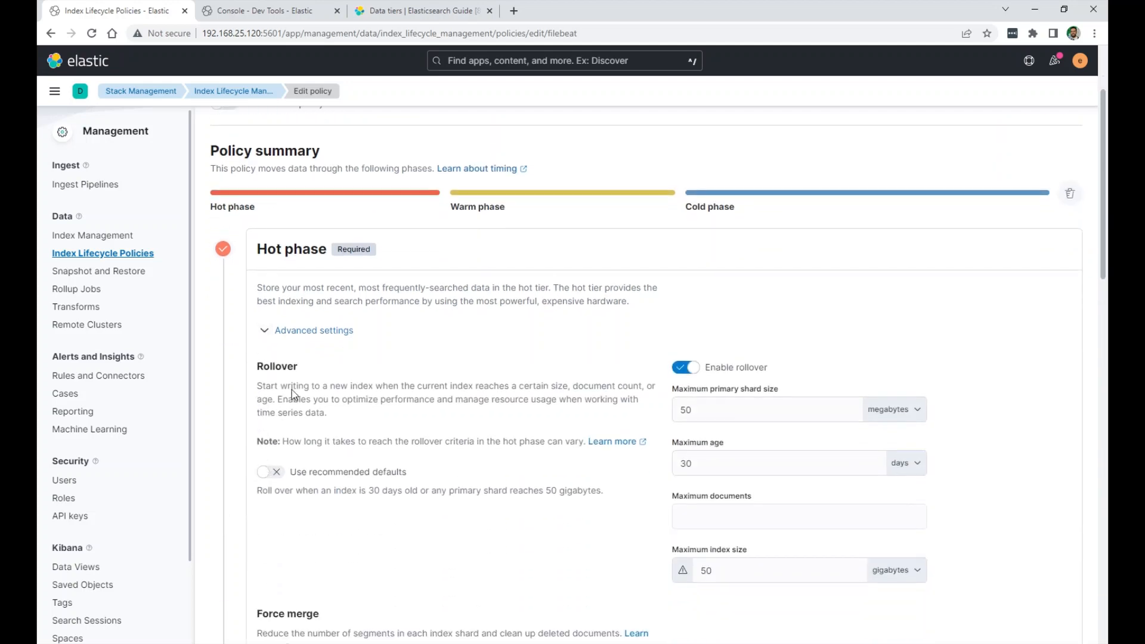
{"action": "mouse_move", "coordinate": [548, 382]}
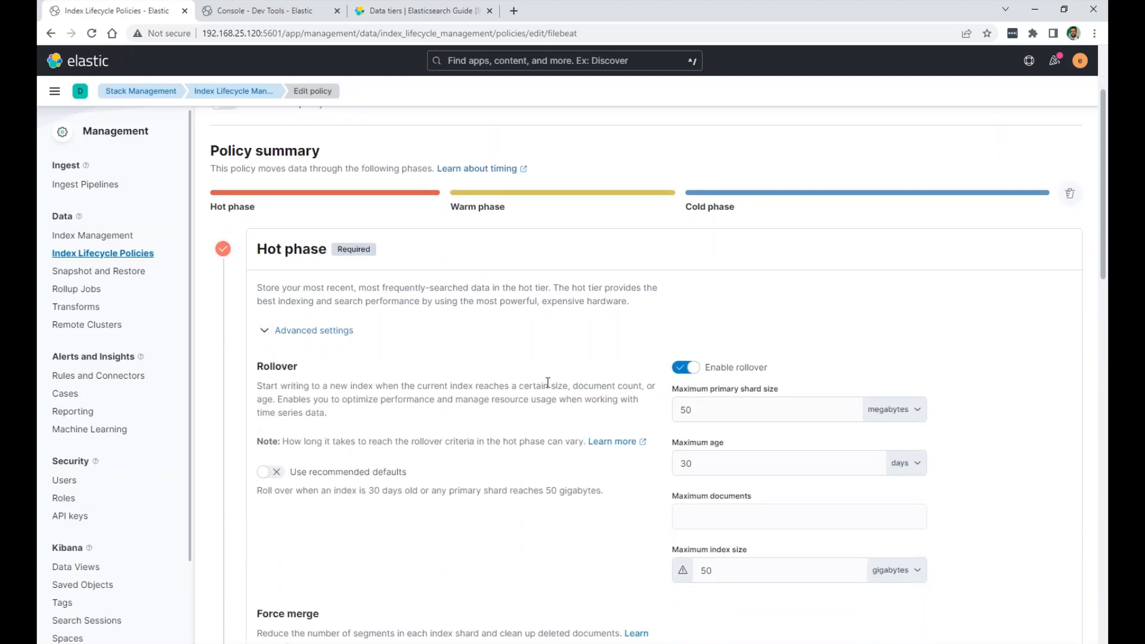
{"action": "mouse_move", "coordinate": [476, 396]}
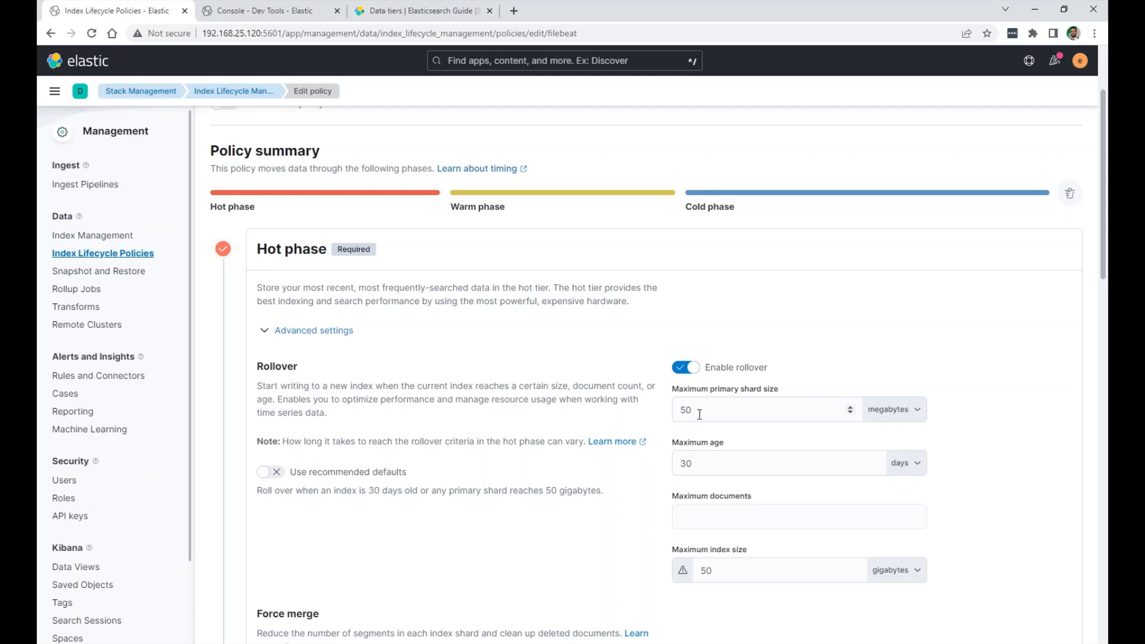
{"action": "left_click", "coordinate": [737, 409]}
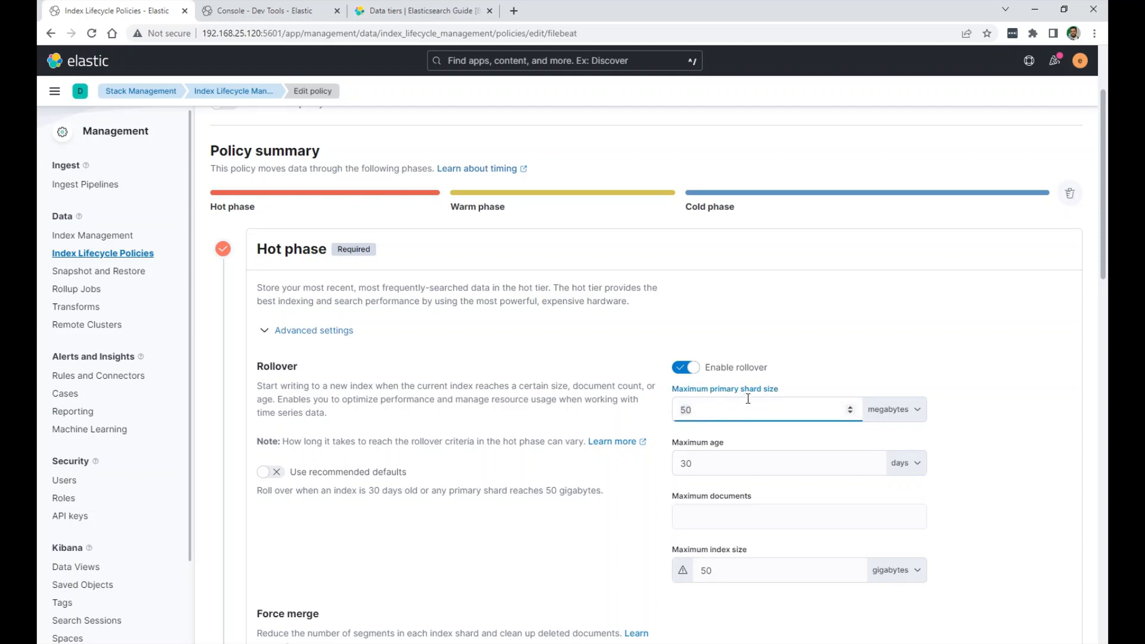
{"action": "left_click", "coordinate": [778, 463]}
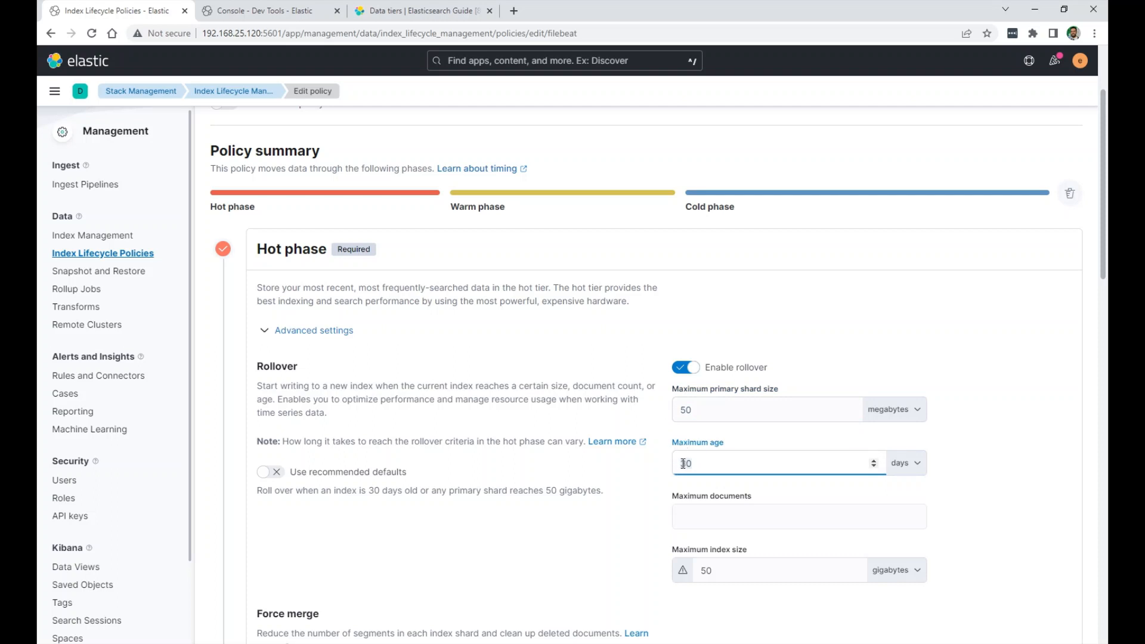
{"action": "type", "text": "30"}
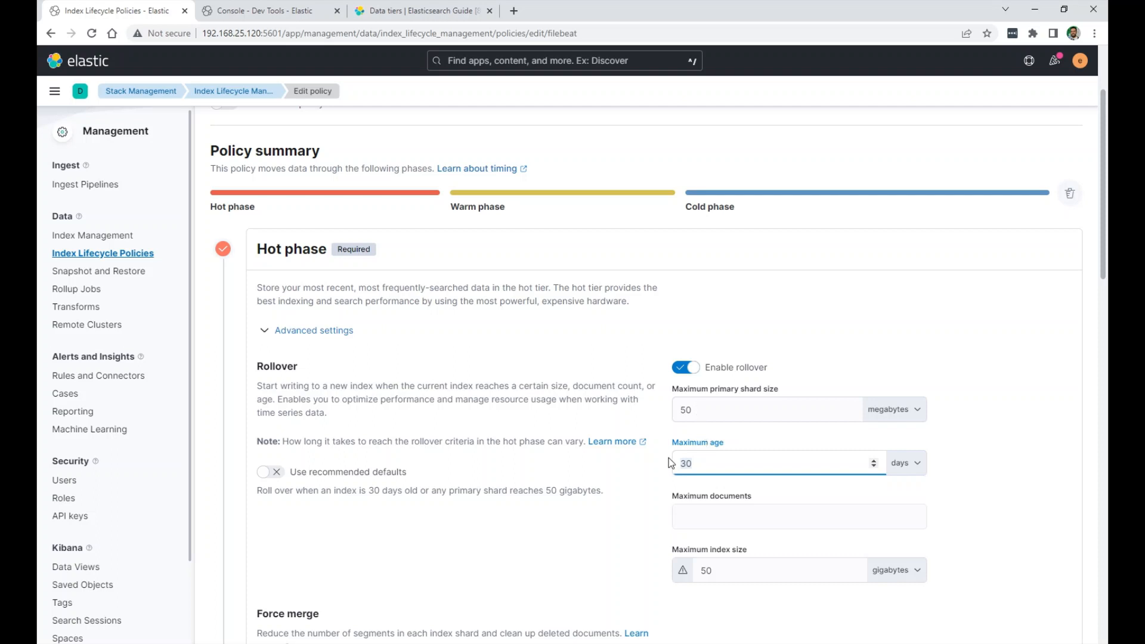
{"action": "mouse_move", "coordinate": [567, 414]}
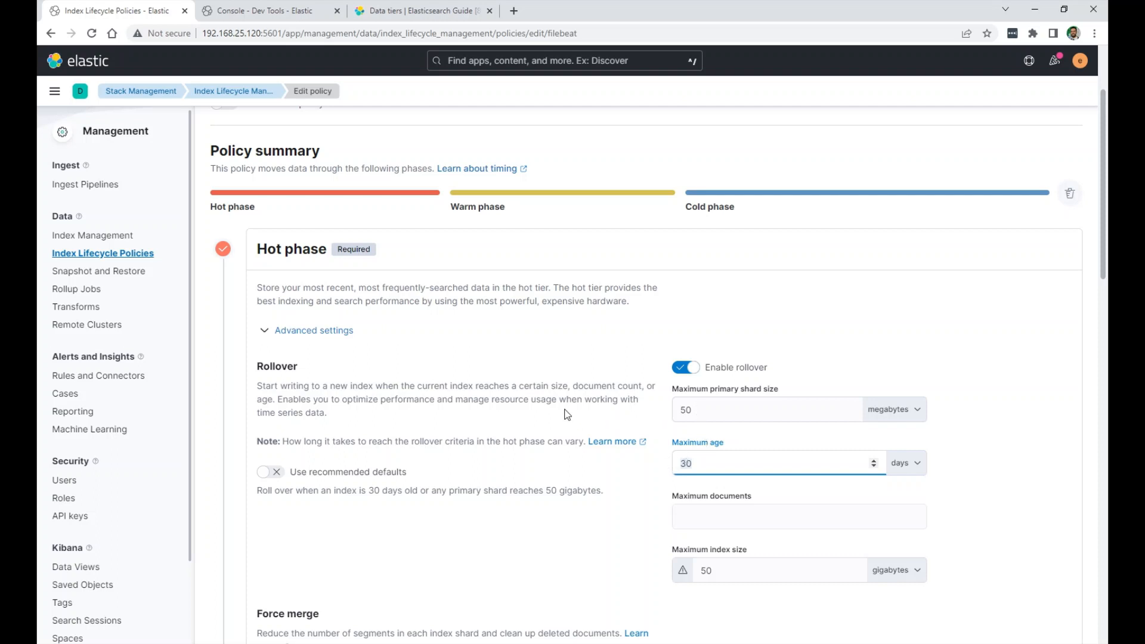
{"action": "mouse_move", "coordinate": [561, 403]}
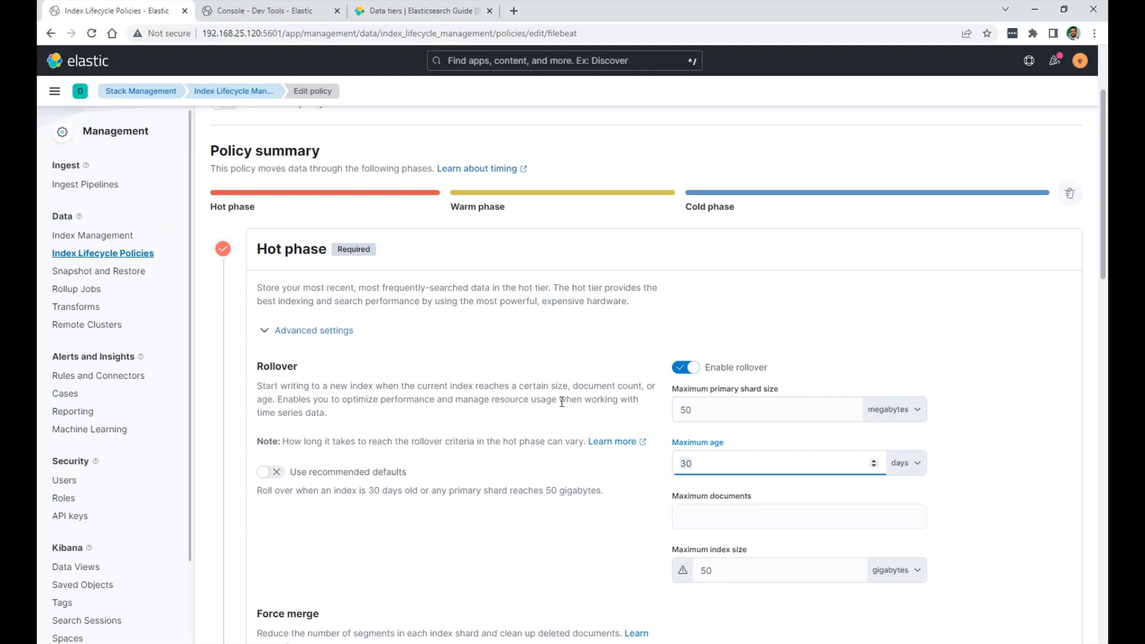
{"action": "scroll", "scroll_direction": "down", "scroll_amount": 3}
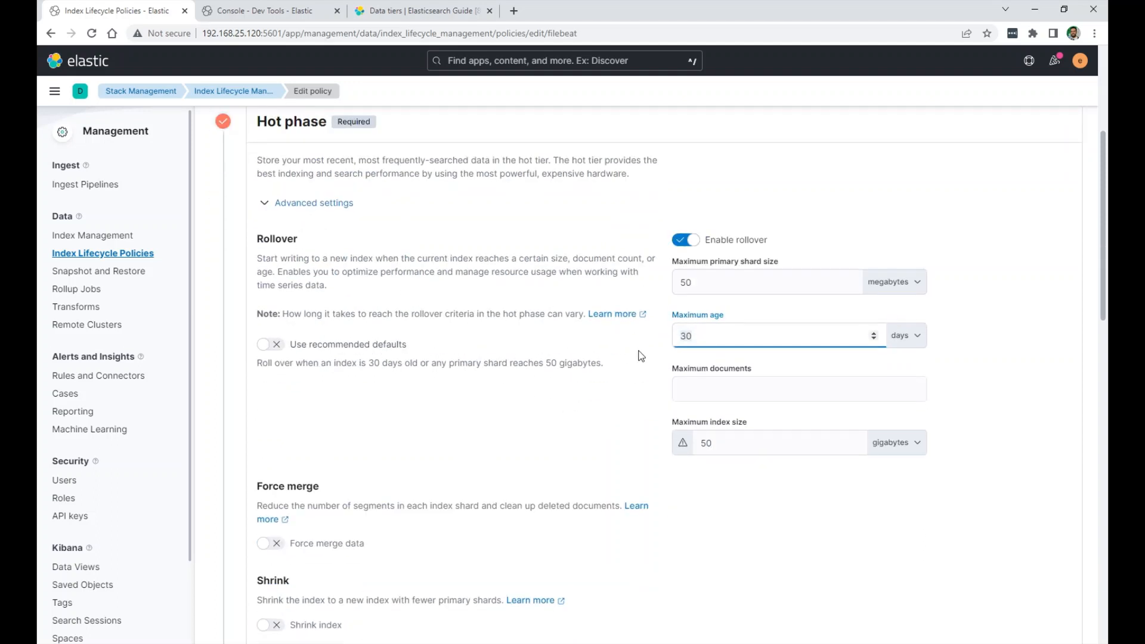
{"action": "mouse_move", "coordinate": [310, 180]}
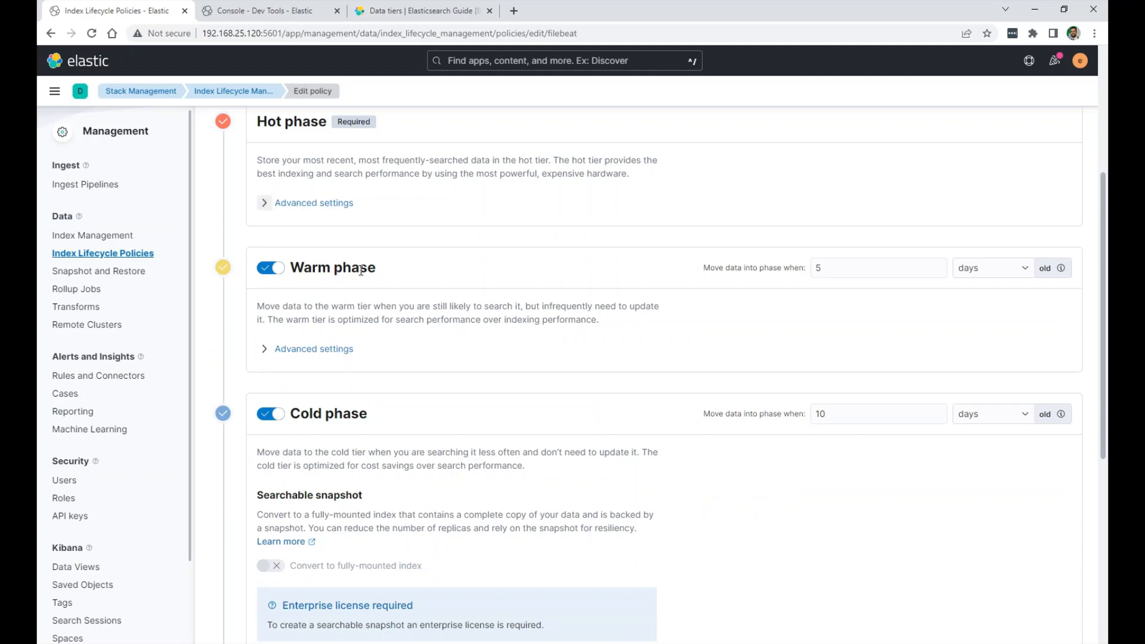
{"action": "left_click", "coordinate": [872, 268]}
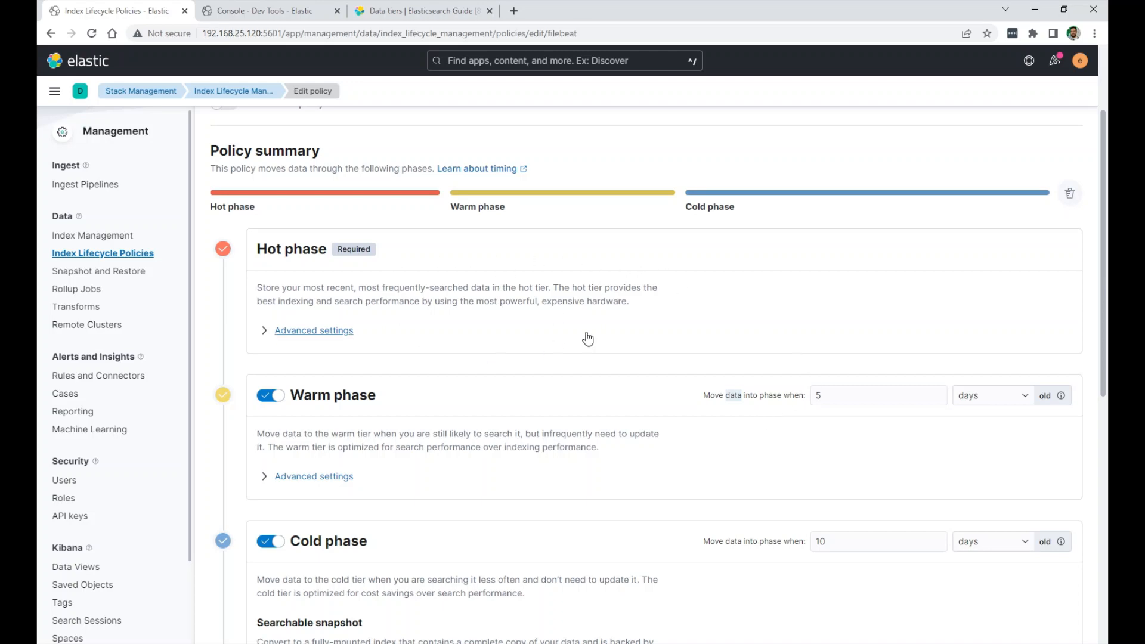
{"action": "mouse_move", "coordinate": [652, 301]}
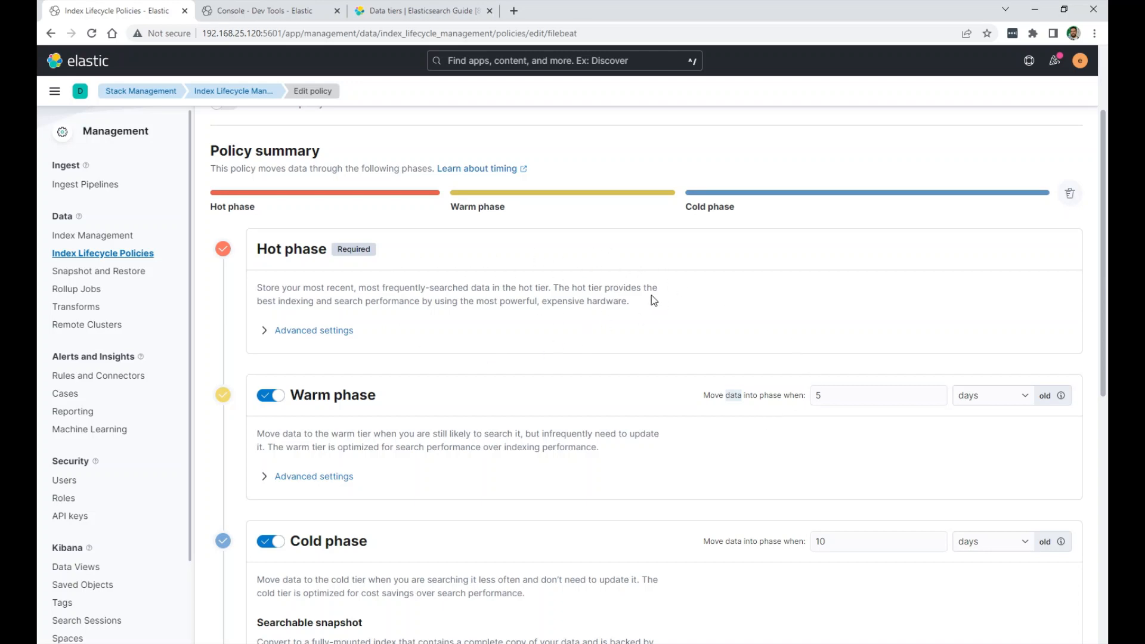
{"action": "mouse_move", "coordinate": [314, 476]}
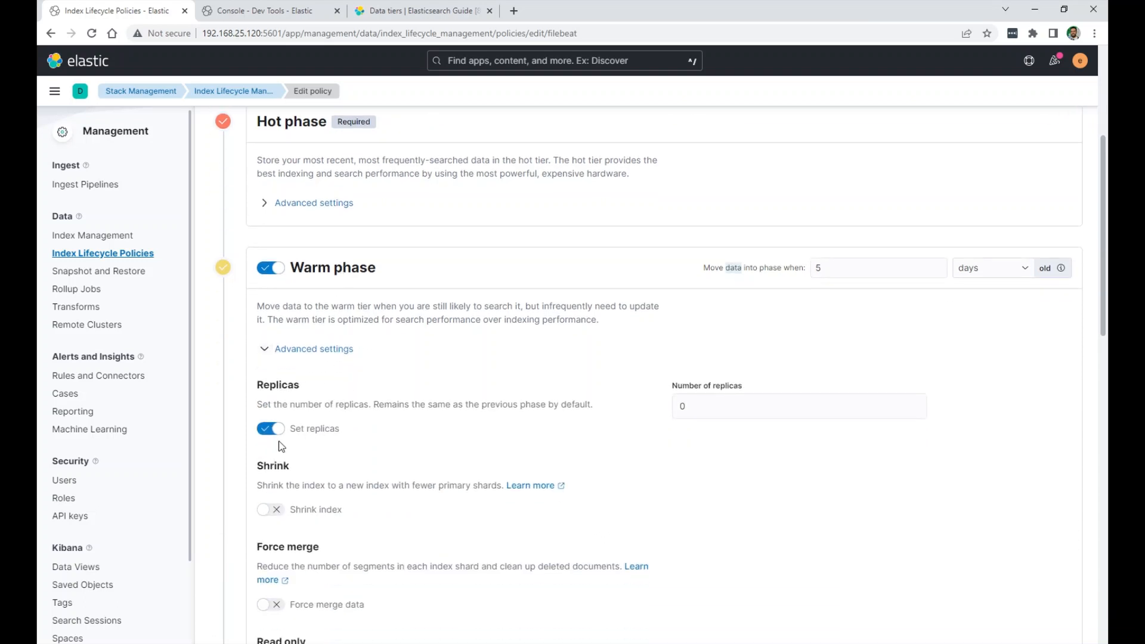
{"action": "mouse_move", "coordinate": [692, 434]}
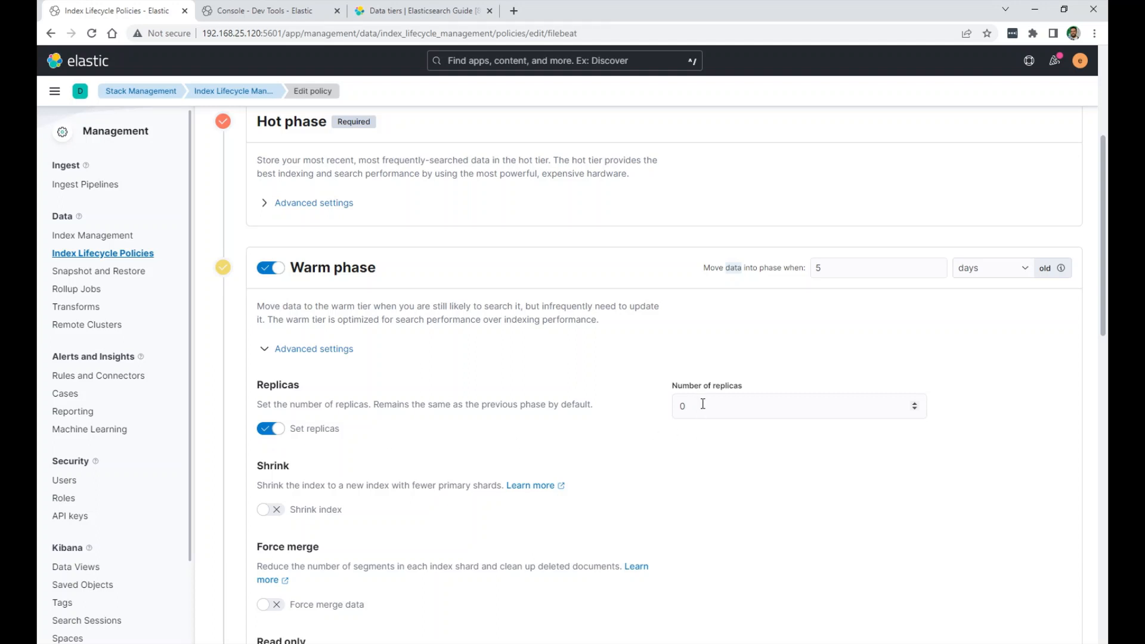
{"action": "mouse_move", "coordinate": [701, 272]}
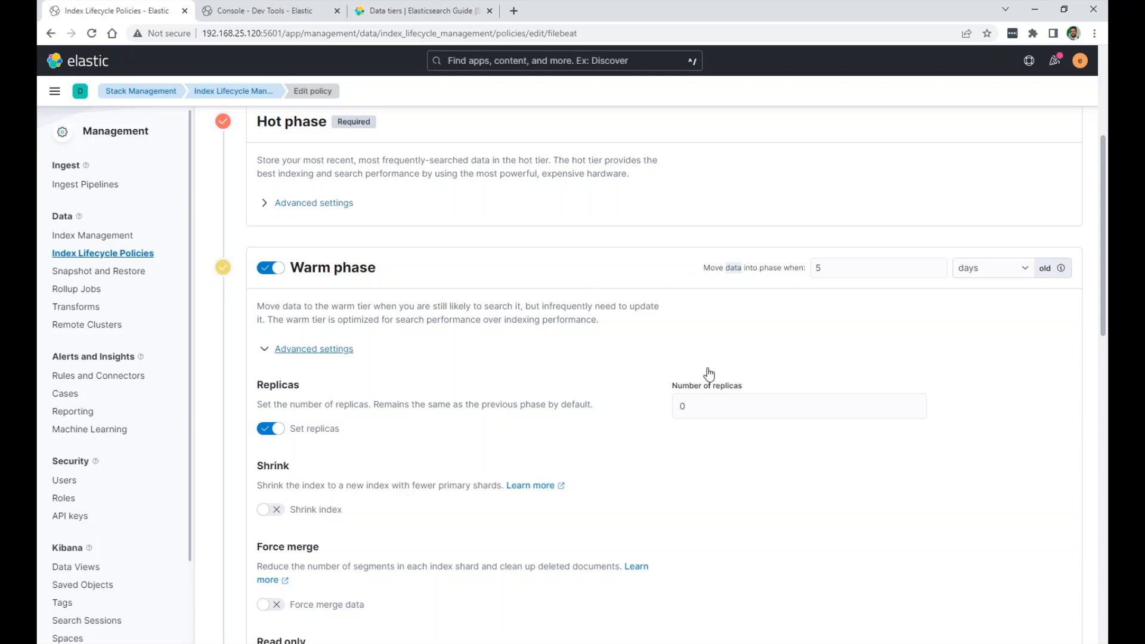
{"action": "left_click", "coordinate": [265, 349]}
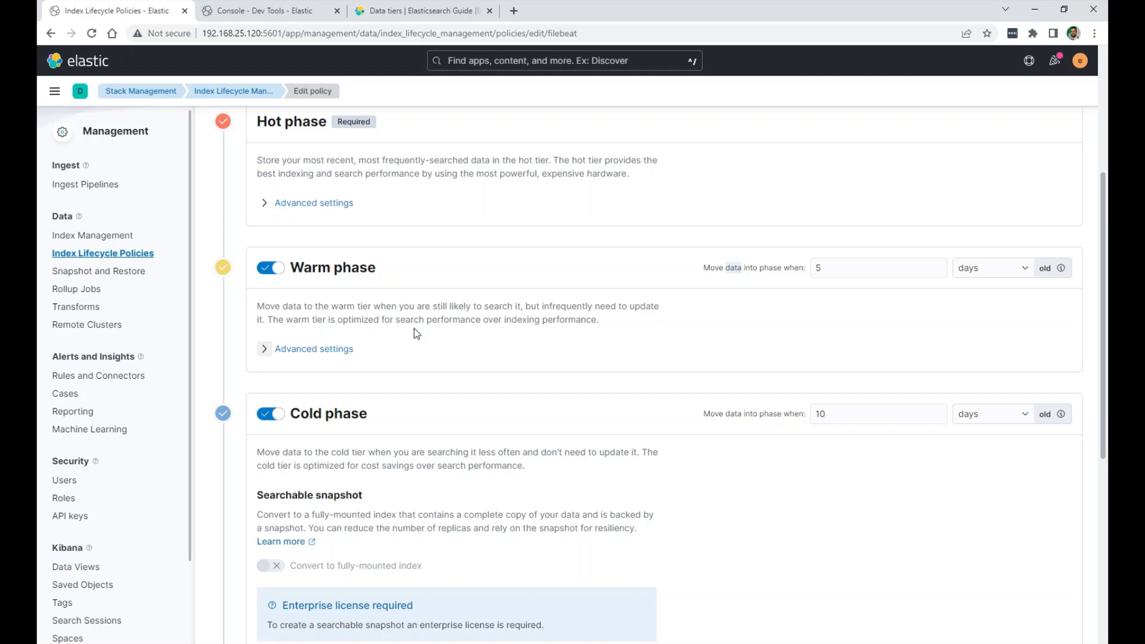
{"action": "left_click", "coordinate": [877, 413]}
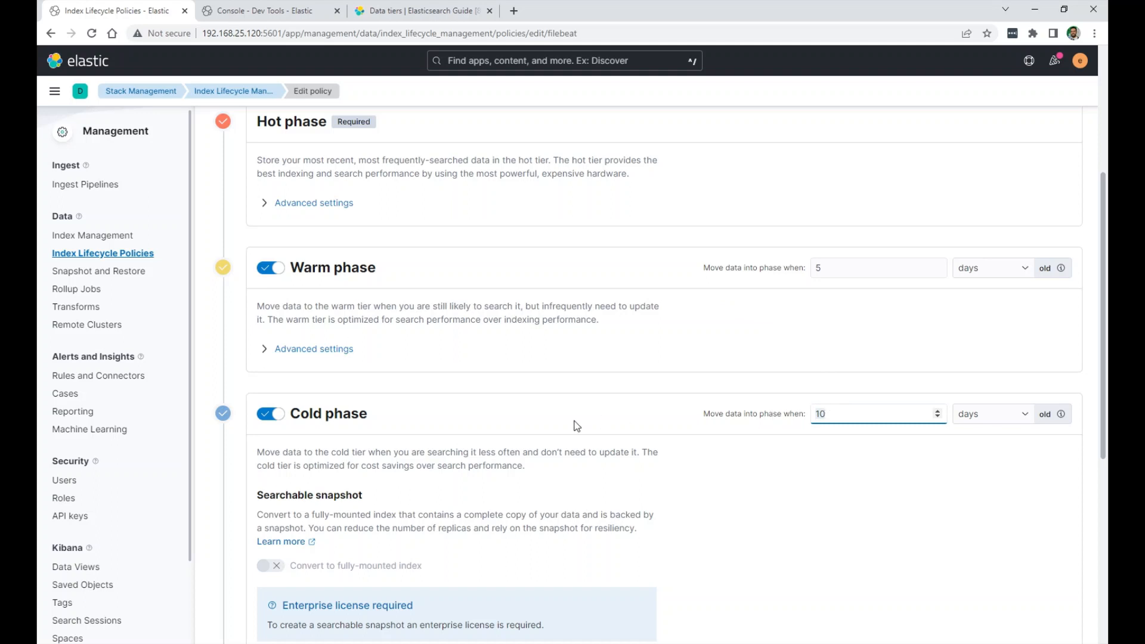
Review the Cold (10 days) and Delete (25 days) phases and save the filebeat policy.
{"action": "scroll", "scroll_direction": "down", "scroll_amount": 3}
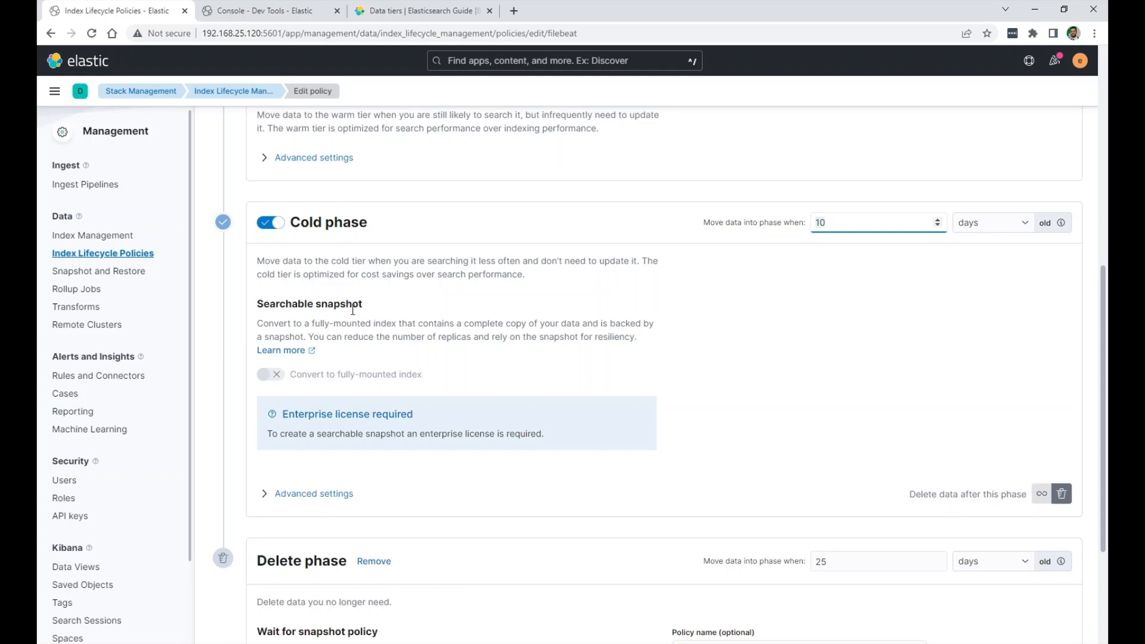
{"action": "mouse_move", "coordinate": [557, 356]}
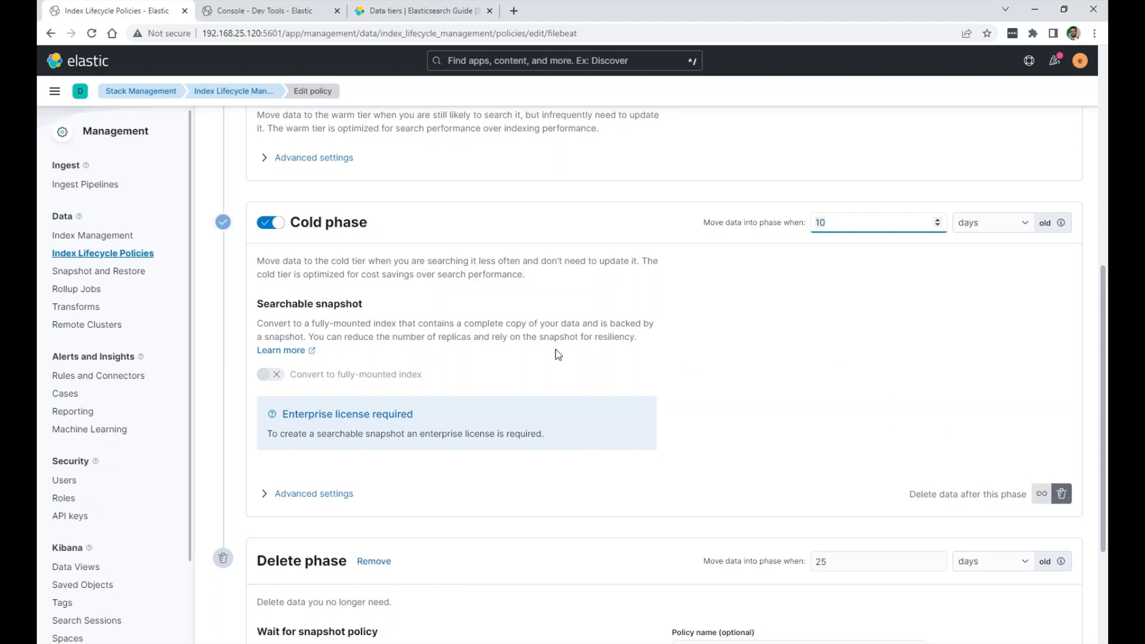
{"action": "scroll", "scroll_direction": "down", "scroll_amount": 3}
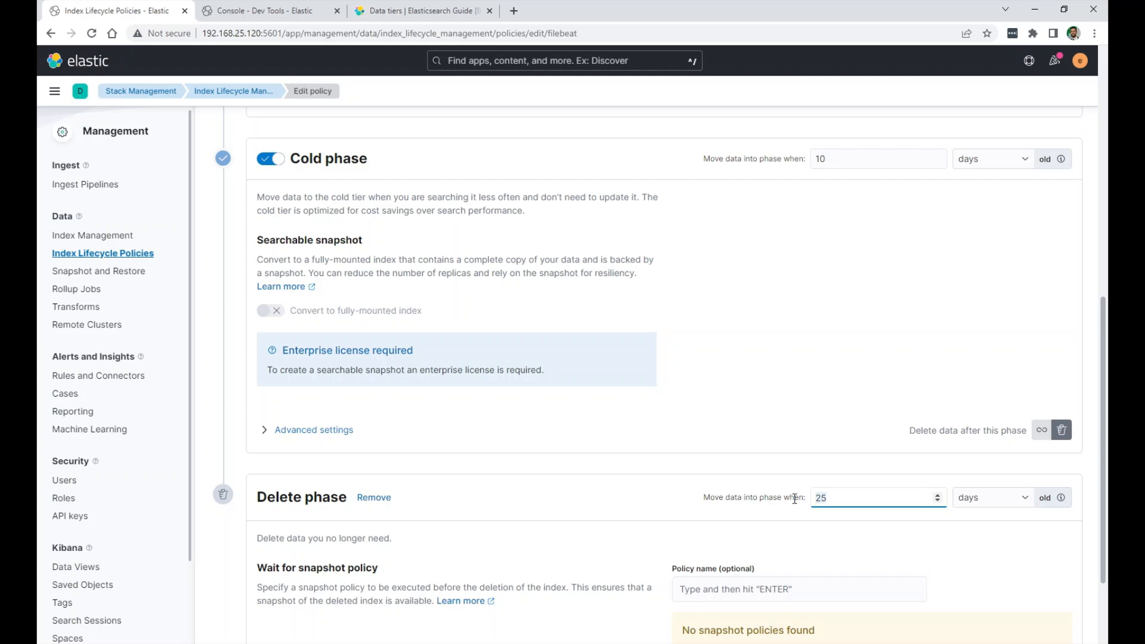
{"action": "mouse_move", "coordinate": [674, 368]}
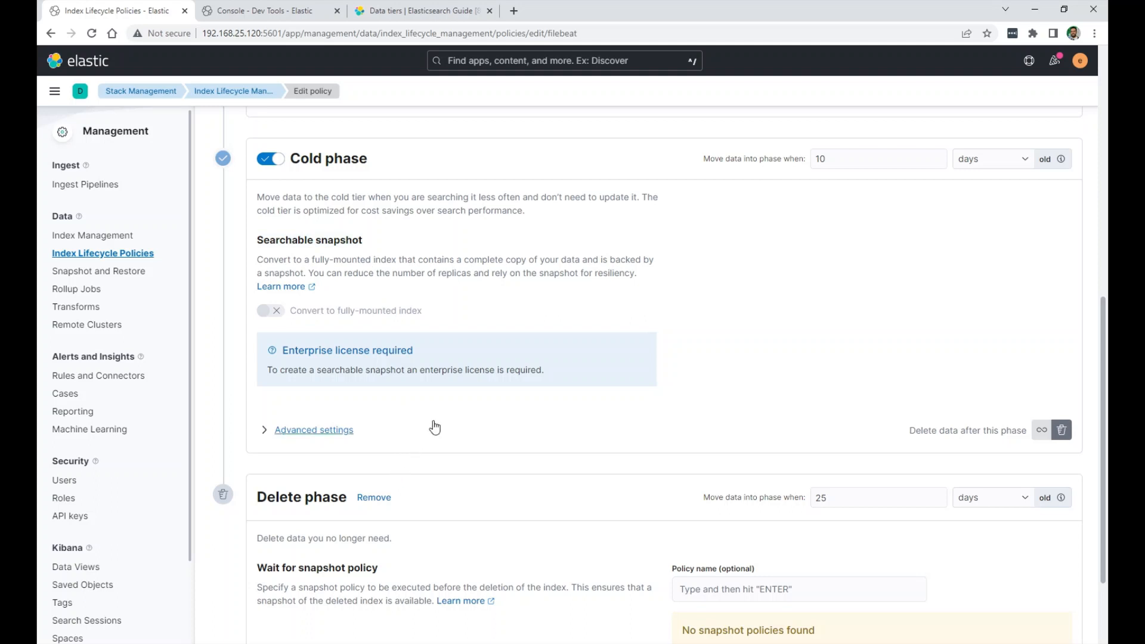
{"action": "scroll", "scroll_direction": "down", "scroll_amount": 3}
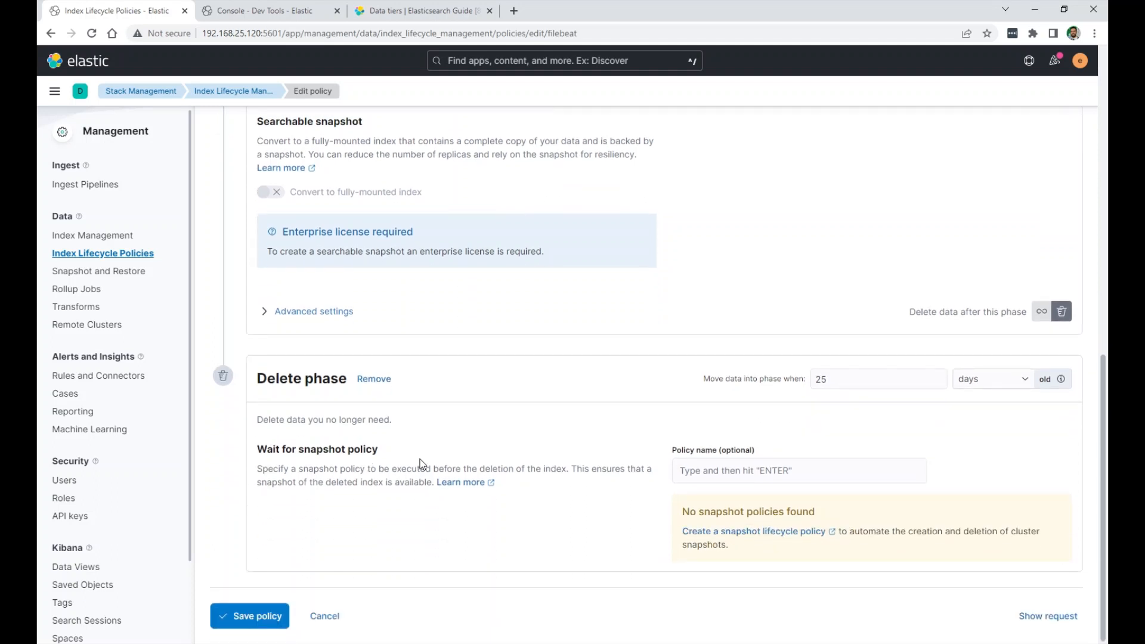
{"action": "scroll", "scroll_direction": "down", "scroll_amount": 3}
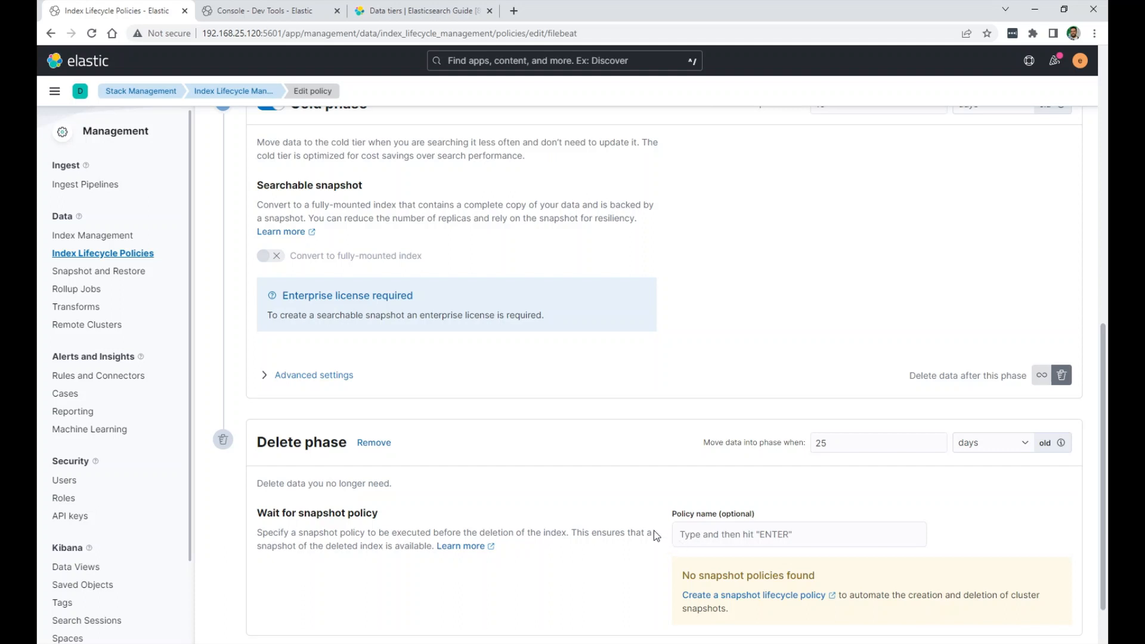
{"action": "scroll", "scroll_direction": "down", "scroll_amount": 3}
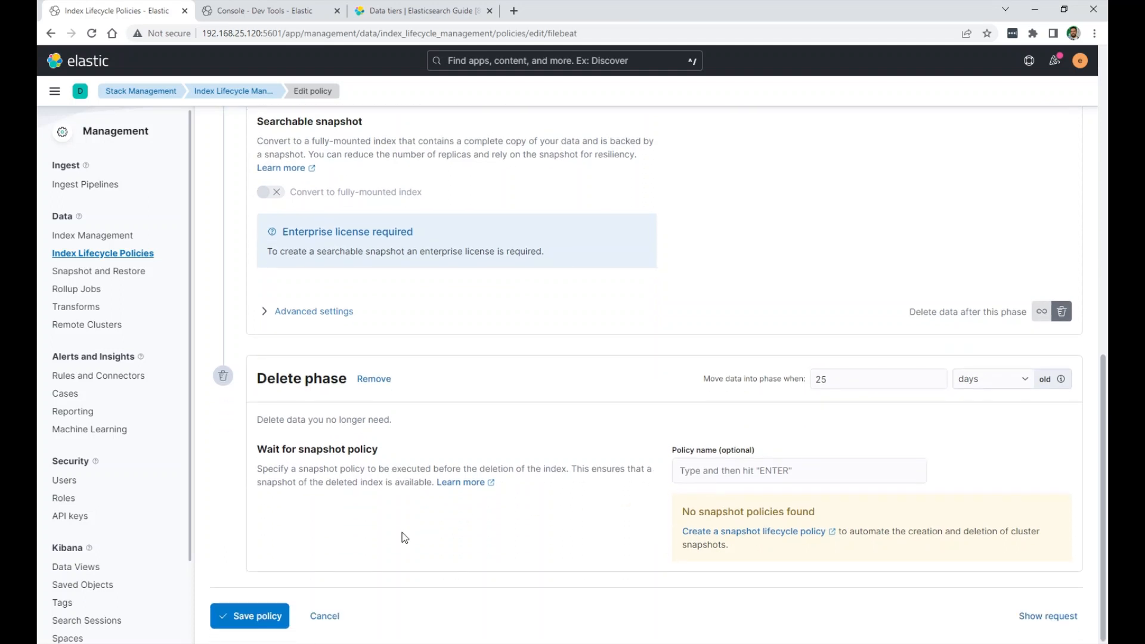
{"action": "left_click", "coordinate": [249, 616]}
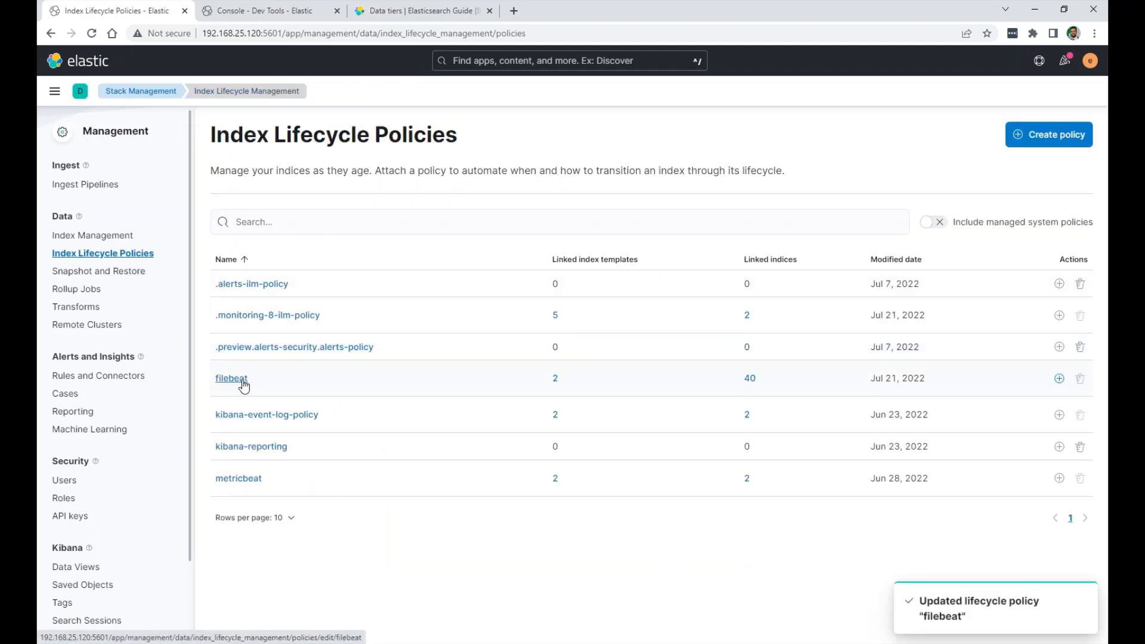
{"action": "mouse_move", "coordinate": [296, 385]}
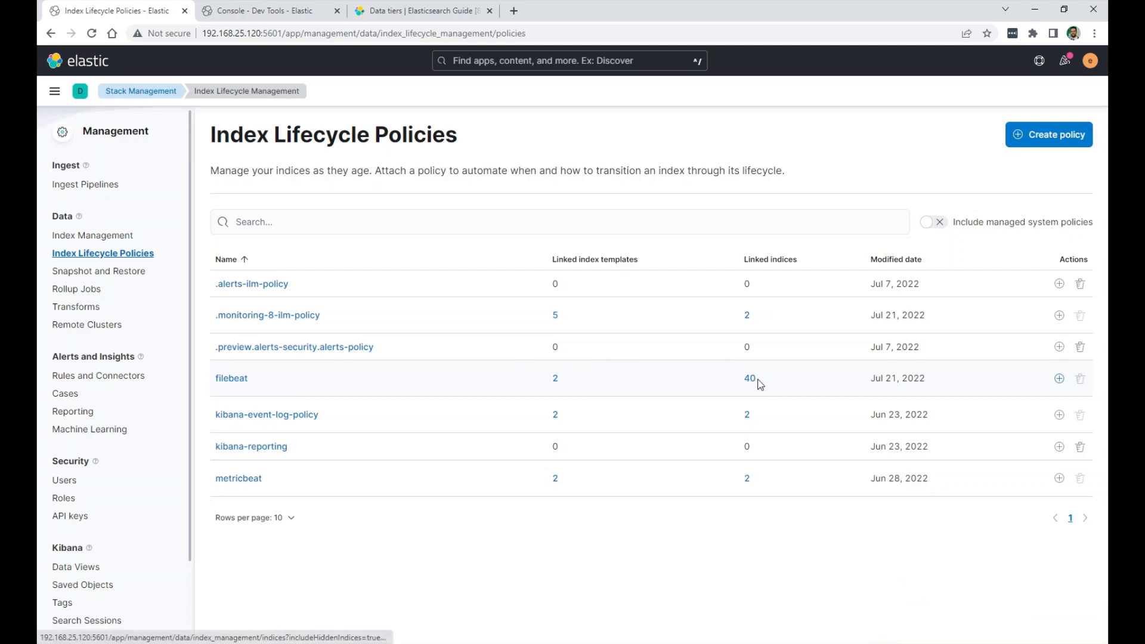
Show the 40 indices linked to the filebeat policy in Index Management.
{"action": "left_click", "coordinate": [749, 378]}
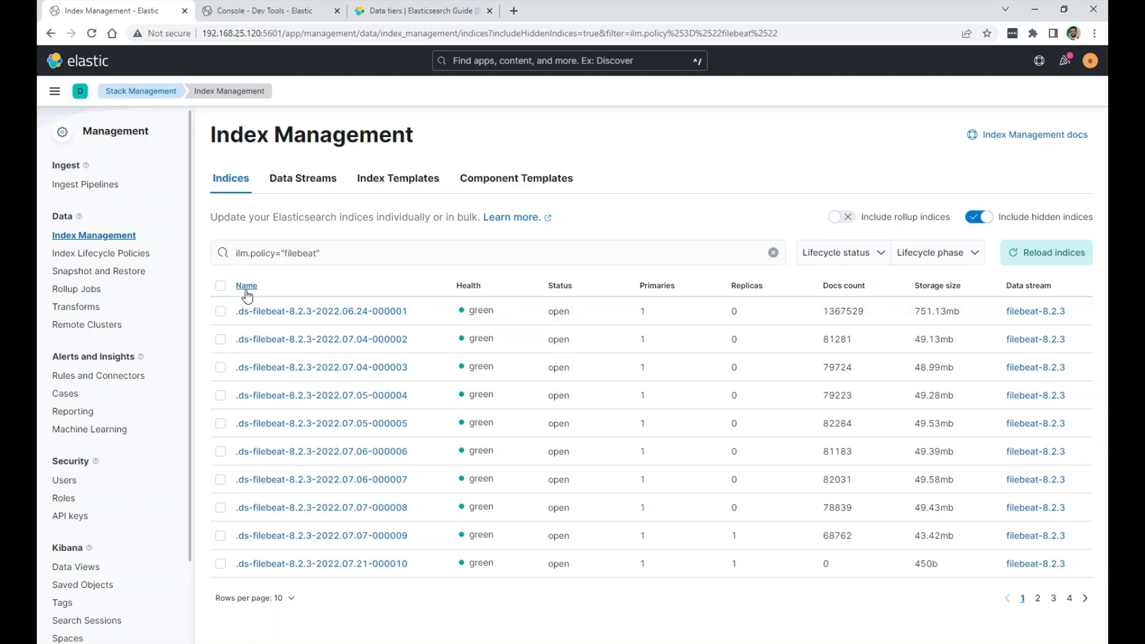
Sort the filebeat indices by name descending so the newest 8.3.2 indices come first, then select the newest one.
{"action": "left_click", "coordinate": [245, 285]}
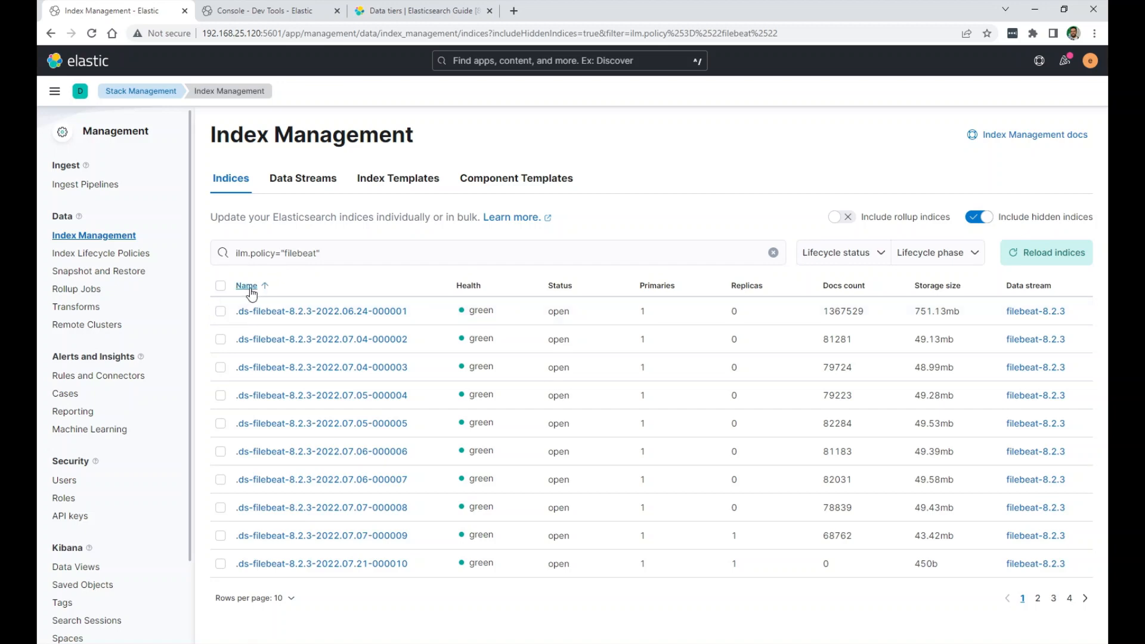
{"action": "left_click", "coordinate": [245, 285]}
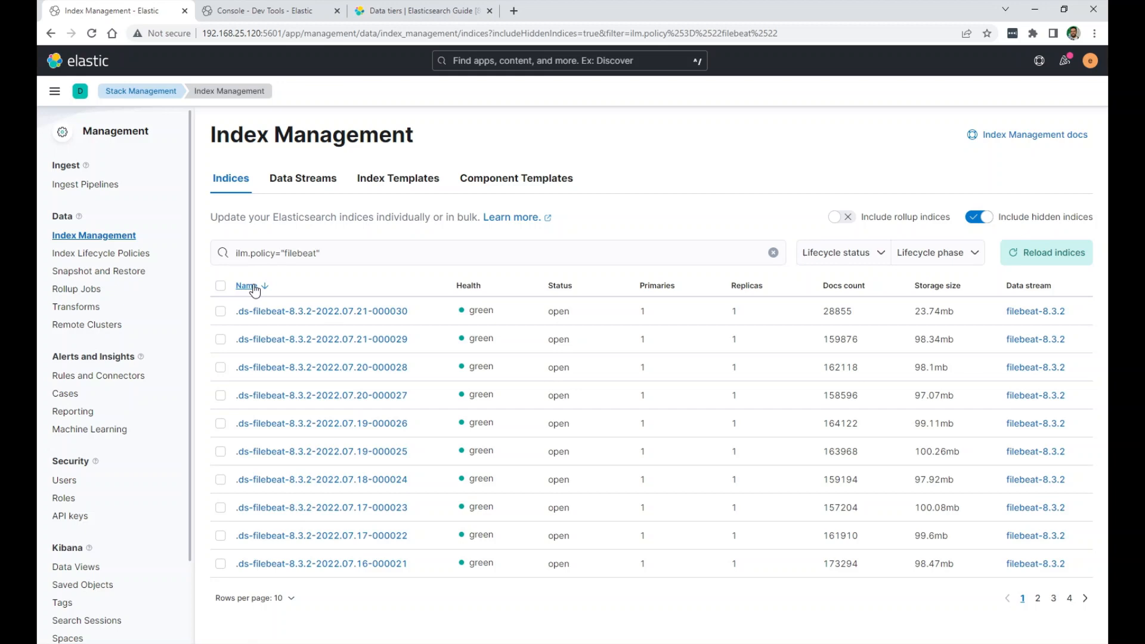
{"action": "left_click", "coordinate": [245, 285]}
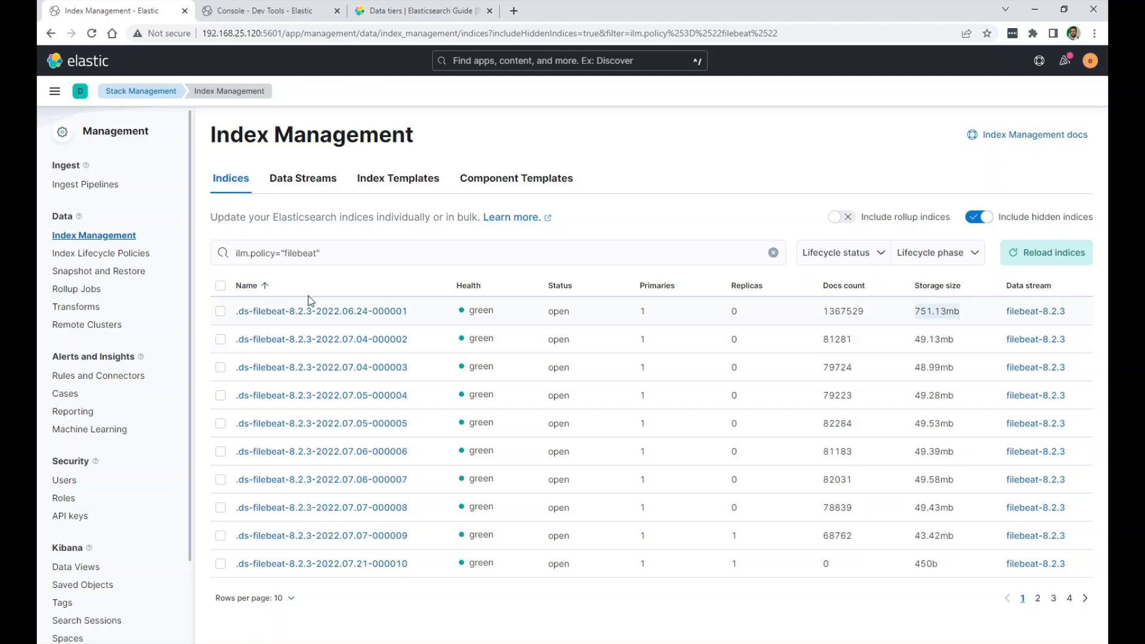
{"action": "left_click", "coordinate": [246, 285]}
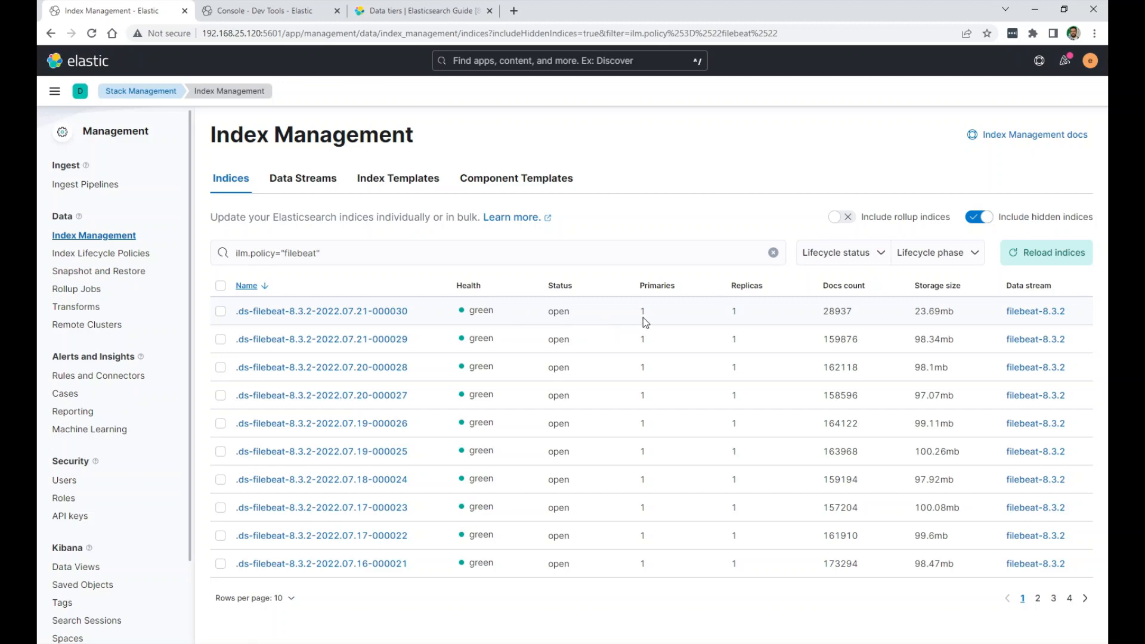
{"action": "mouse_move", "coordinate": [735, 310]}
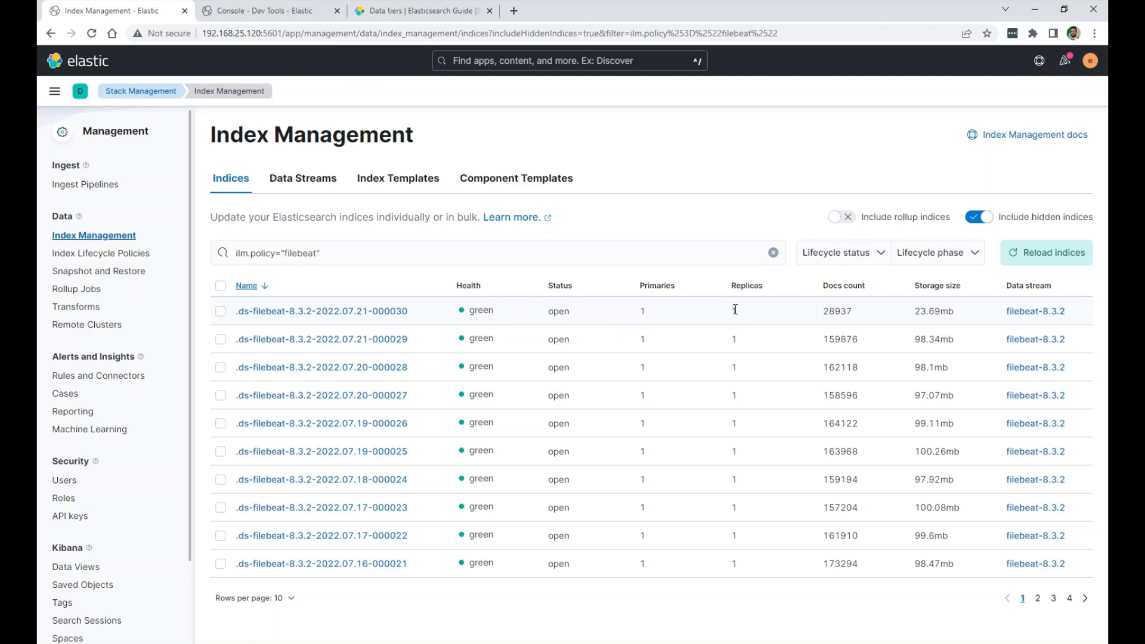
{"action": "mouse_move", "coordinate": [825, 327]}
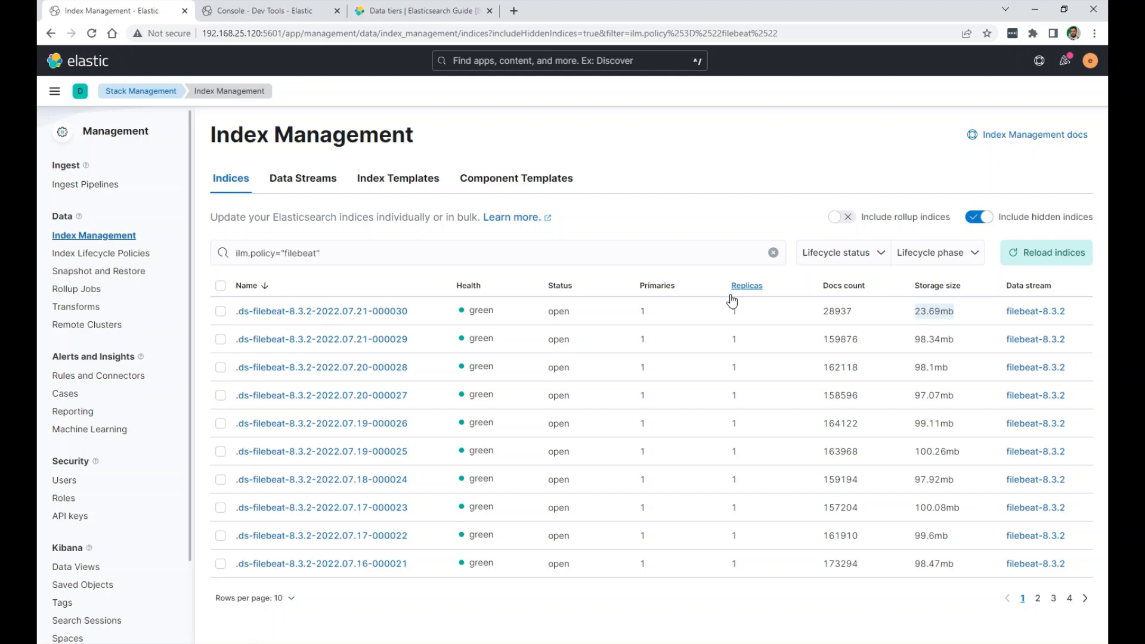
{"action": "mouse_move", "coordinate": [762, 314]}
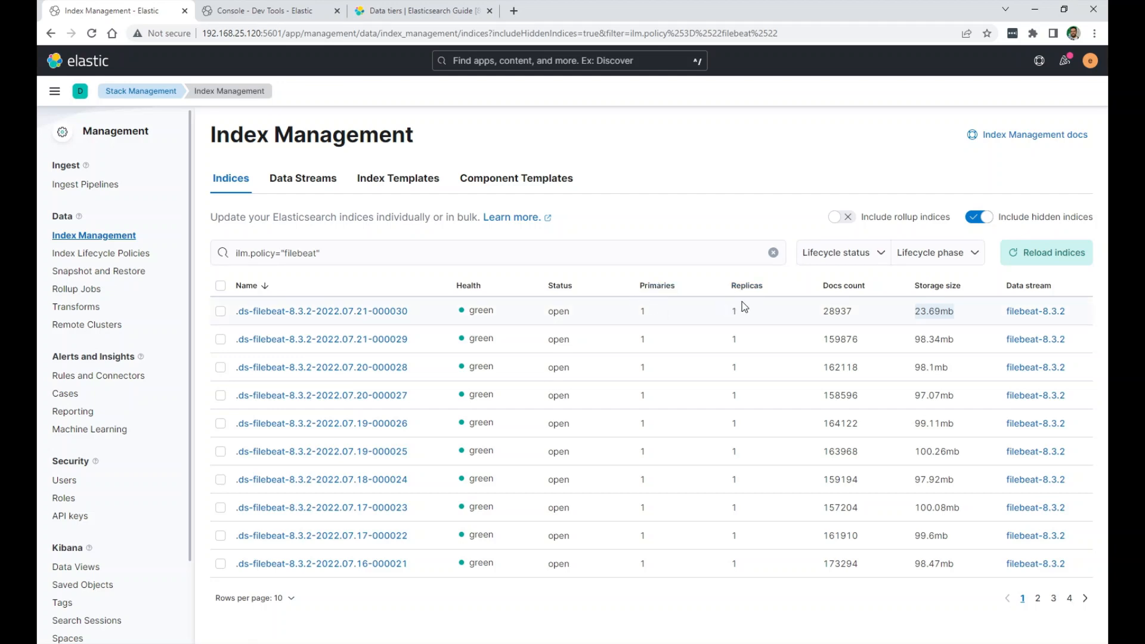
{"action": "mouse_move", "coordinate": [637, 315]}
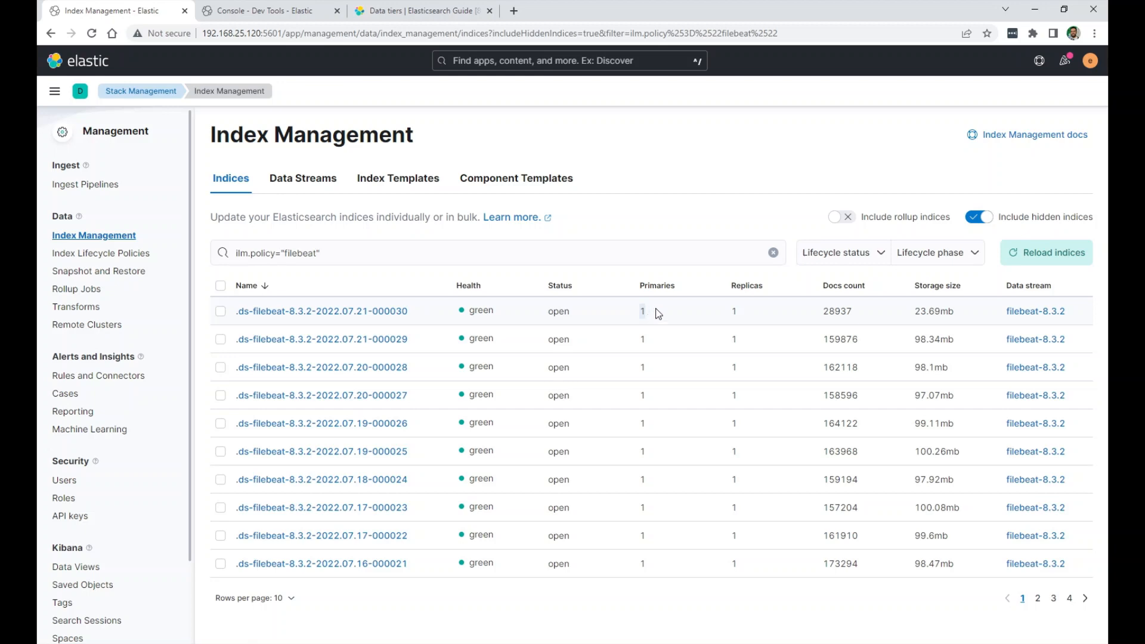
{"action": "mouse_move", "coordinate": [721, 324]}
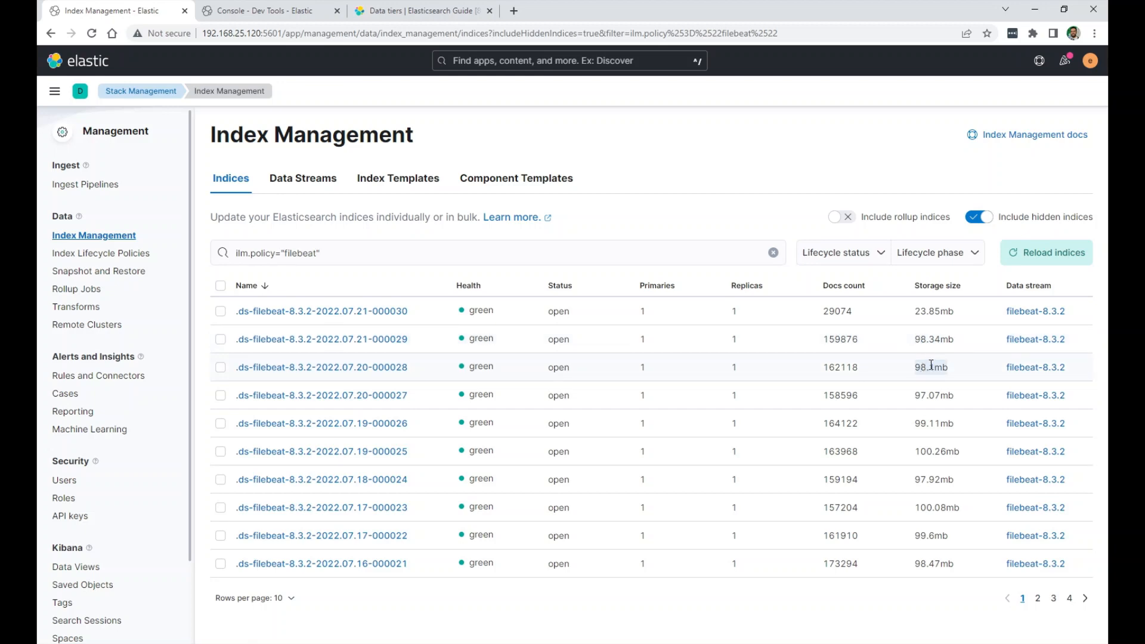
{"action": "mouse_move", "coordinate": [418, 330]}
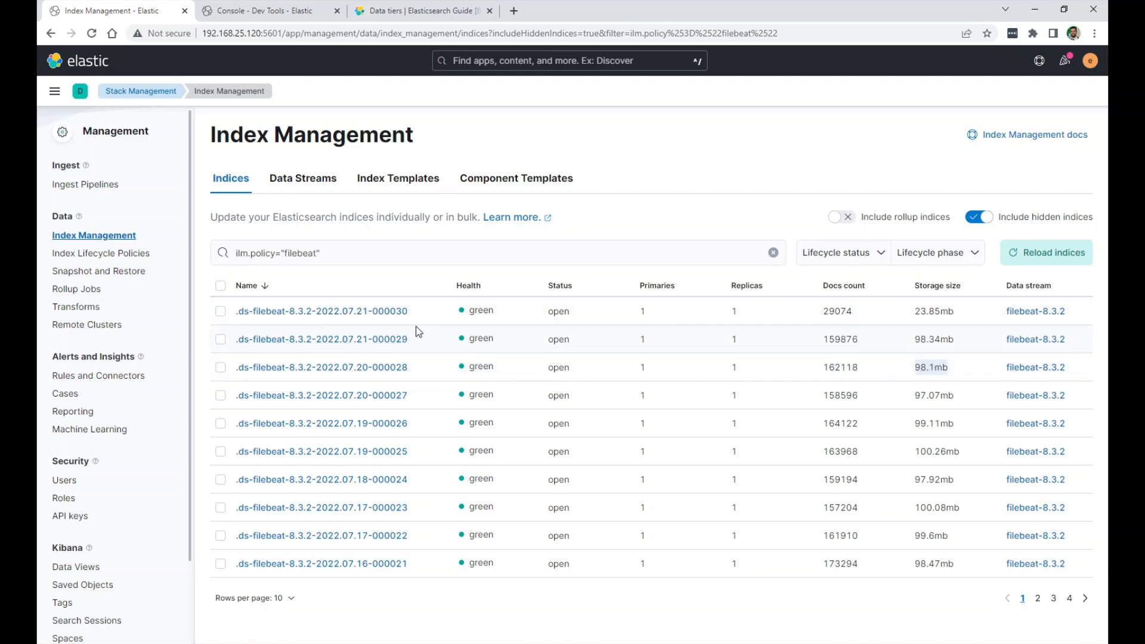
{"action": "mouse_move", "coordinate": [917, 317]}
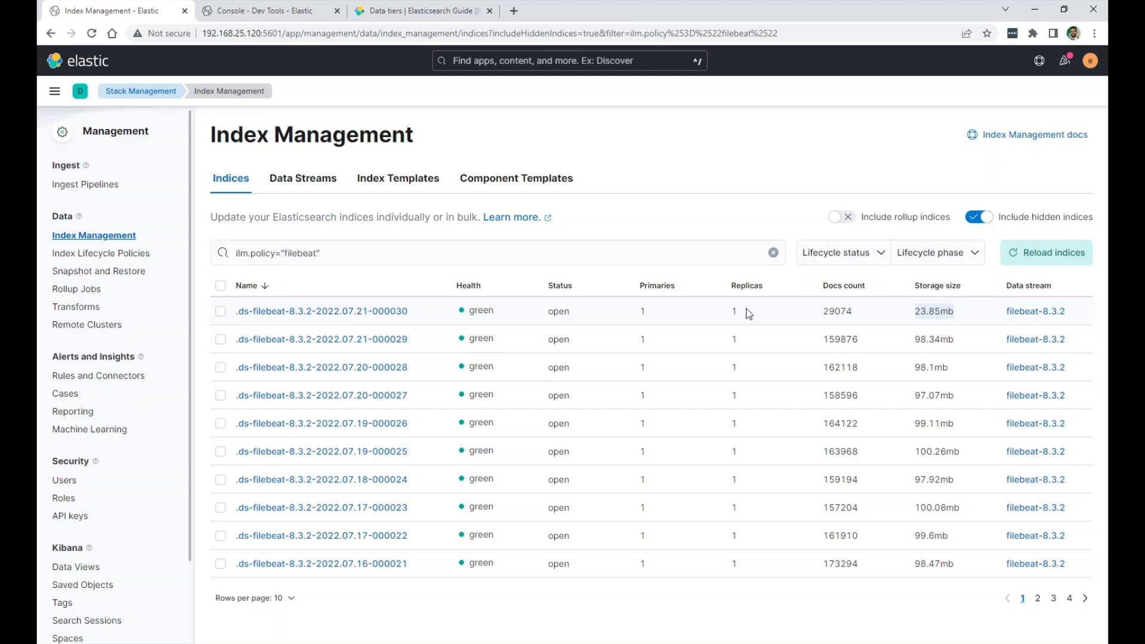
{"action": "mouse_move", "coordinate": [320, 310]}
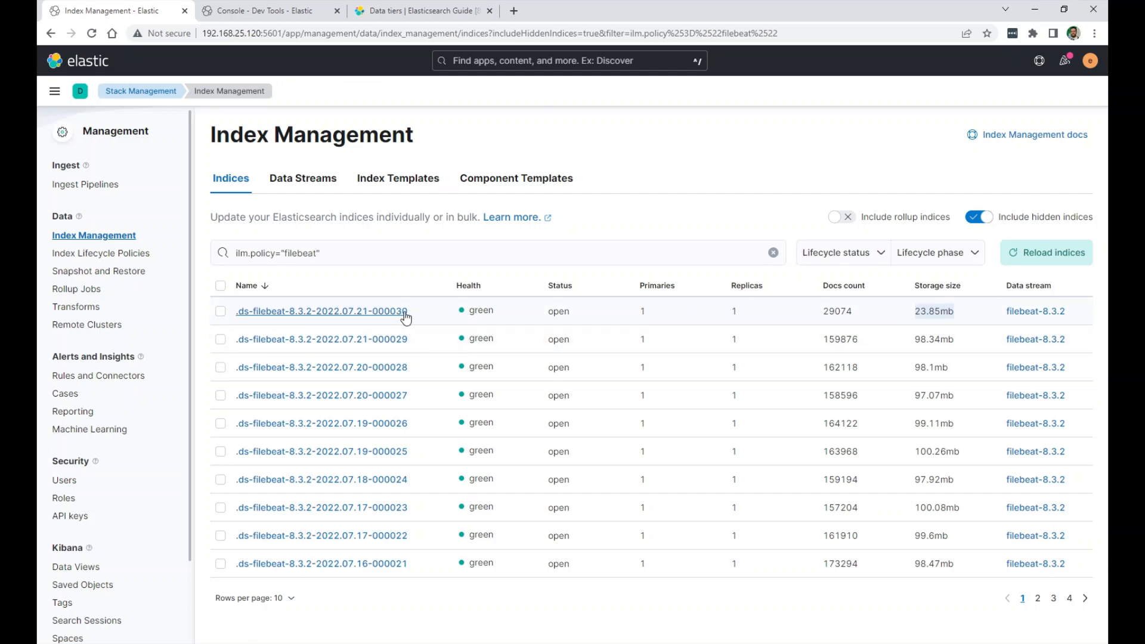
{"action": "mouse_move", "coordinate": [379, 319]}
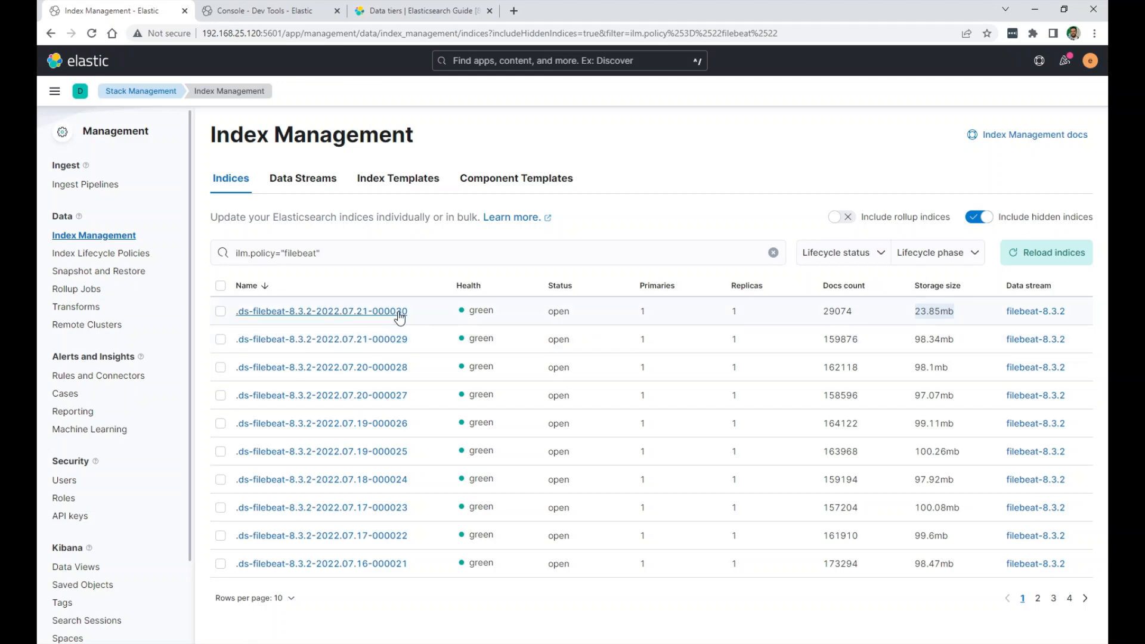
{"action": "mouse_move", "coordinate": [404, 320]}
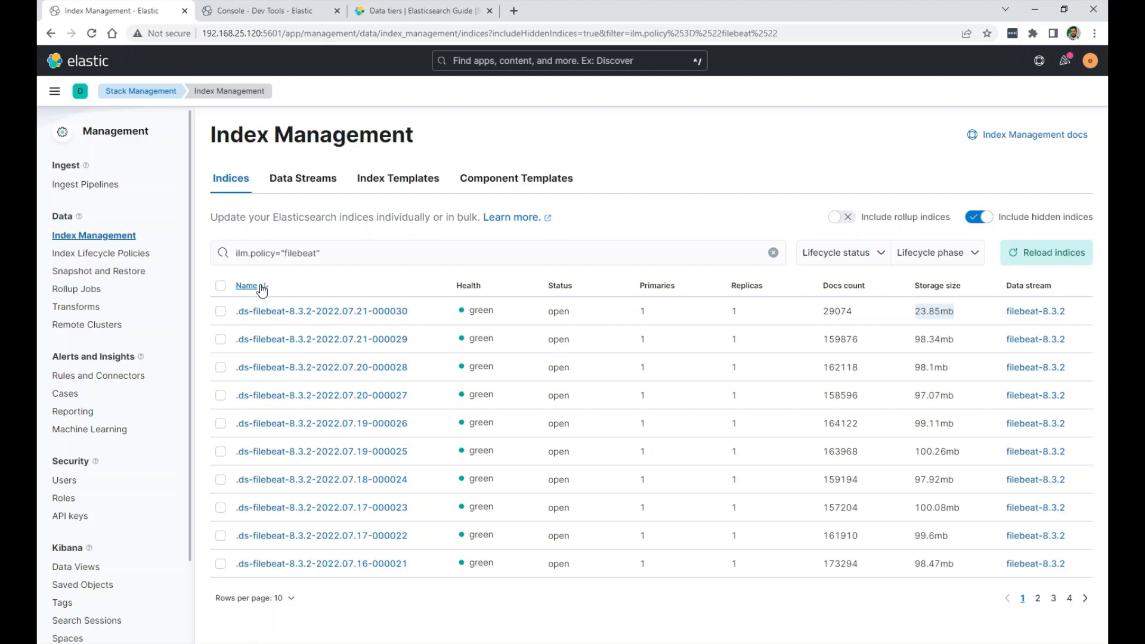
{"action": "left_click", "coordinate": [245, 285]}
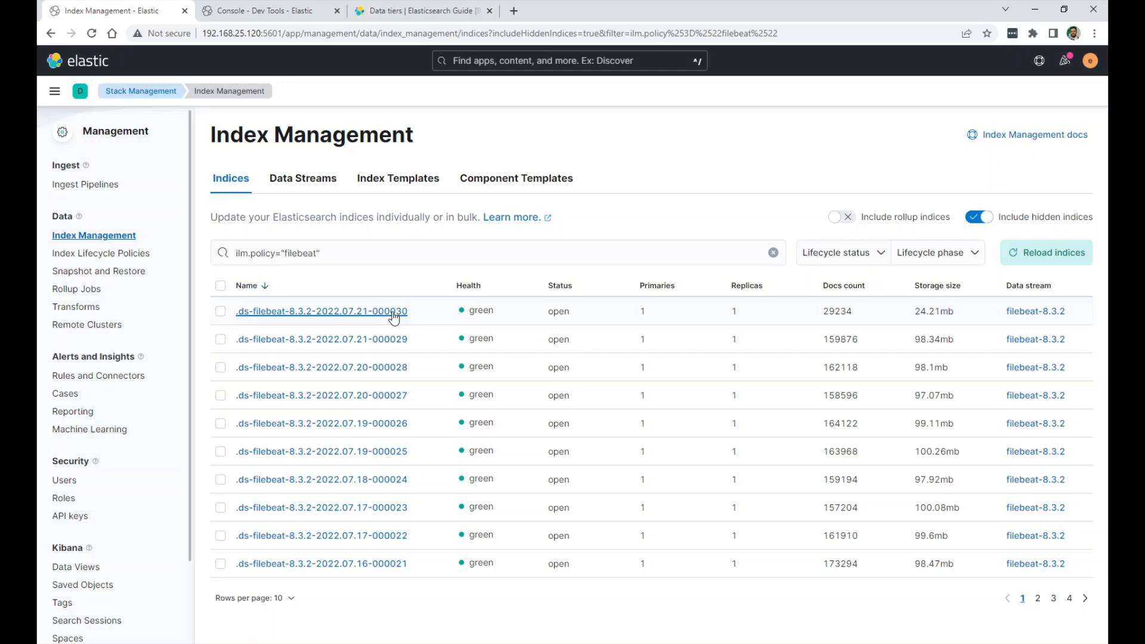
{"action": "left_click", "coordinate": [321, 310]}
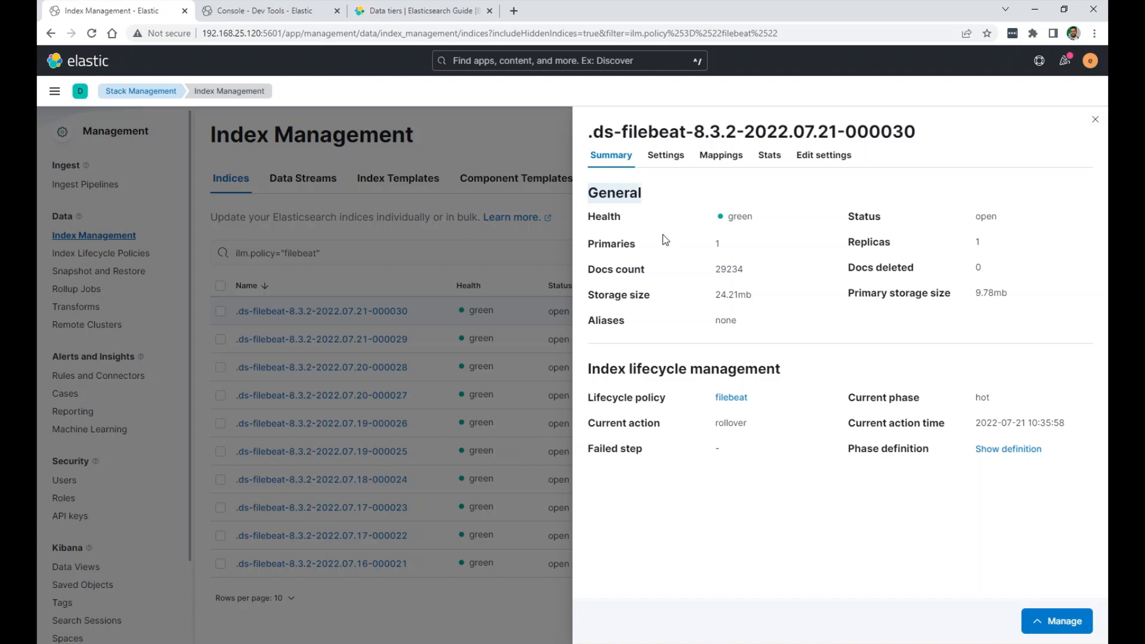
{"action": "mouse_move", "coordinate": [717, 251]}
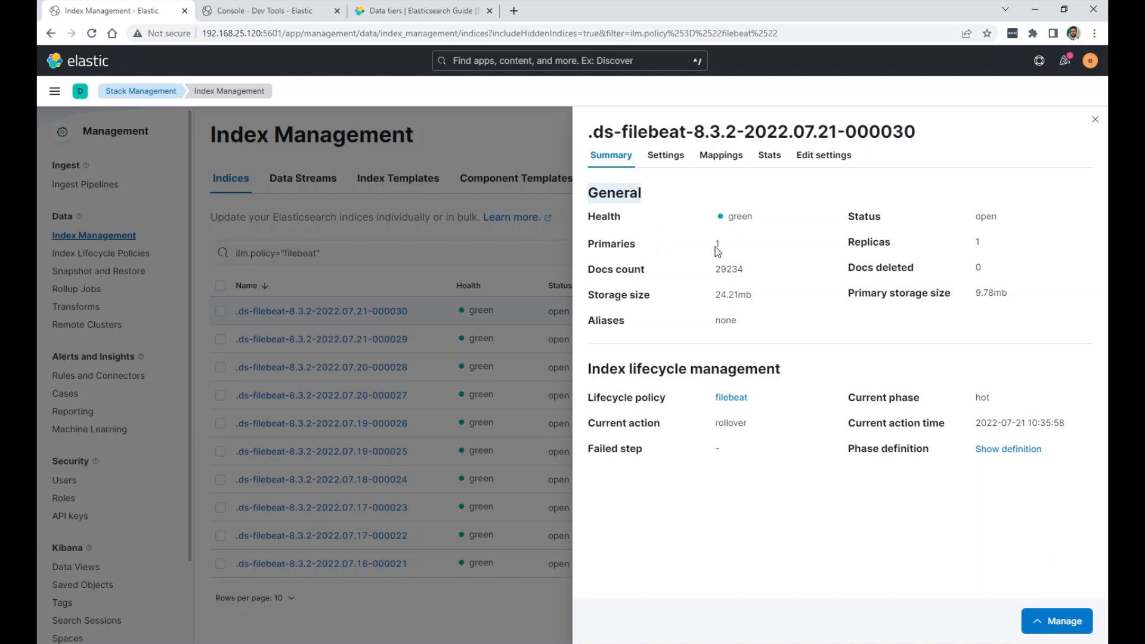
{"action": "mouse_move", "coordinate": [791, 268]}
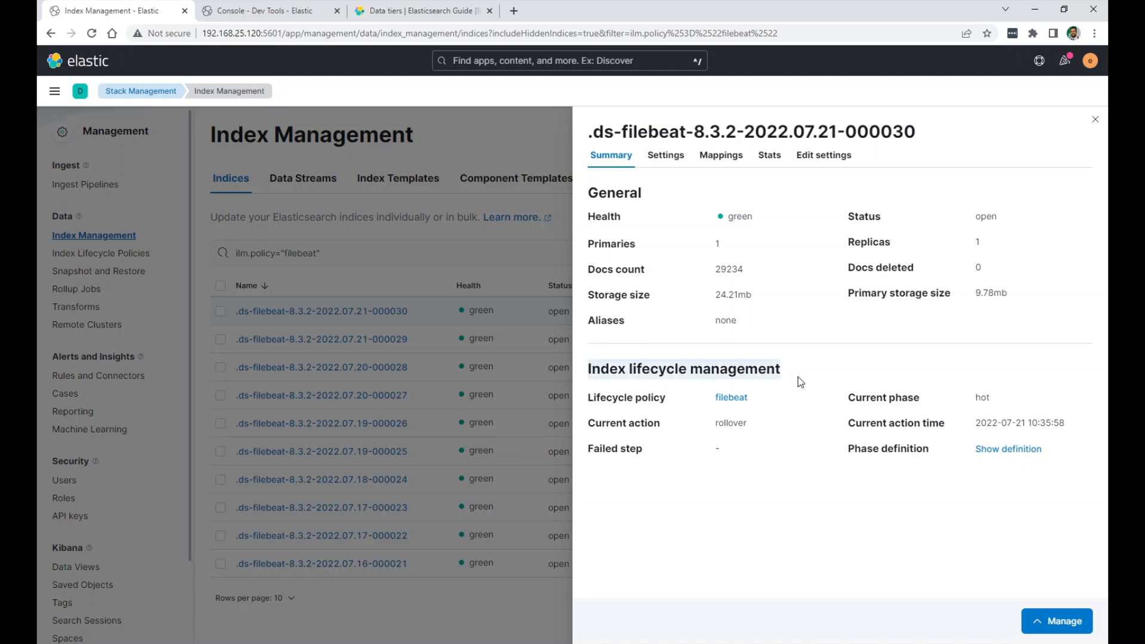
{"action": "mouse_move", "coordinate": [796, 379]}
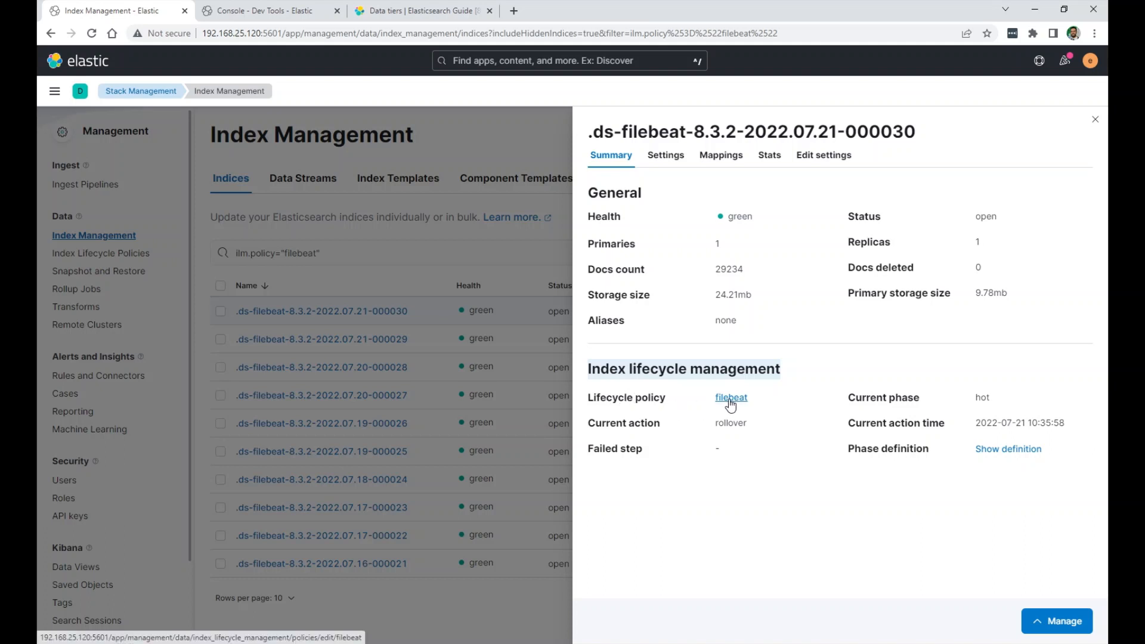
{"action": "mouse_move", "coordinate": [905, 397]}
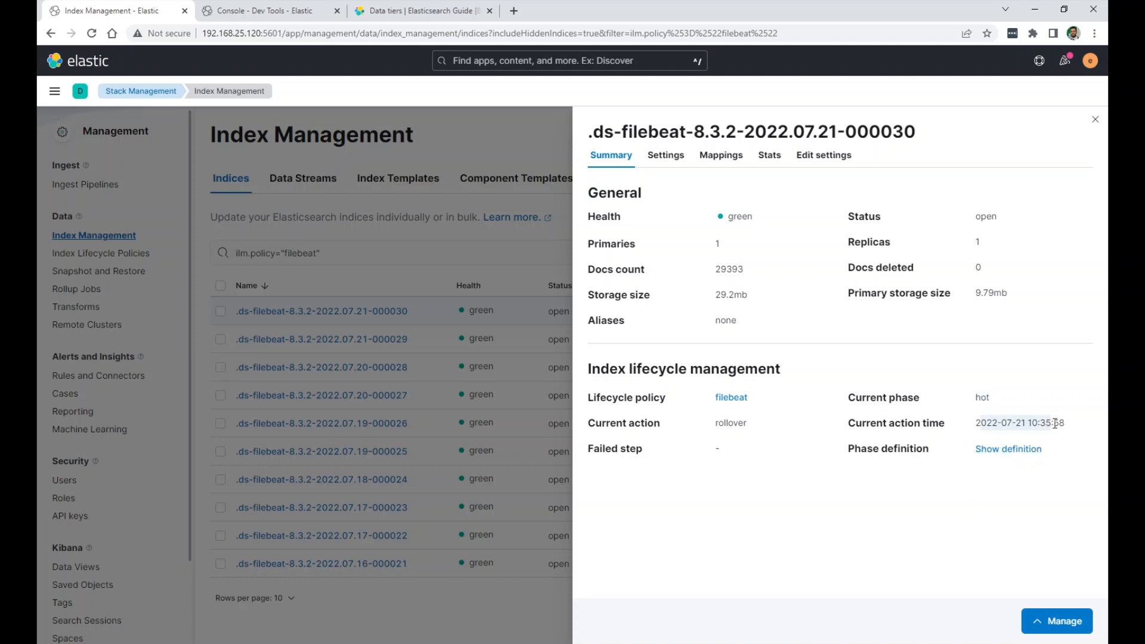
{"action": "mouse_move", "coordinate": [1009, 448]}
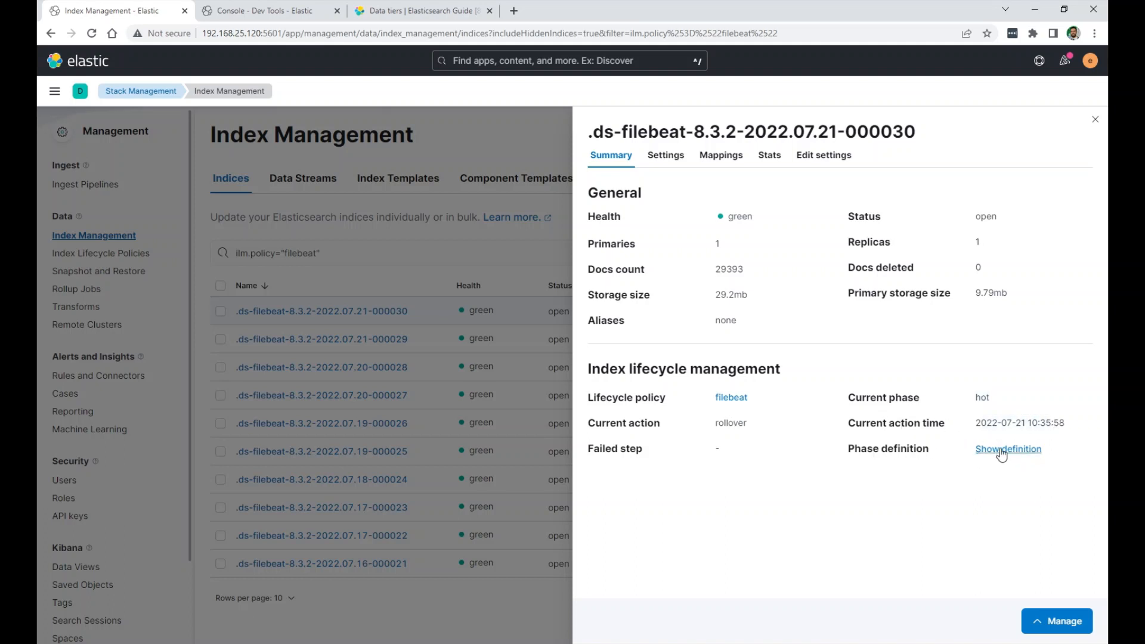
View the hot phase definition of index .ds-filebeat-8.3.2-2022.07.21-000030.
{"action": "left_click", "coordinate": [1008, 450]}
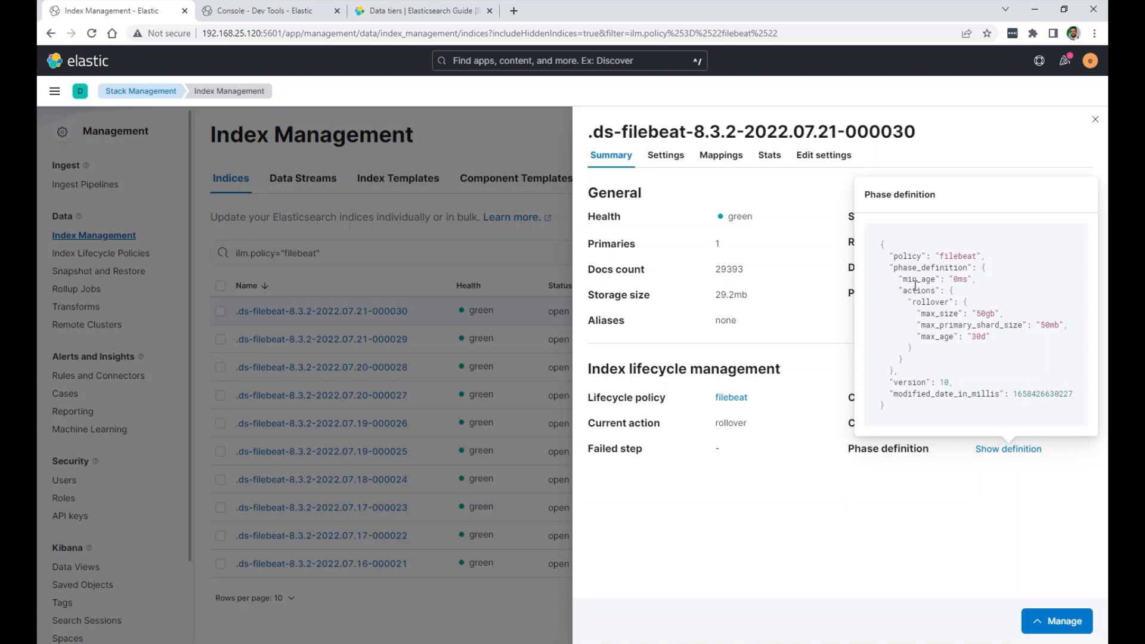
{"action": "mouse_move", "coordinate": [957, 296]}
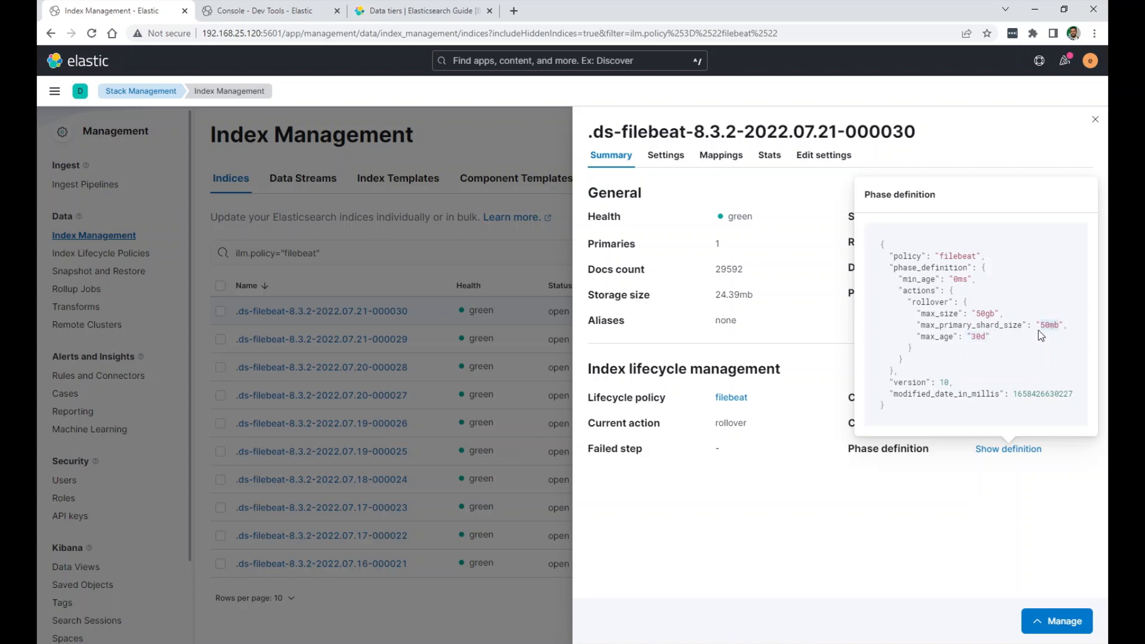
Close the index details flyout and return to the filebeat indices list.
{"action": "left_click", "coordinate": [1093, 120]}
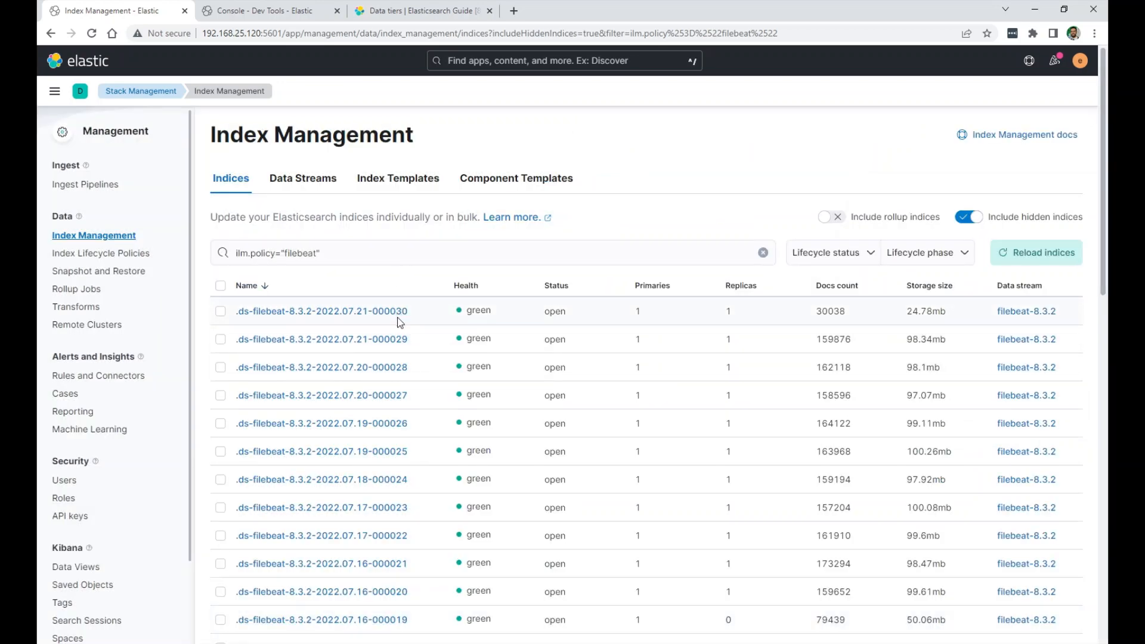
{"action": "scroll", "scroll_direction": "down", "scroll_amount": 3}
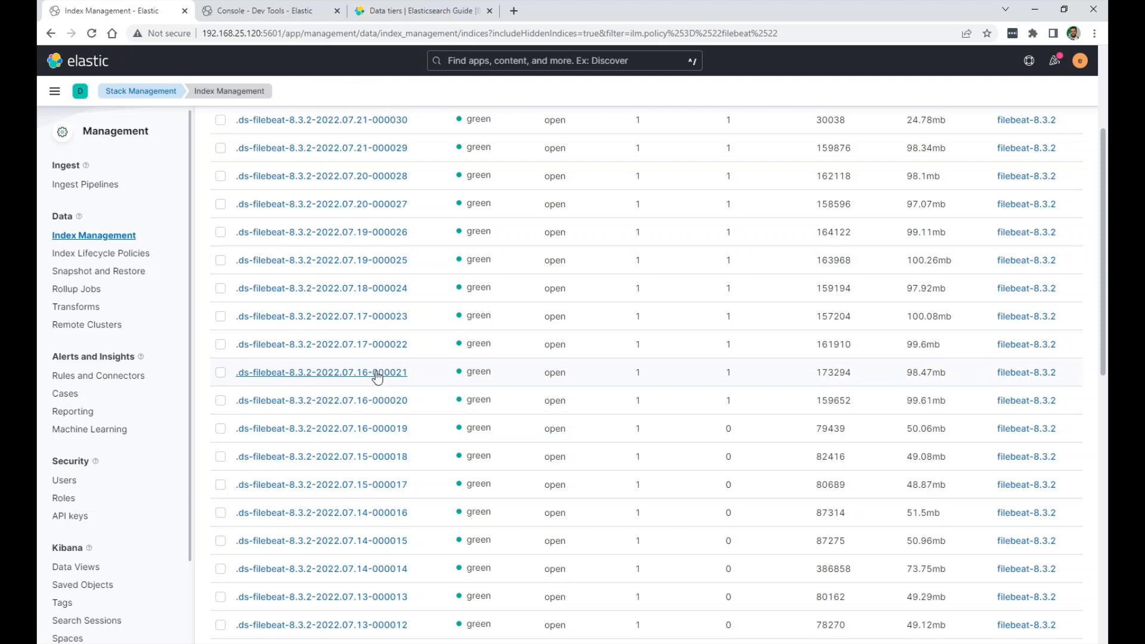
{"action": "mouse_move", "coordinate": [382, 261]}
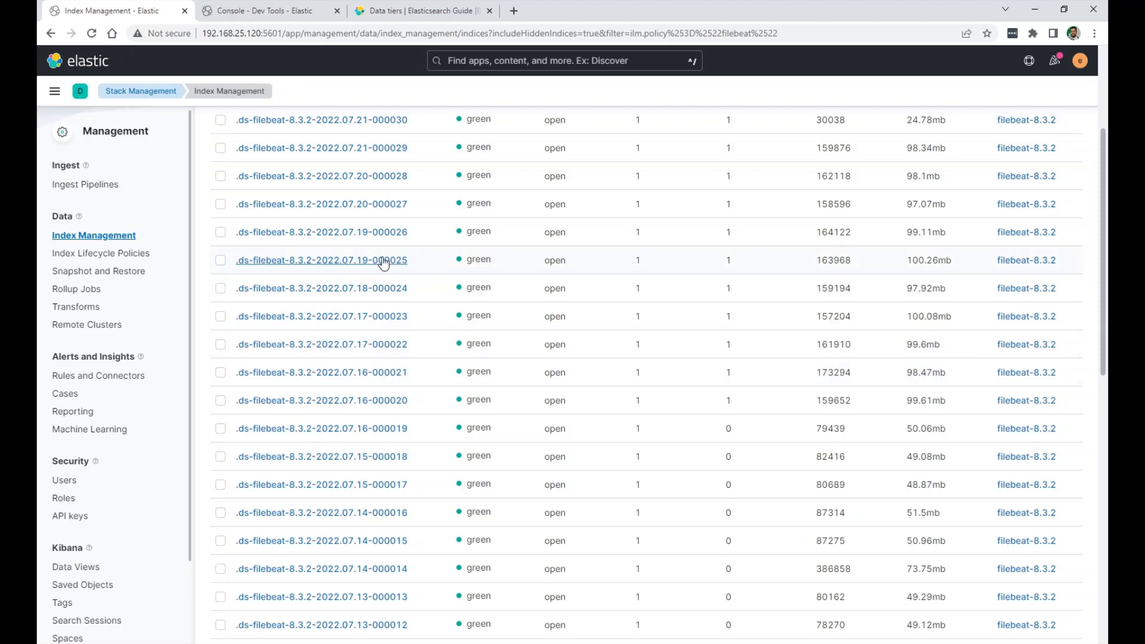
{"action": "scroll", "scroll_direction": "down", "scroll_amount": 3}
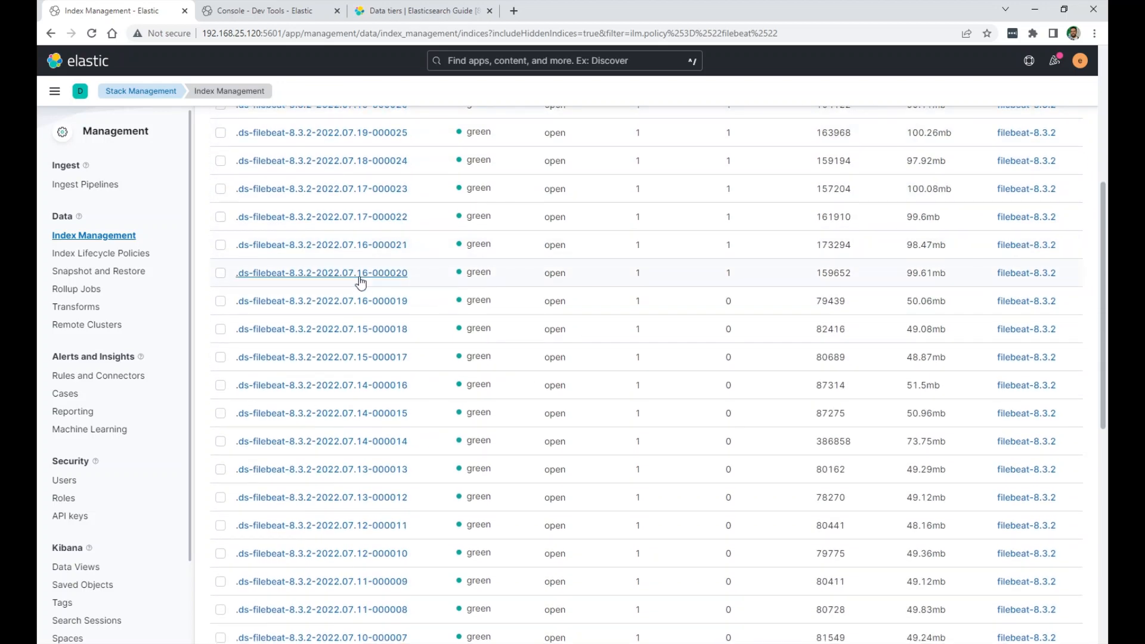
{"action": "mouse_move", "coordinate": [353, 307]}
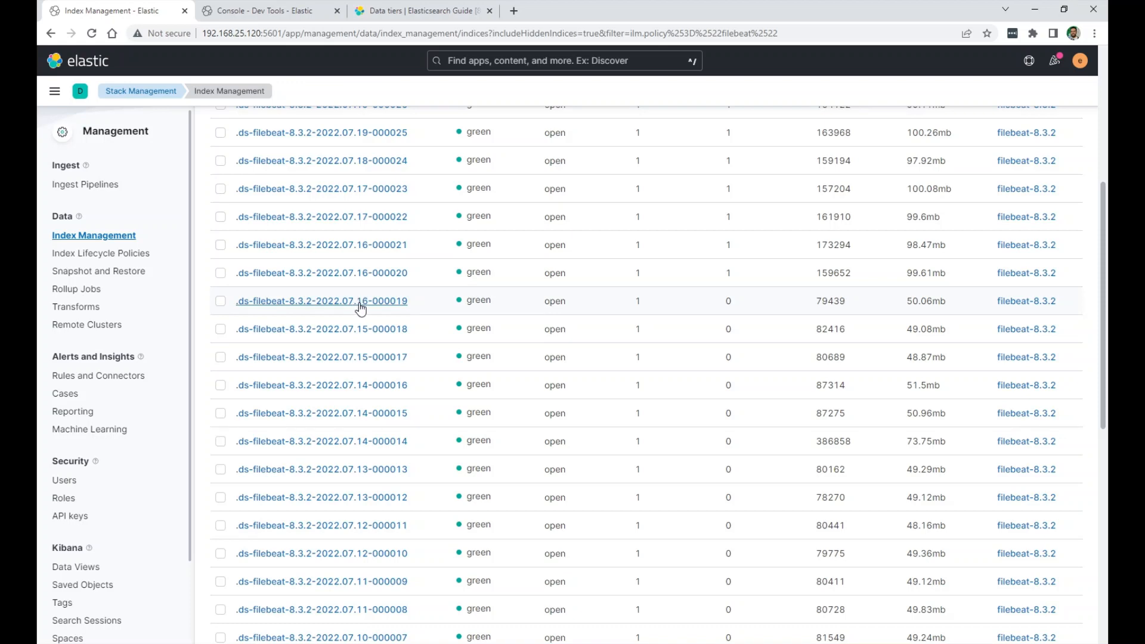
{"action": "mouse_move", "coordinate": [388, 307]}
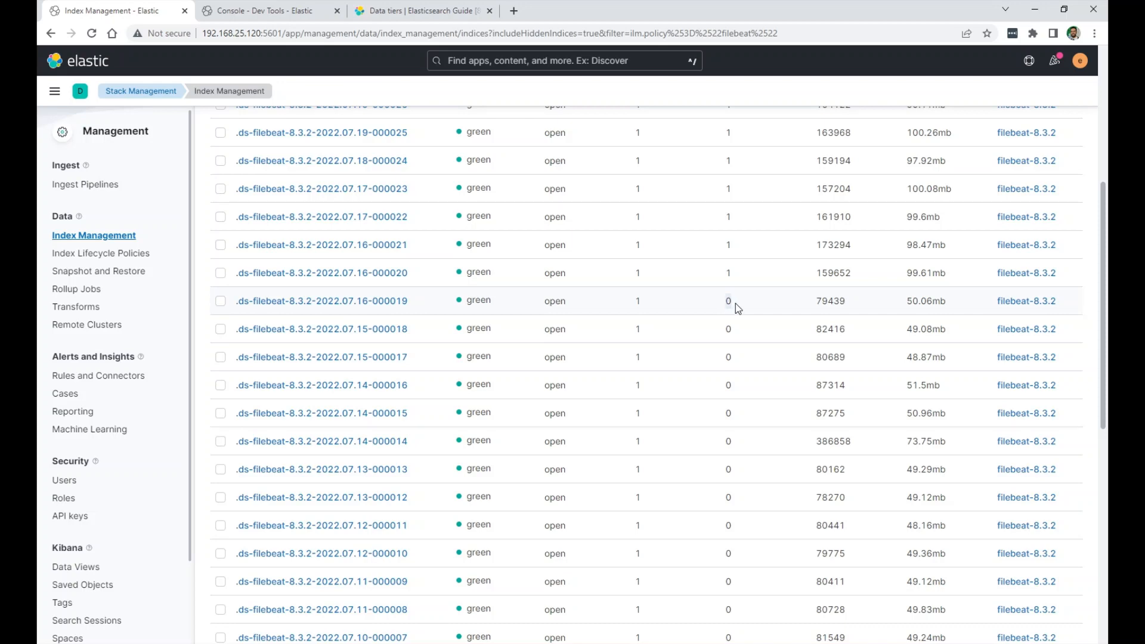
{"action": "mouse_move", "coordinate": [641, 306]}
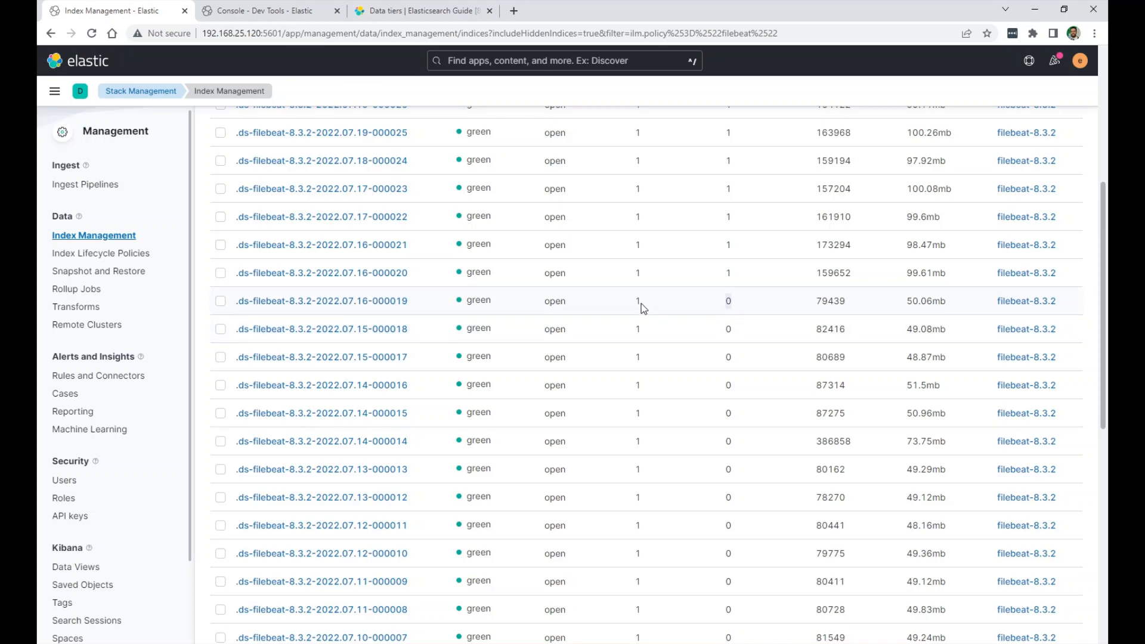
{"action": "mouse_move", "coordinate": [726, 303]}
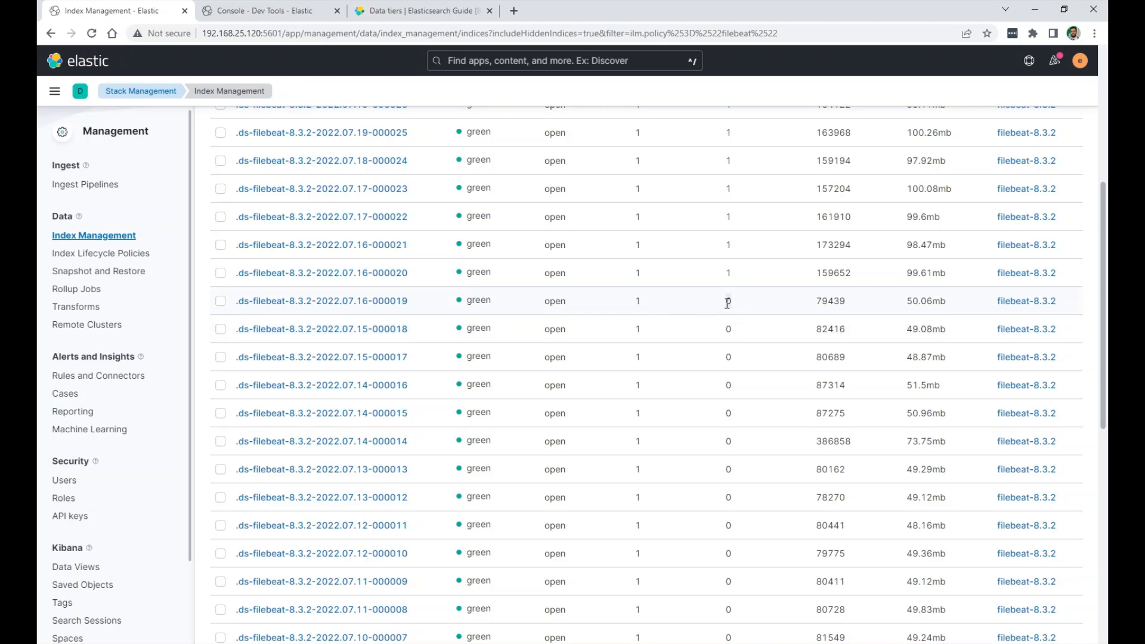
{"action": "mouse_move", "coordinate": [910, 301]}
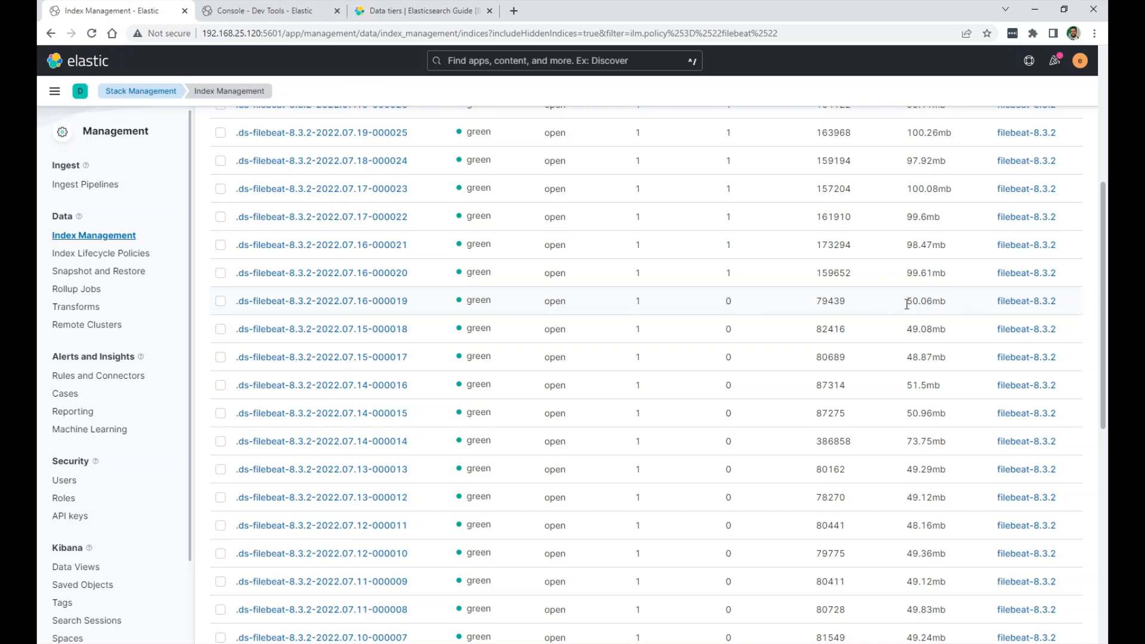
Confirm the 2022.07.16-000019 index is in the warm phase and open its filebeat lifecycle policy for editing.
{"action": "left_click", "coordinate": [320, 301]}
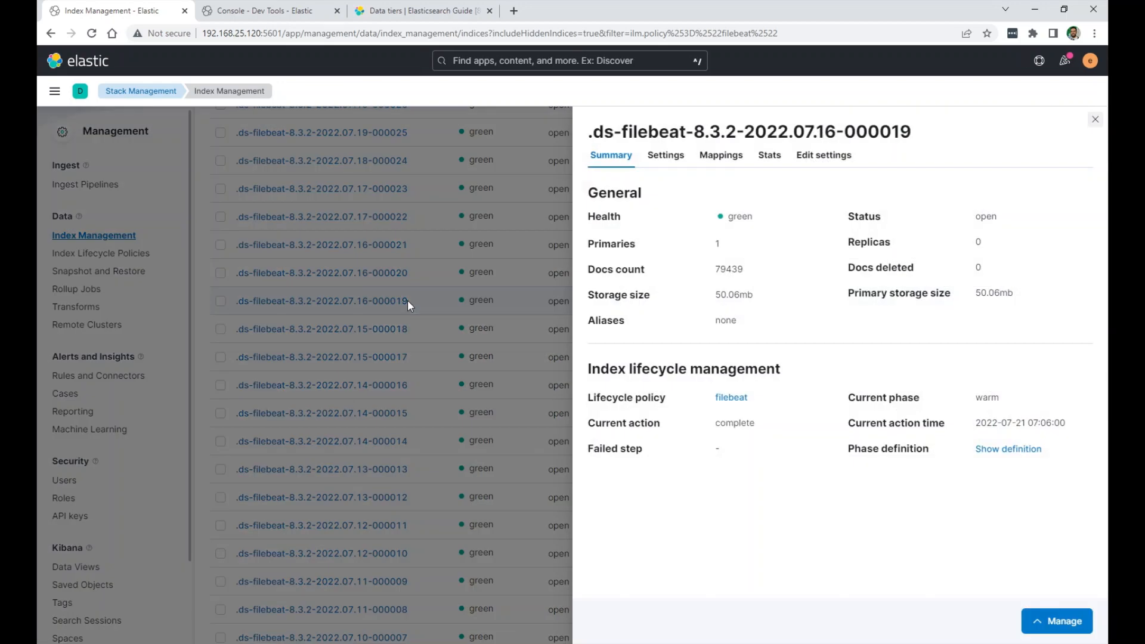
{"action": "mouse_move", "coordinate": [991, 410]}
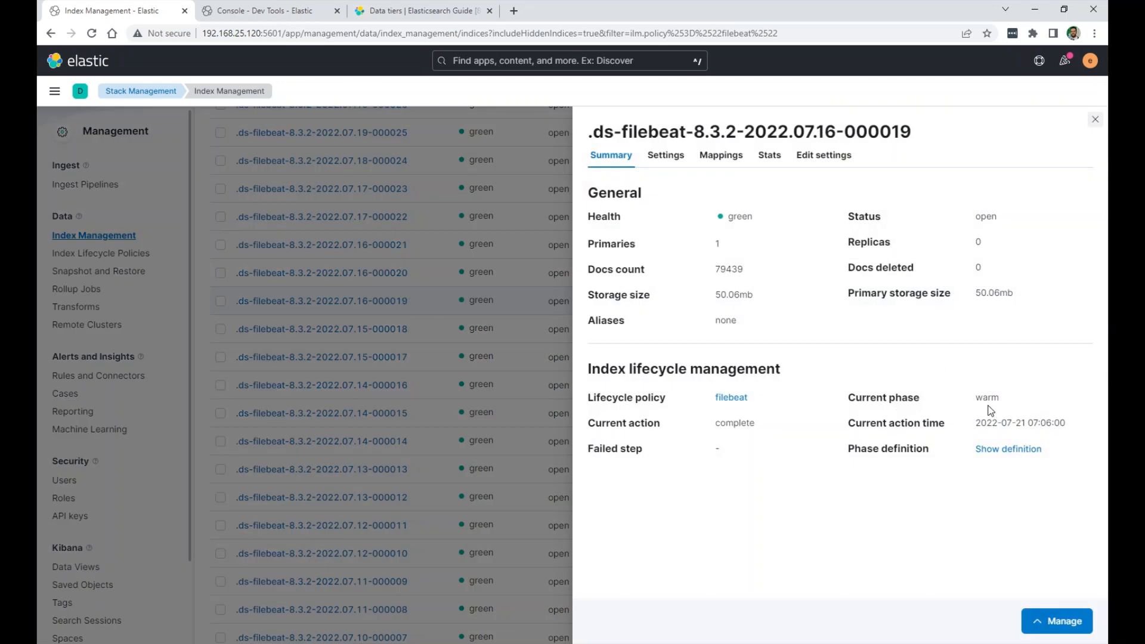
{"action": "mouse_move", "coordinate": [860, 392]}
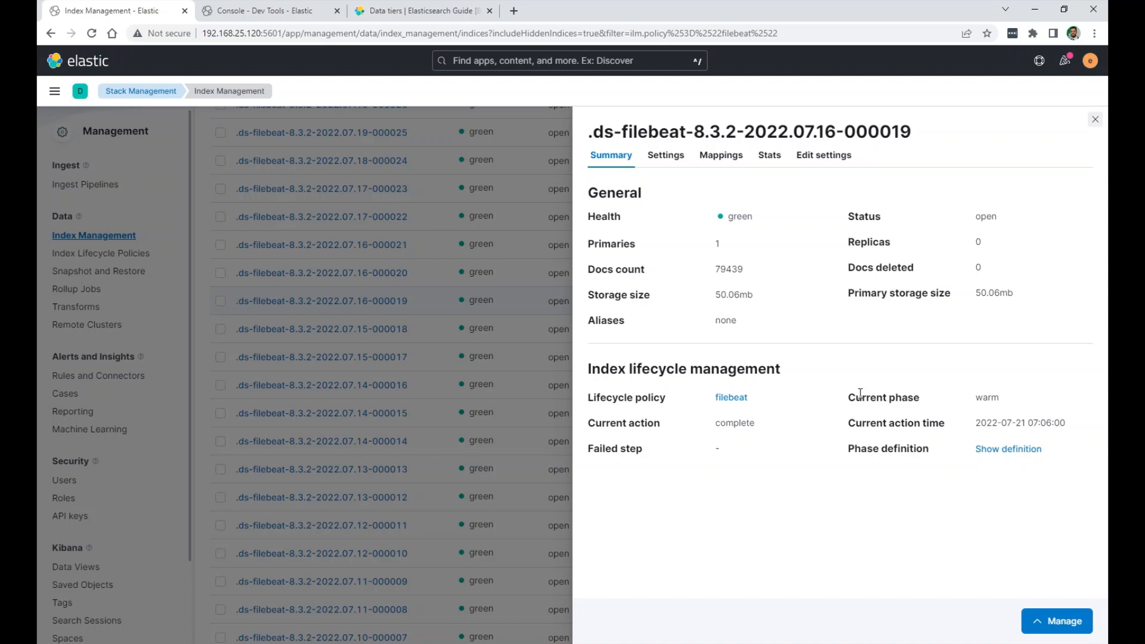
{"action": "mouse_move", "coordinate": [860, 392]}
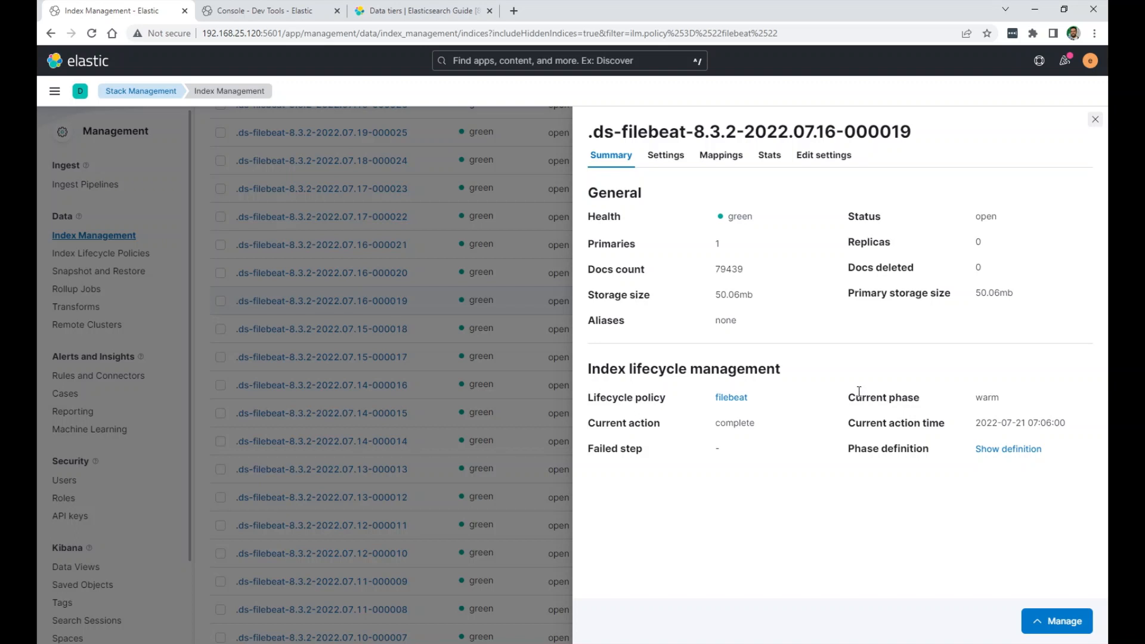
{"action": "left_click", "coordinate": [1095, 120]}
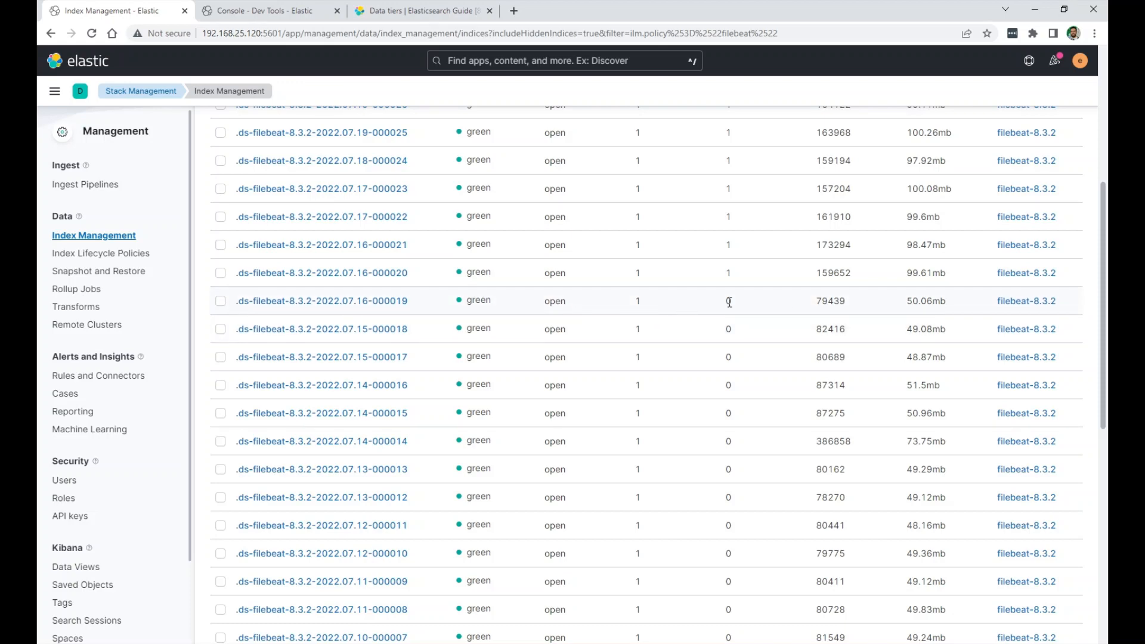
{"action": "left_click", "coordinate": [320, 300]}
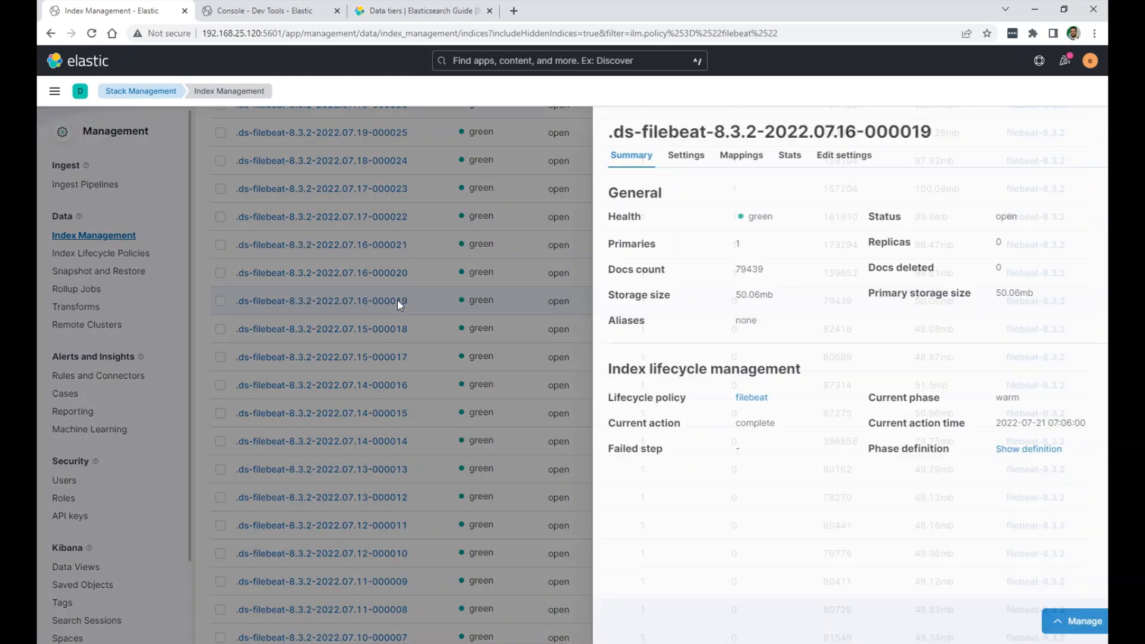
{"action": "left_click", "coordinate": [751, 397]}
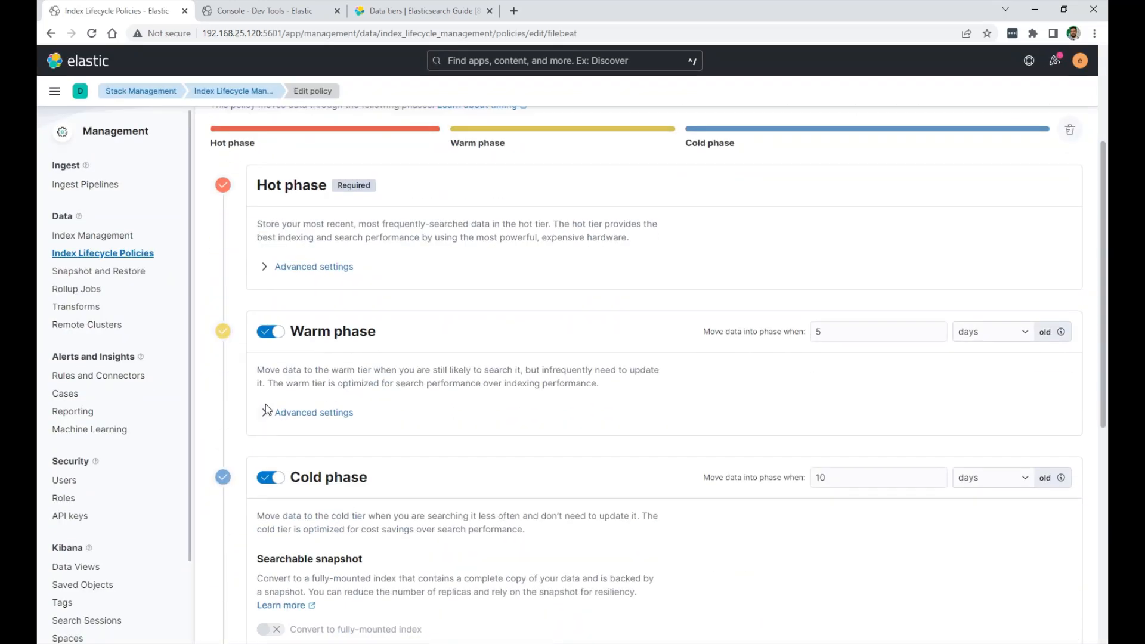
{"action": "left_click", "coordinate": [313, 411]}
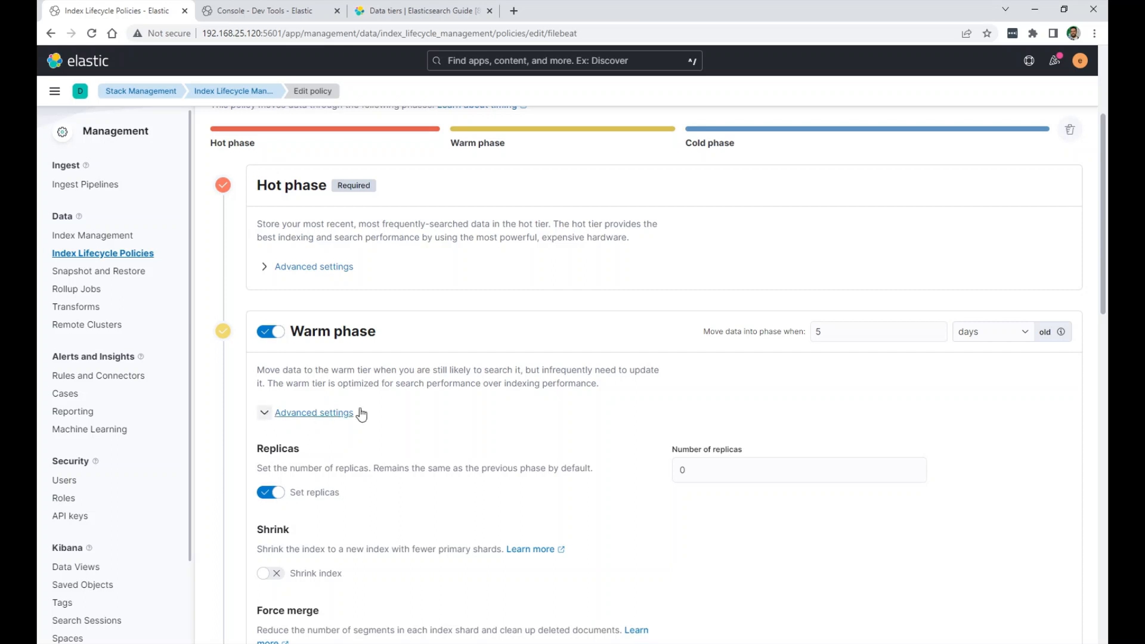
{"action": "scroll", "scroll_direction": "down", "scroll_amount": 3}
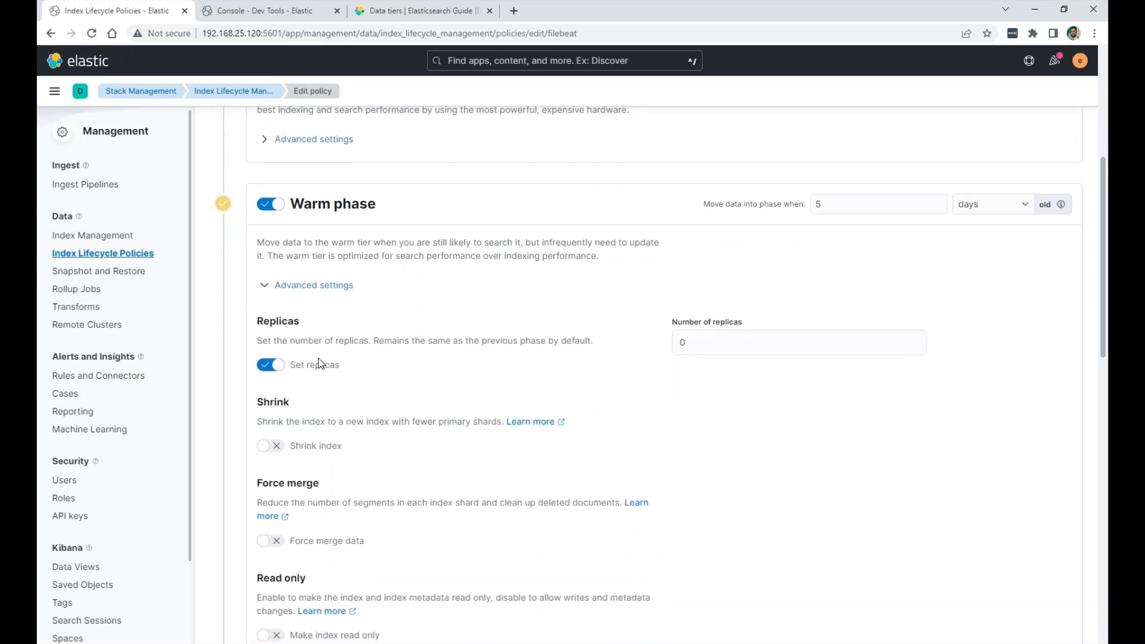
{"action": "left_click", "coordinate": [799, 342]}
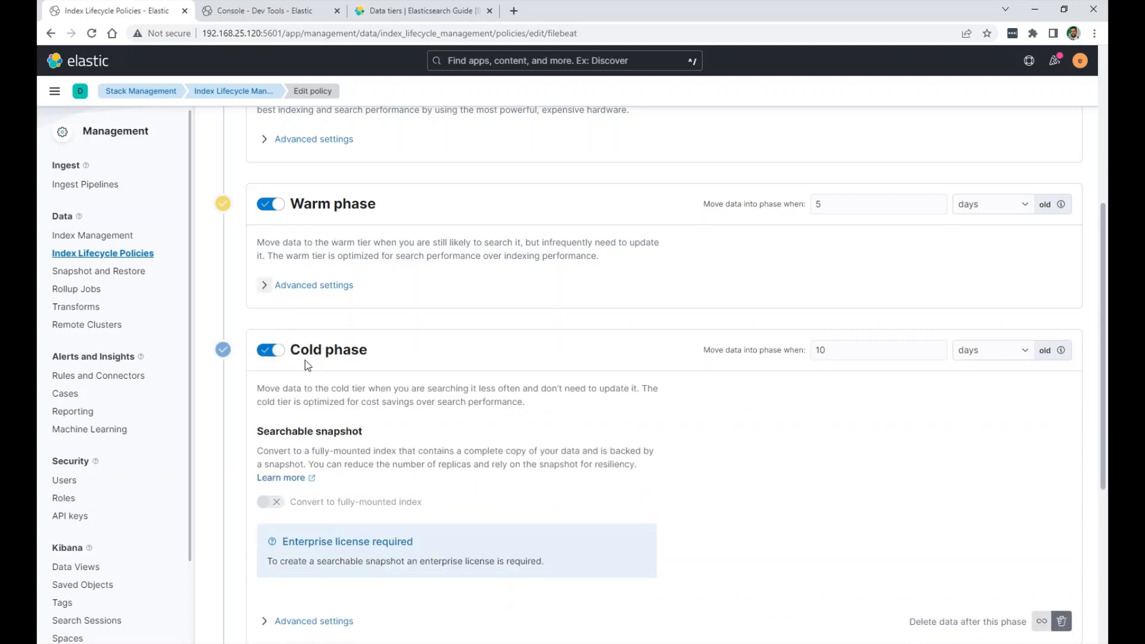
{"action": "mouse_move", "coordinate": [351, 573]}
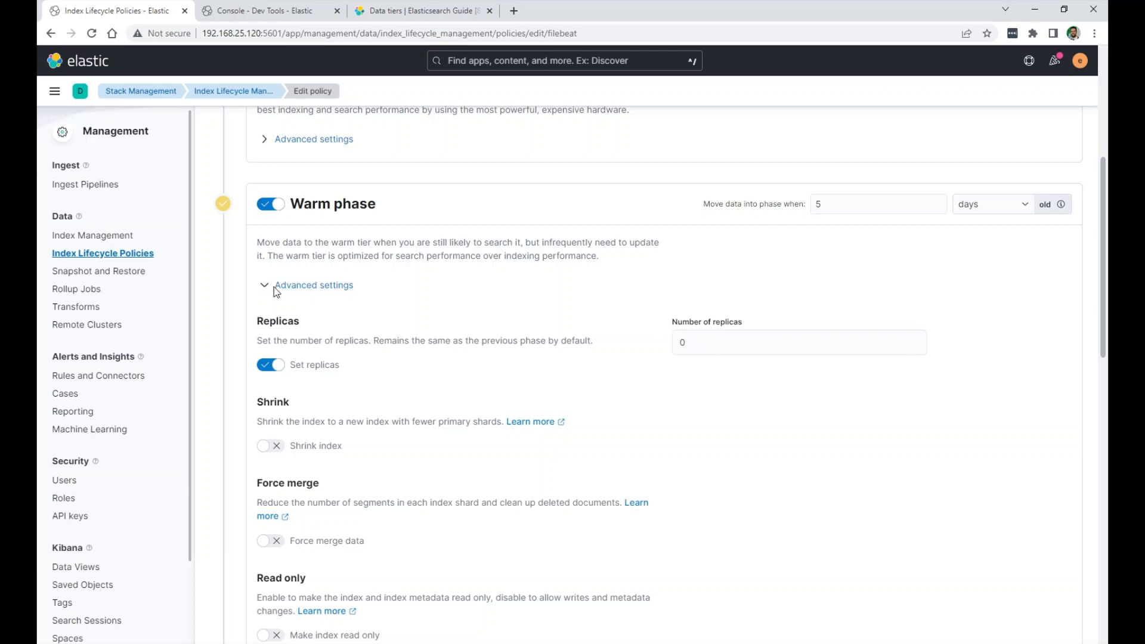
{"action": "scroll", "scroll_direction": "down", "scroll_amount": 3}
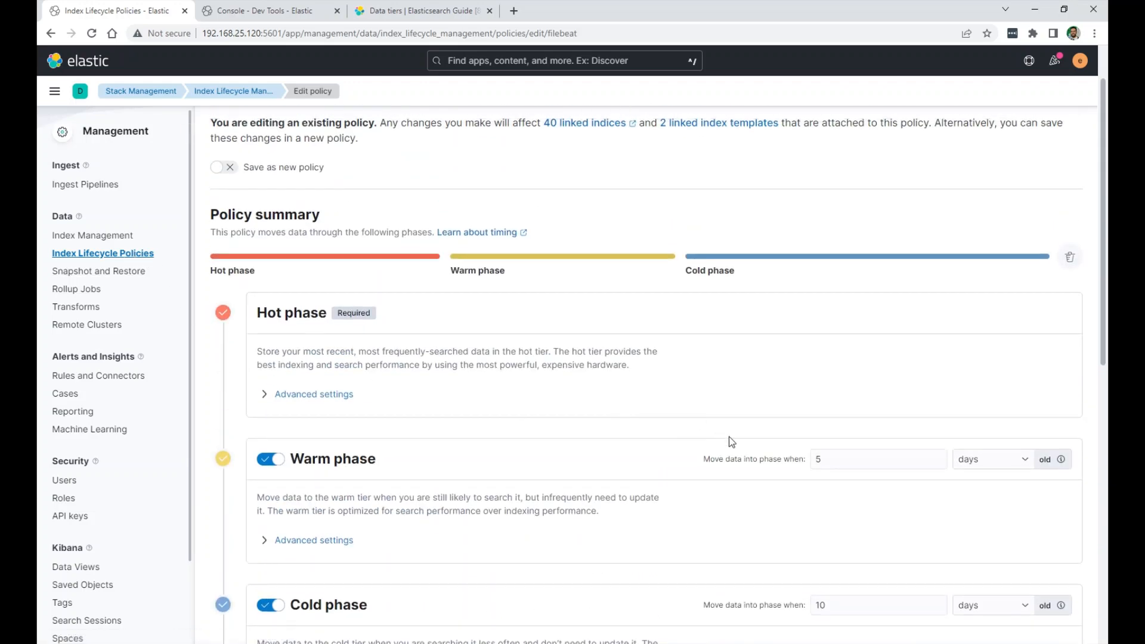
{"action": "scroll", "scroll_direction": "down", "scroll_amount": 3}
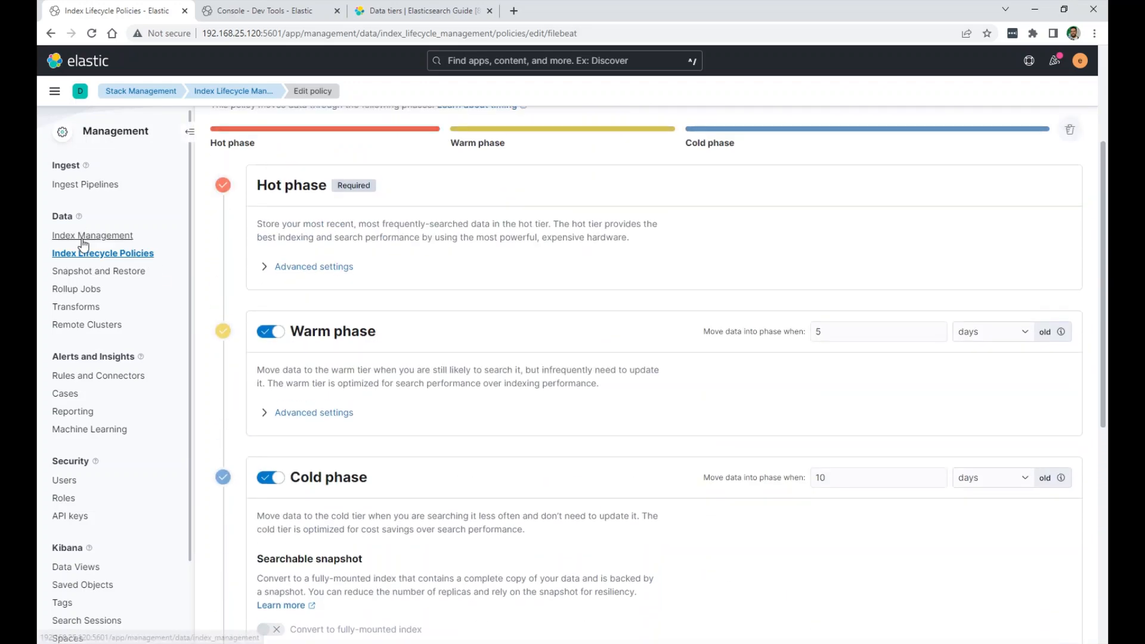
Leave Index Management and go to the Dev Tools console via the main navigation.
{"action": "left_click", "coordinate": [92, 235]}
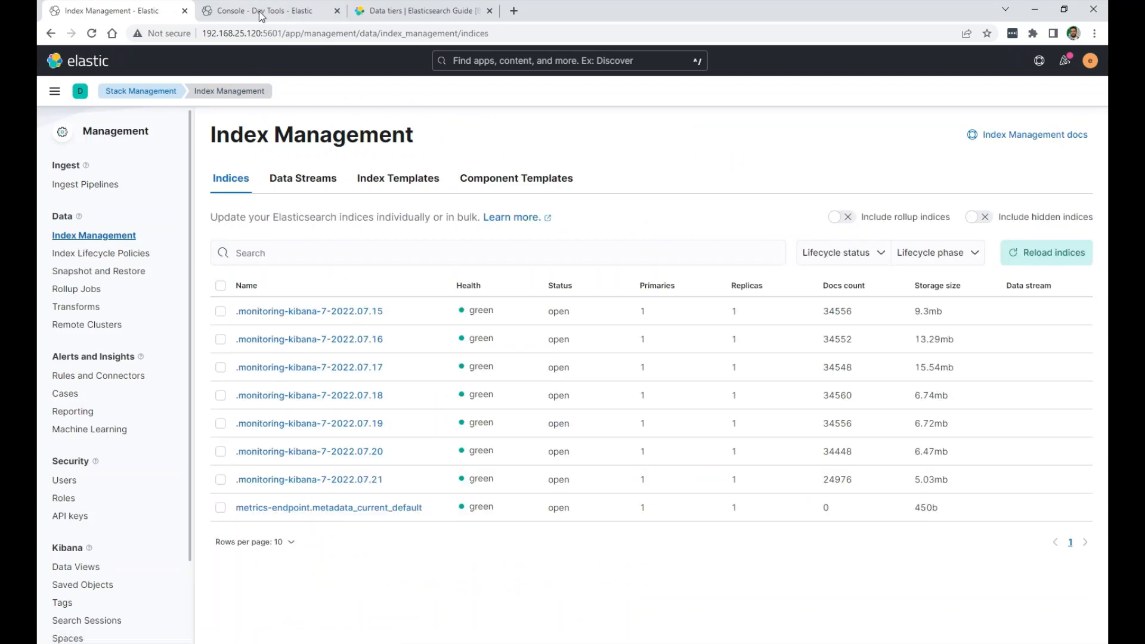
{"action": "left_click", "coordinate": [54, 90]}
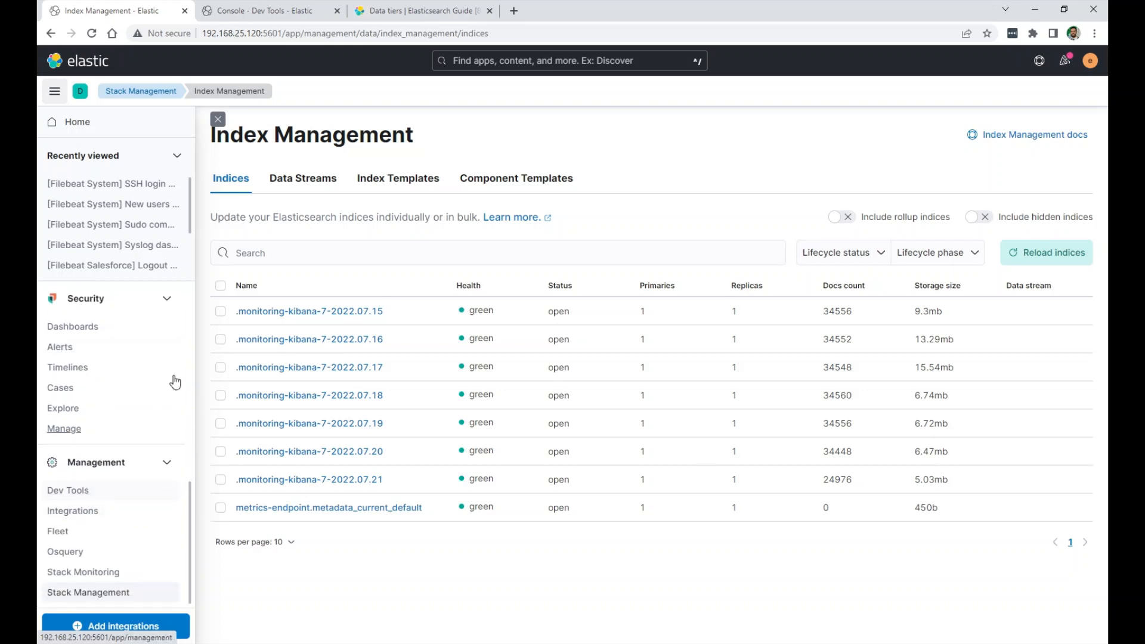
{"action": "left_click", "coordinate": [268, 11]}
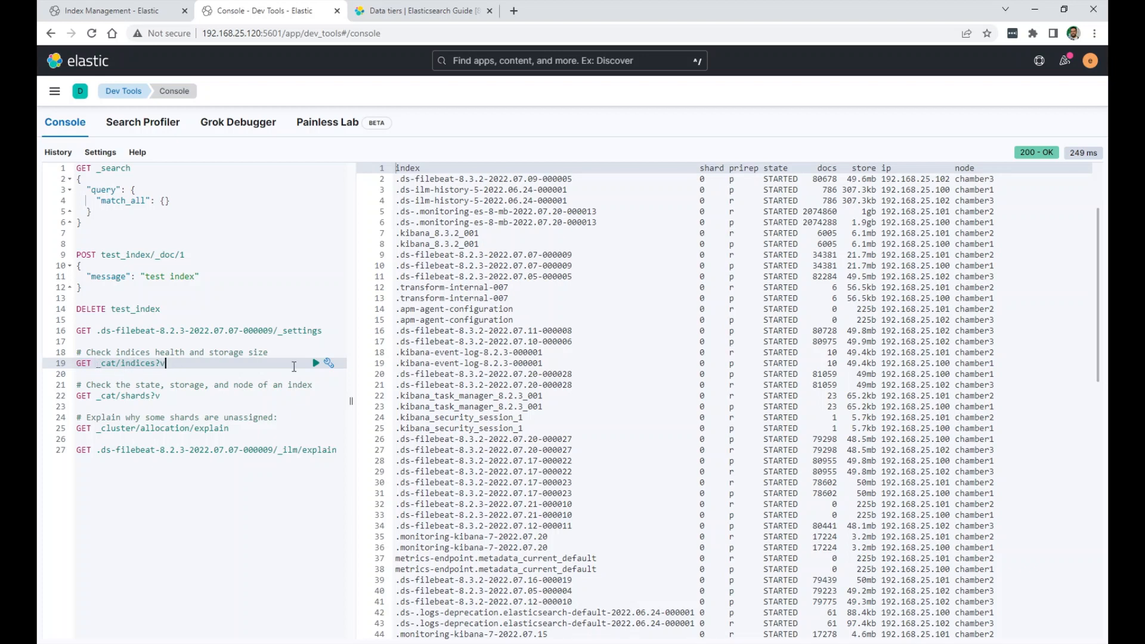
Run GET _cat/indices?v and GET _cat/shards?v to list index health, sizes and shard nodes.
{"action": "left_click", "coordinate": [314, 362]}
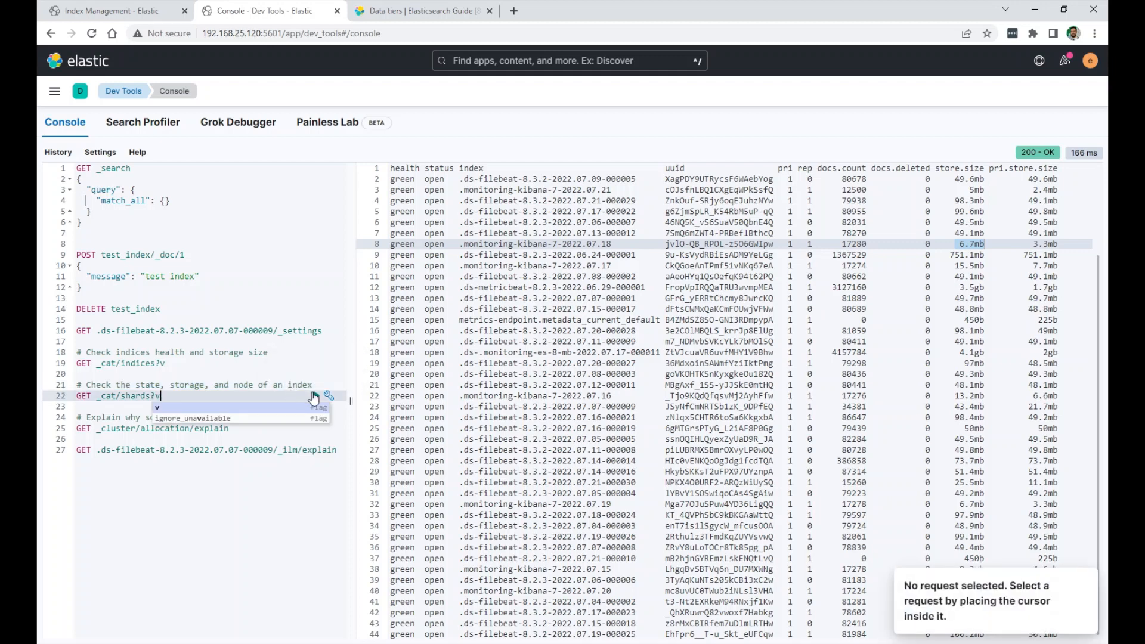
{"action": "left_click", "coordinate": [315, 396]}
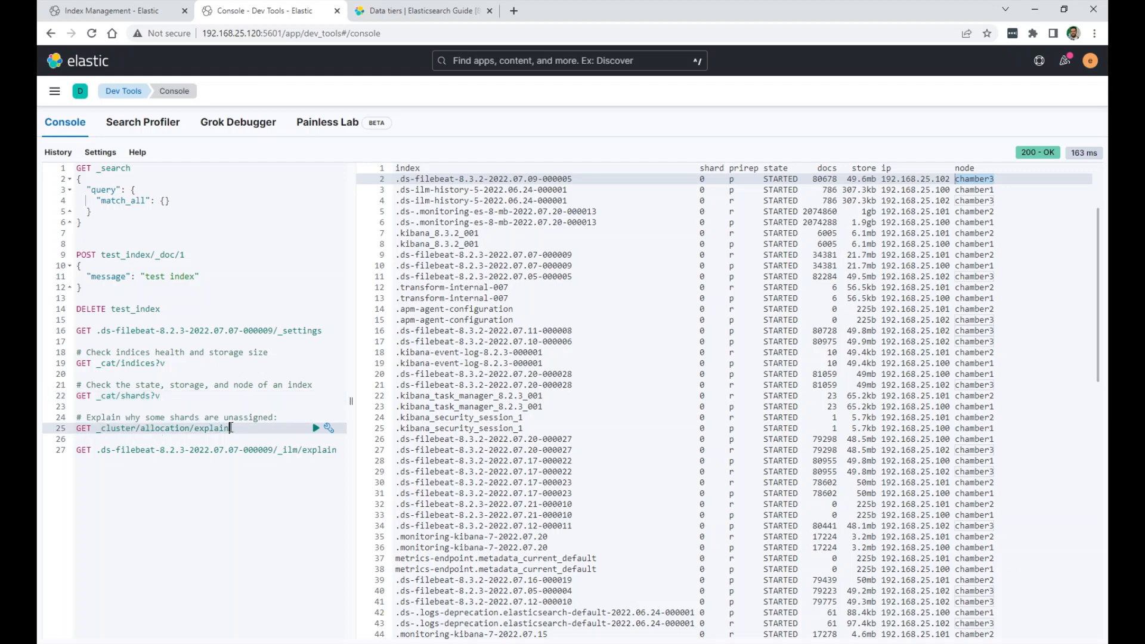
Run GET _cluster/allocation/explain, returning a 400 error: no unassigned shards in the cluster.
{"action": "left_click", "coordinate": [315, 428]}
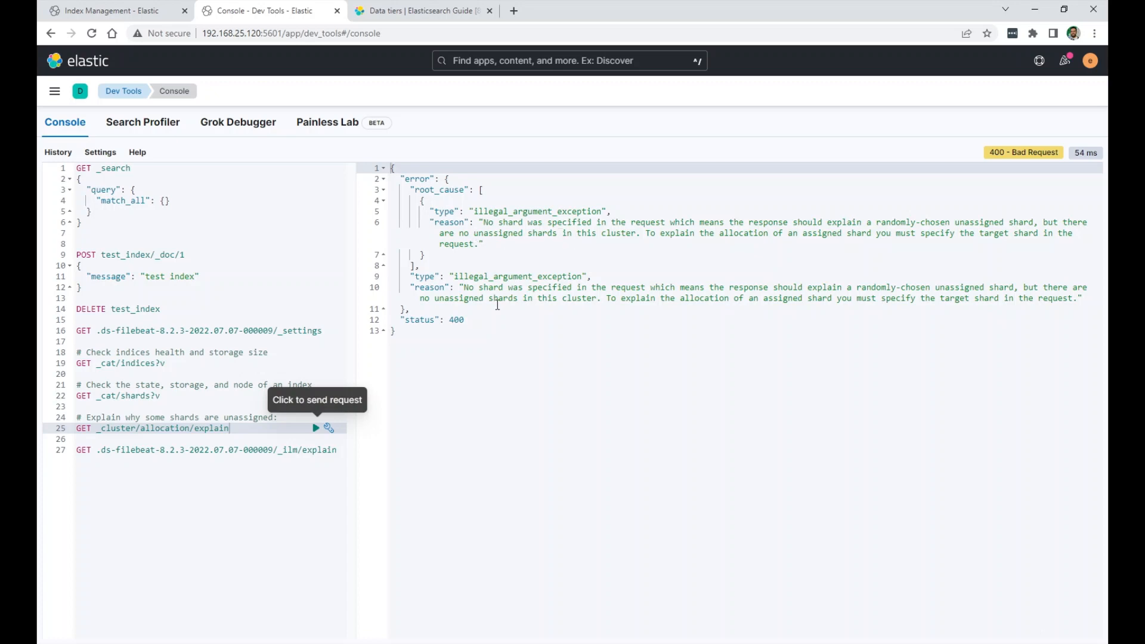
{"action": "double_click", "coordinate": [212, 428]}
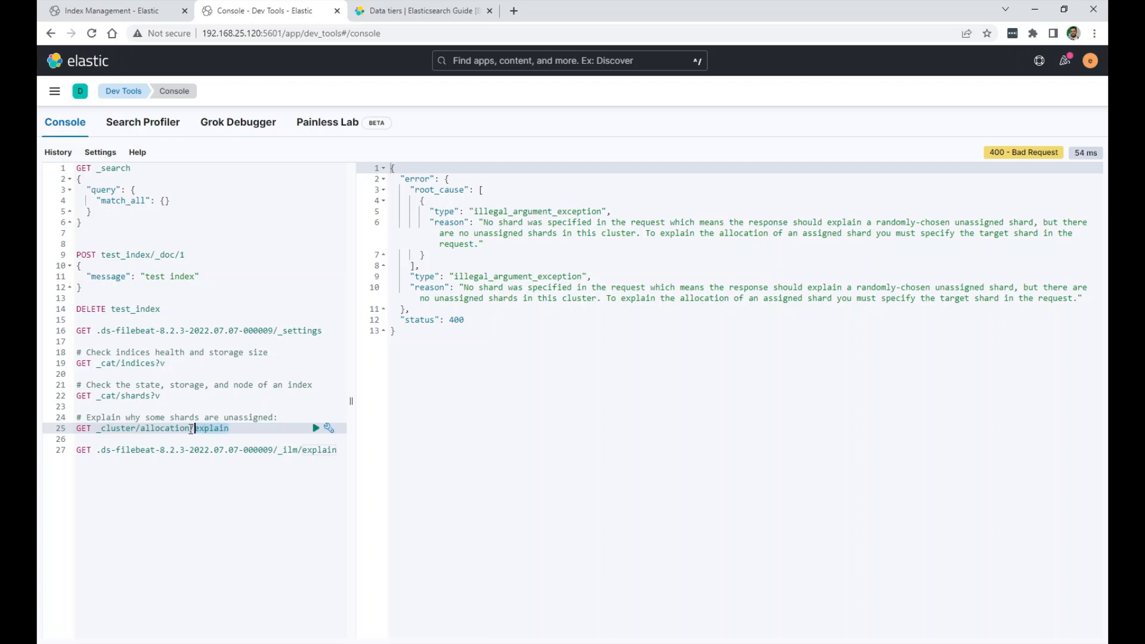